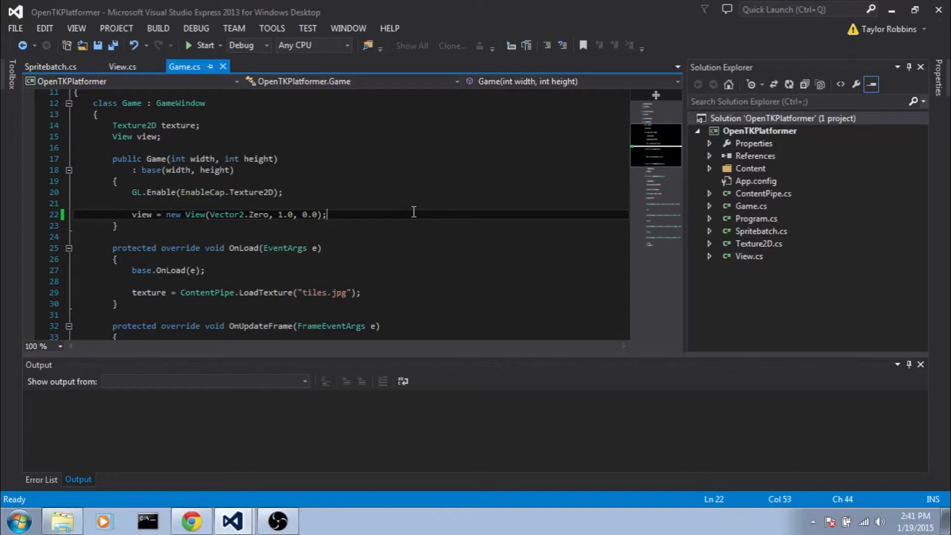
Subscribe Mouse.ButtonDown in the Game constructor and generate the Mouse_ButtonDown handler
{"action": "type", "text": "Mouse."}
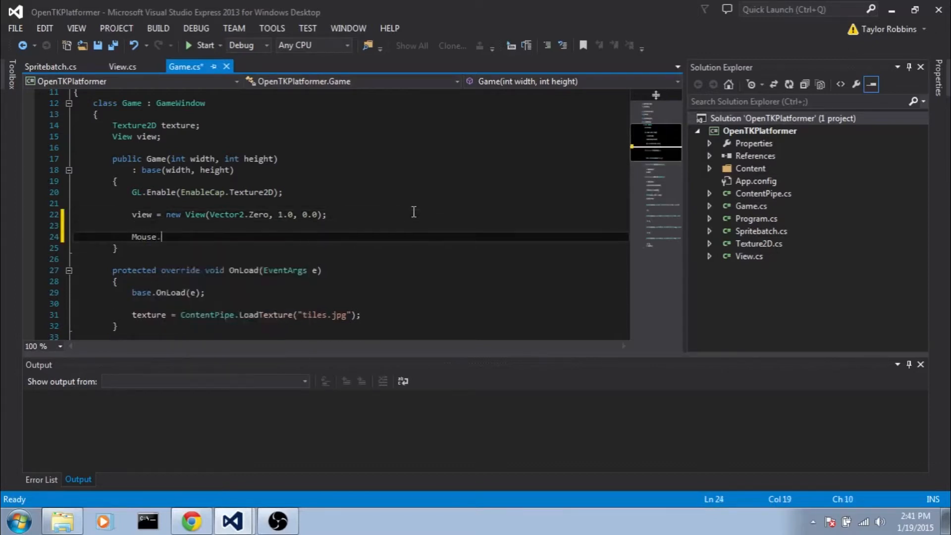
{"action": "type", "text": "ButtonDown += Mouse_ButtonDown;"}
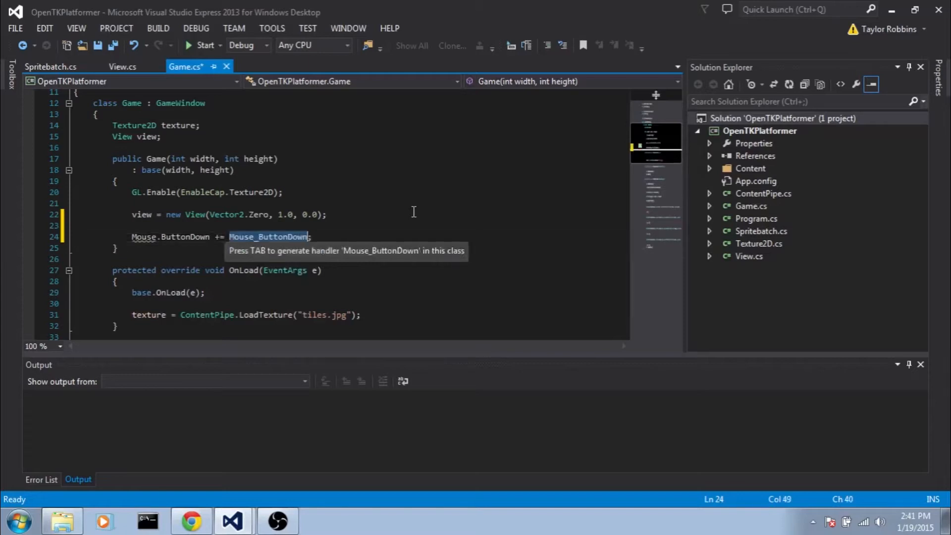
{"action": "key", "text": "tab"}
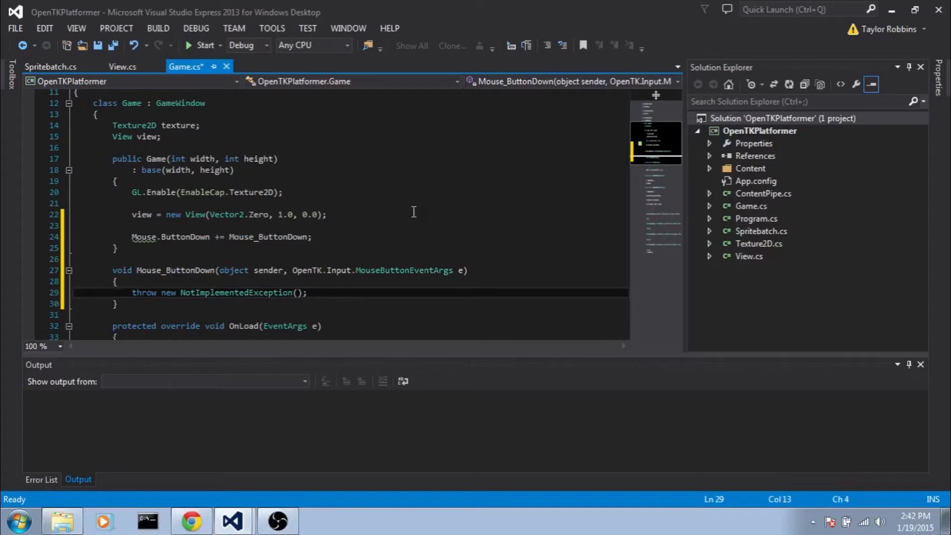
Remove the NotImplementedException line and begin the handler body with e.Position
{"action": "left_click", "coordinate": [309, 292]}
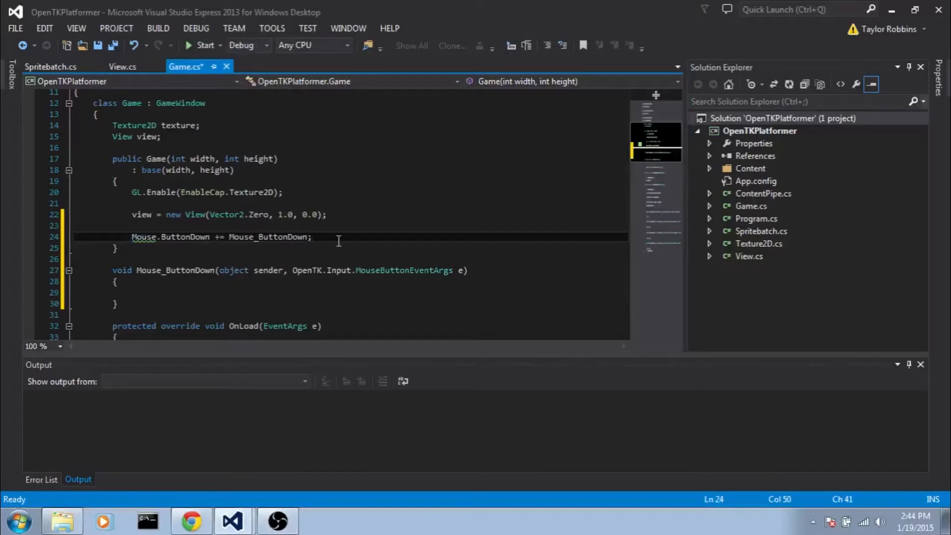
{"action": "left_click", "coordinate": [132, 293]}
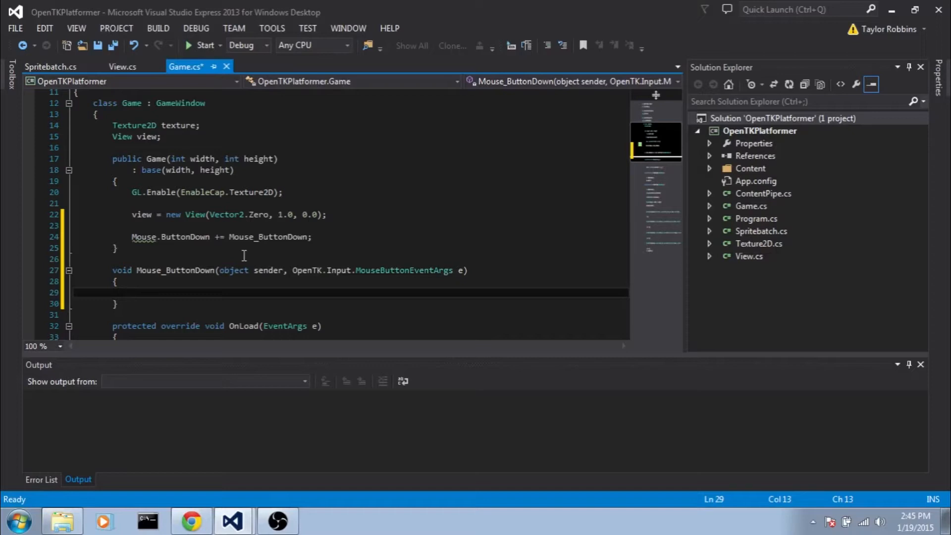
{"action": "type", "text": "e.Position"}
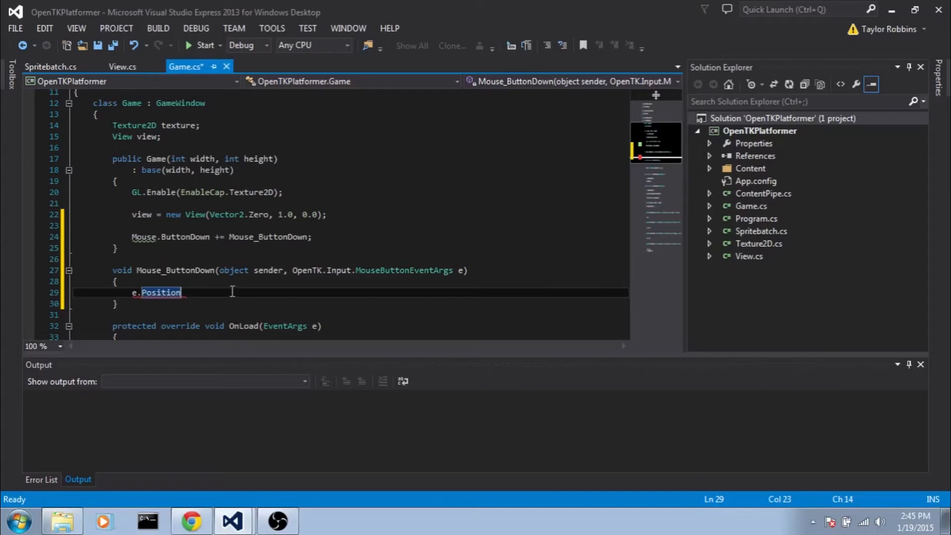
{"action": "mouse_move", "coordinate": [227, 291]}
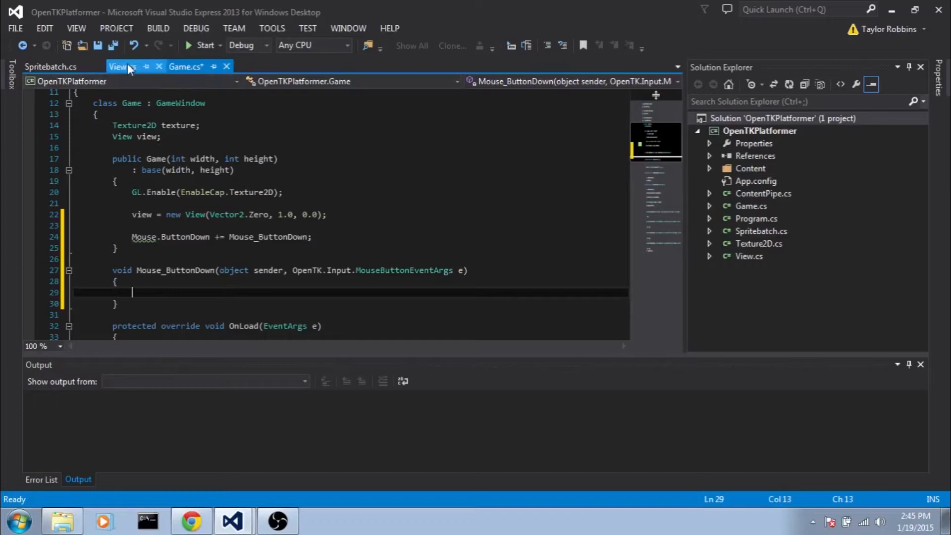
Start ToWorld(Vector2 input) in View.cs, dividing input by (float)zoom
{"action": "left_click", "coordinate": [123, 67]}
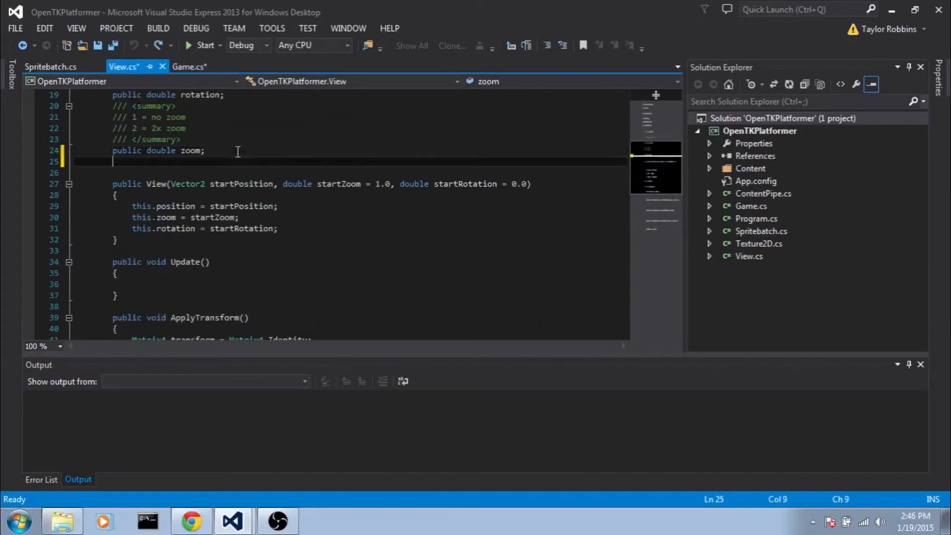
{"action": "type", "text": "public Vector2 ToWorld"}
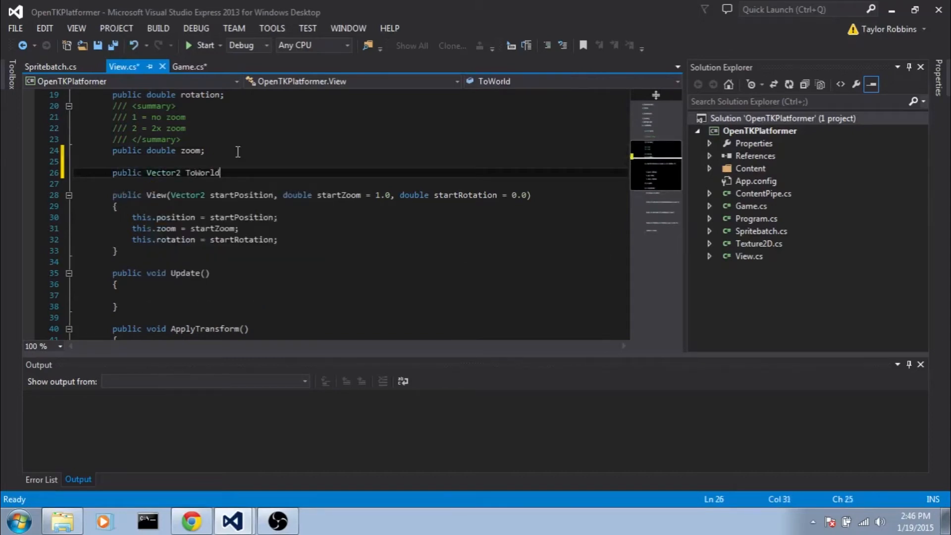
{"action": "type", "text": "(Vector2 inpi"}
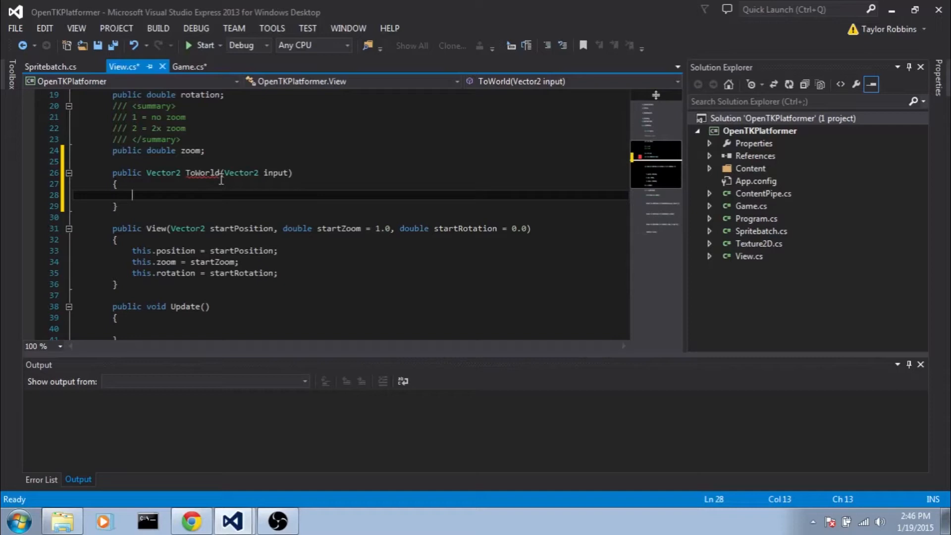
{"action": "scroll", "scroll_direction": "up", "scroll_amount": 3}
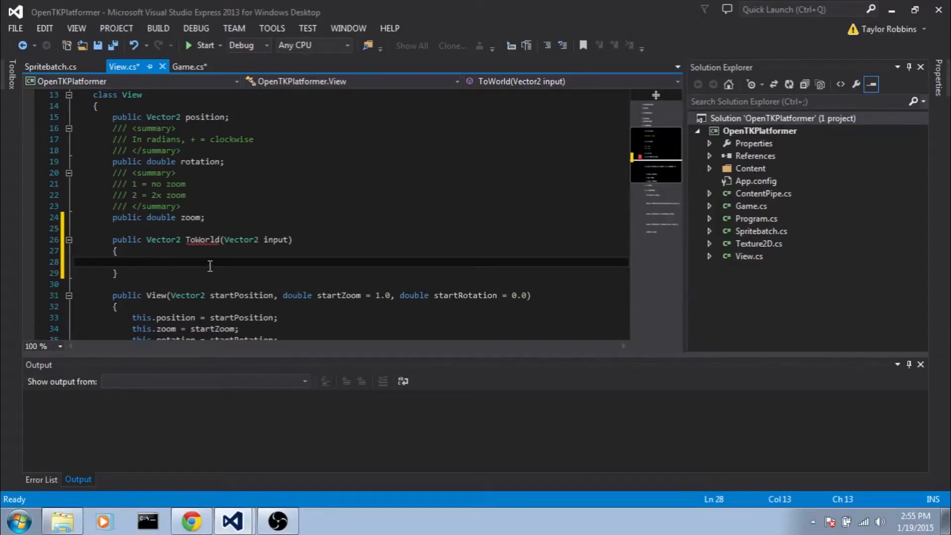
{"action": "type", "text": "input /"}
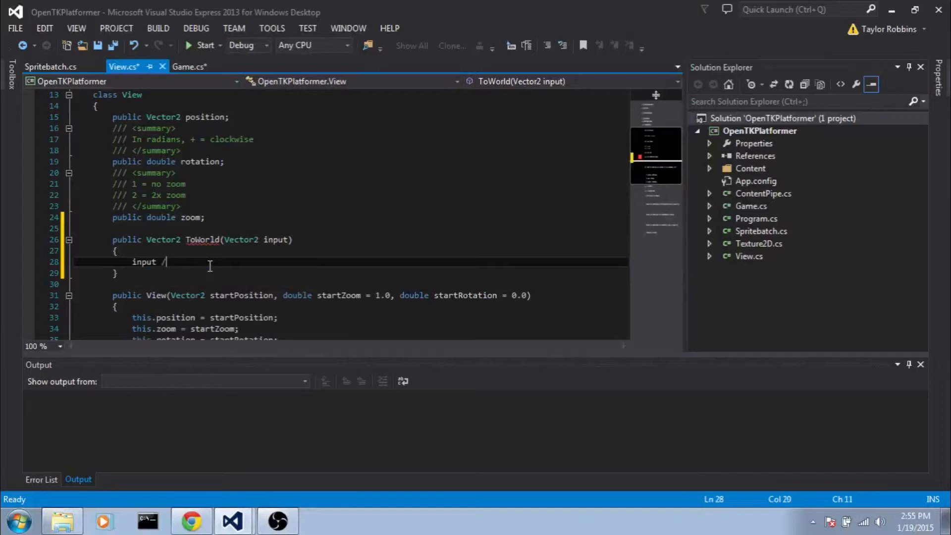
{"action": "type", "text": "= zoom;"}
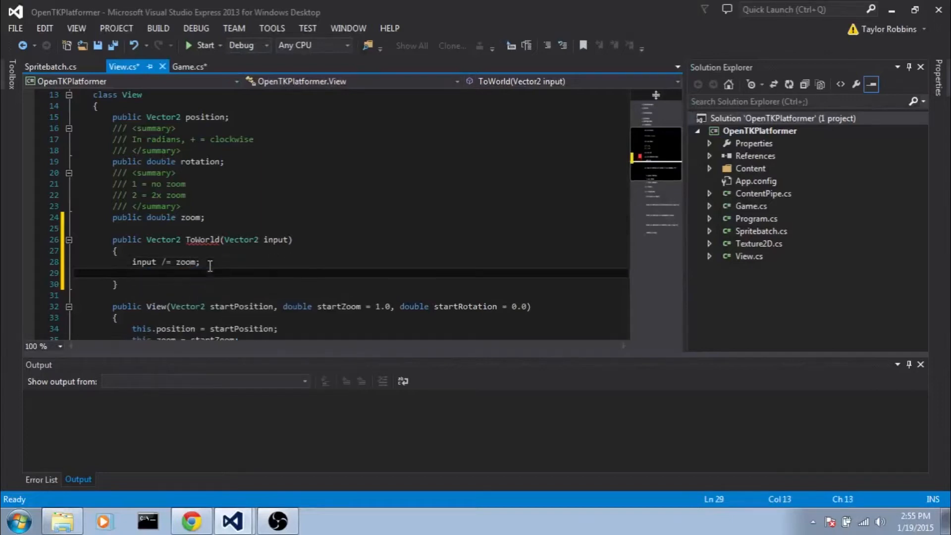
{"action": "type", "text": "(float)"}
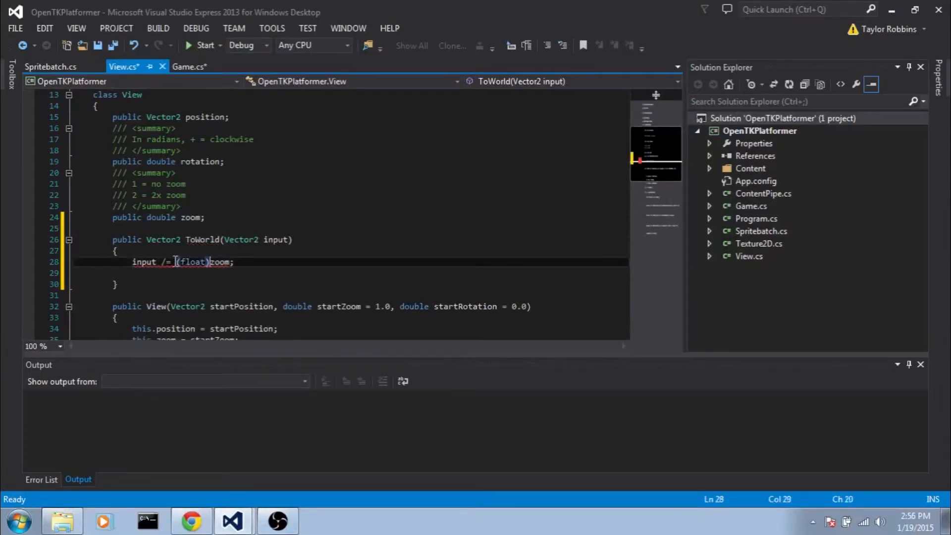
Build dX and dY vectors from (float)Math.Cos and Math.Sin of rotation
{"action": "left_click", "coordinate": [369, 273]}
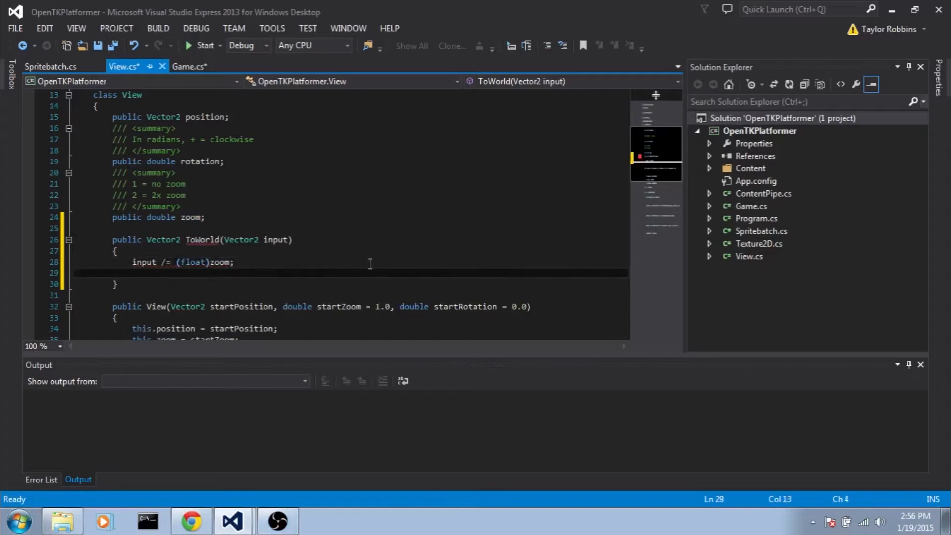
{"action": "type", "text": "Vector2 dX ="}
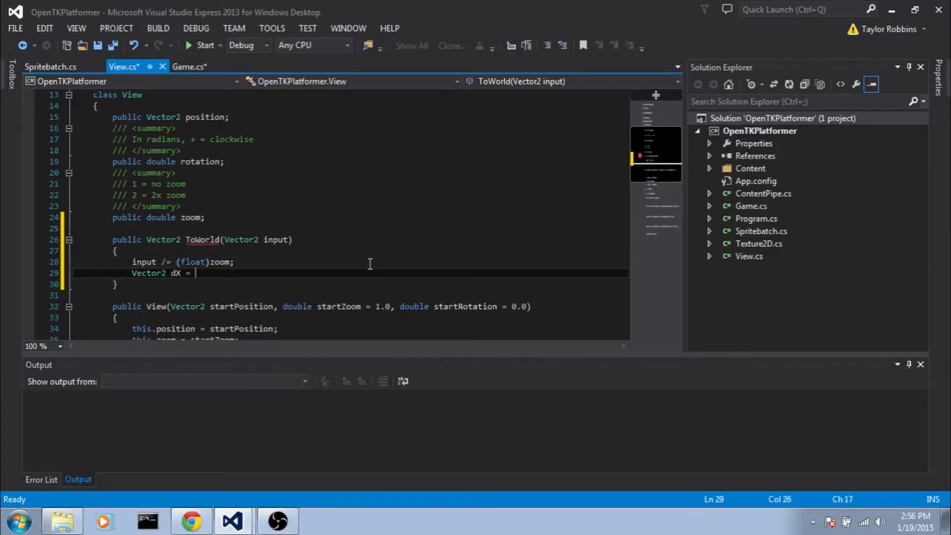
{"action": "type", "text": "new Vector2("}
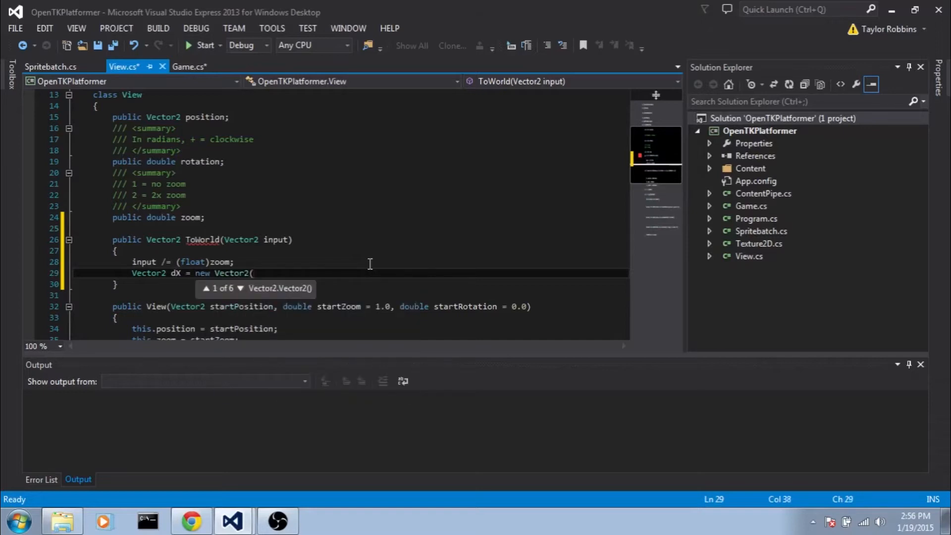
{"action": "type", "text": "(float)"}
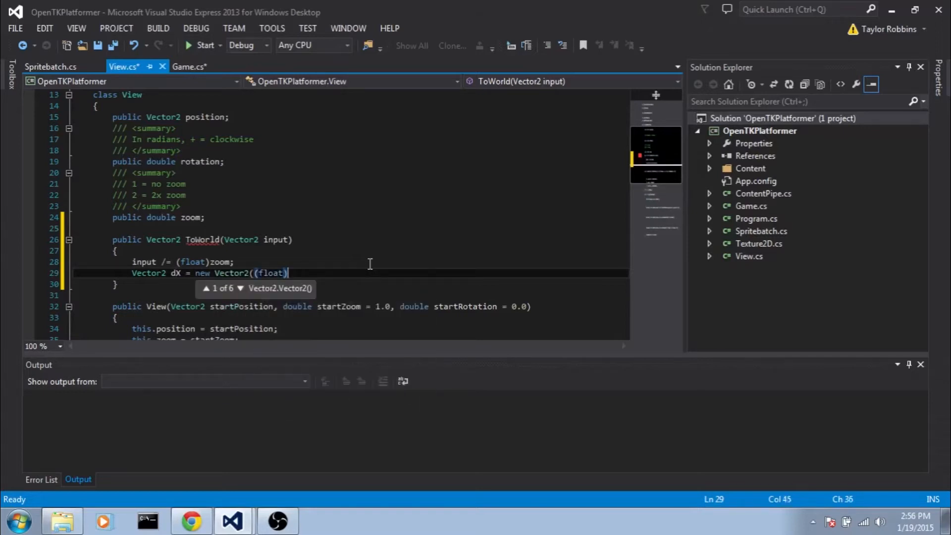
{"action": "type", "text": "Math.Cos(rotation),"}
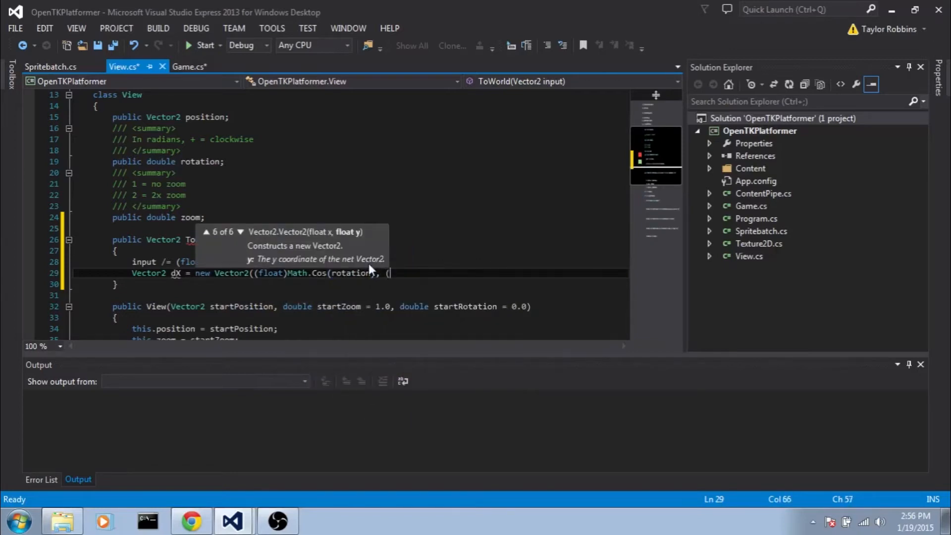
{"action": "type", "text": "(float)Math.su"}
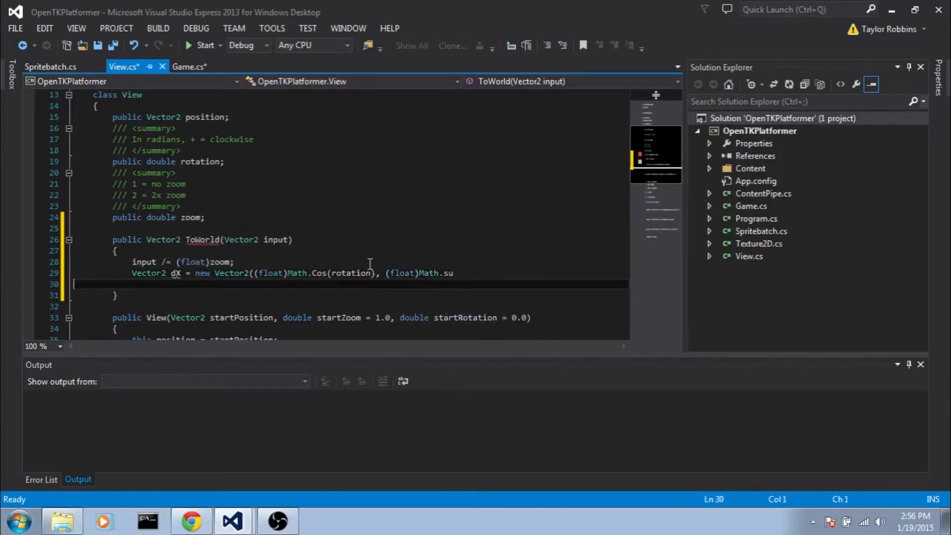
{"action": "type", "text": "in"}
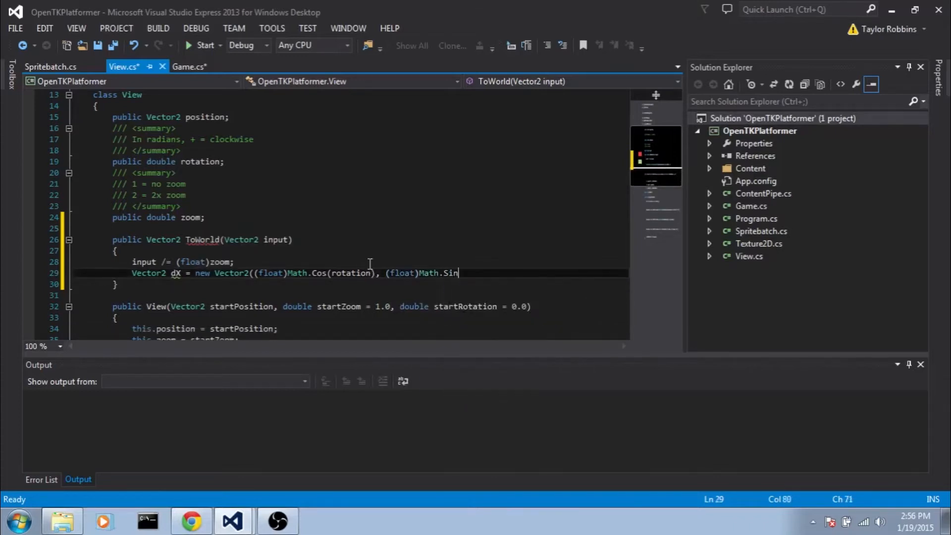
{"action": "type", "text": "("}
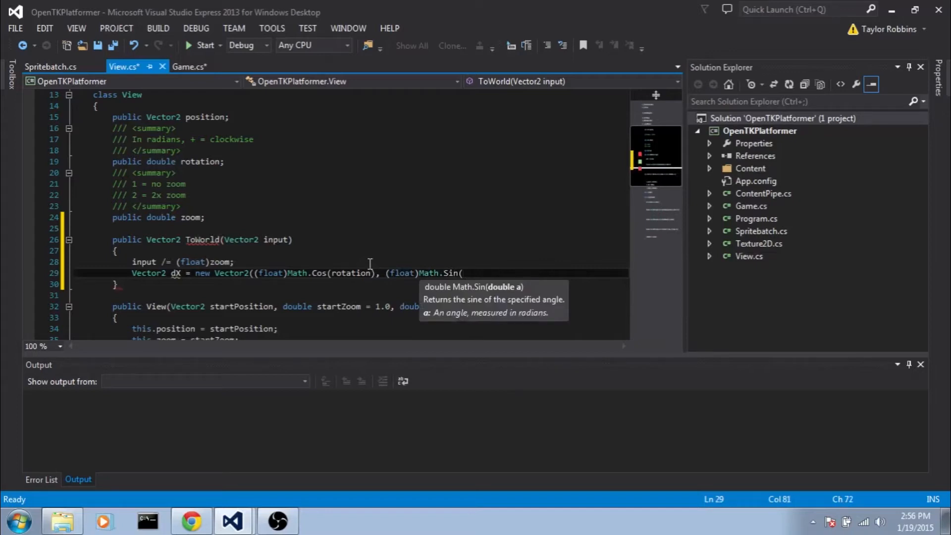
{"action": "type", "text": "rotation));"}
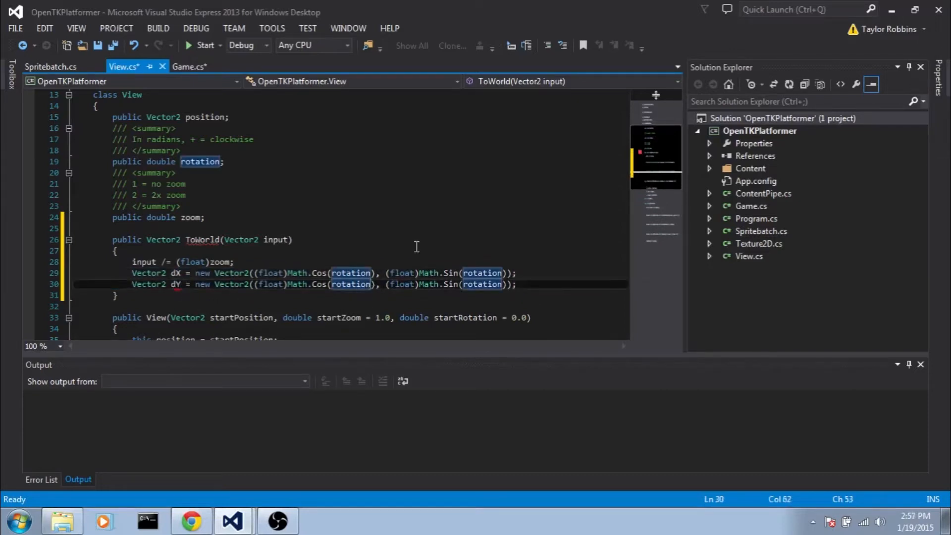
Return this.position + dX * input.X + dY * input.Y
{"action": "type", "text": "+ mathHelper.PiOver2"}
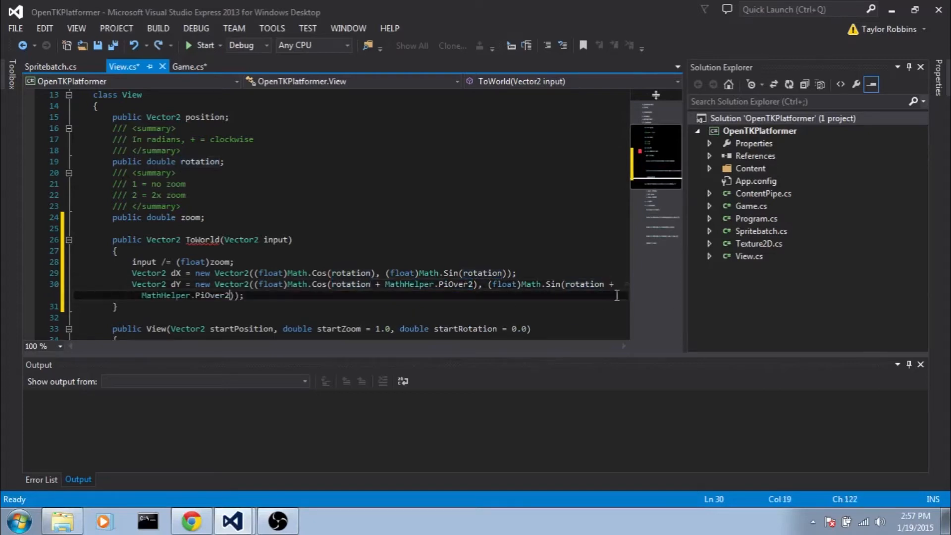
{"action": "type", "text": "return (this.position +"}
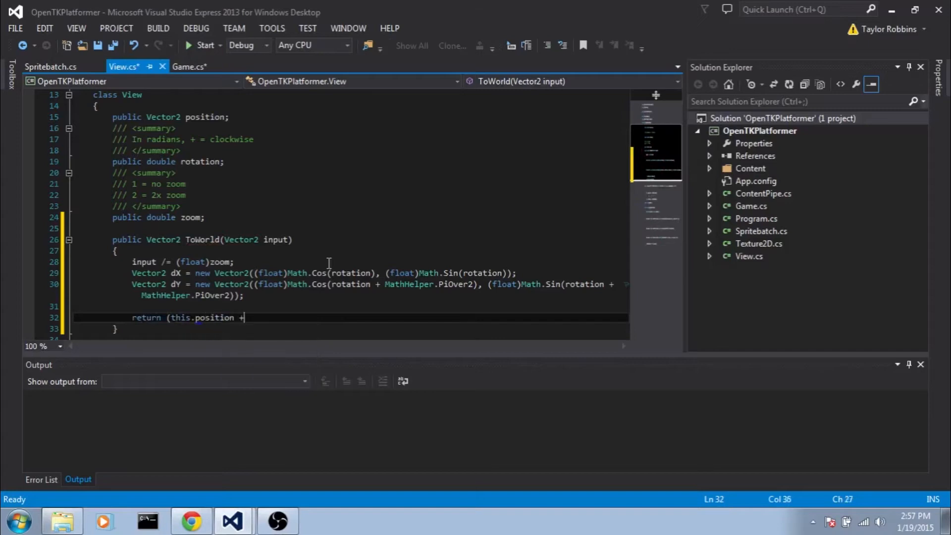
{"action": "type", "text": "dX"}
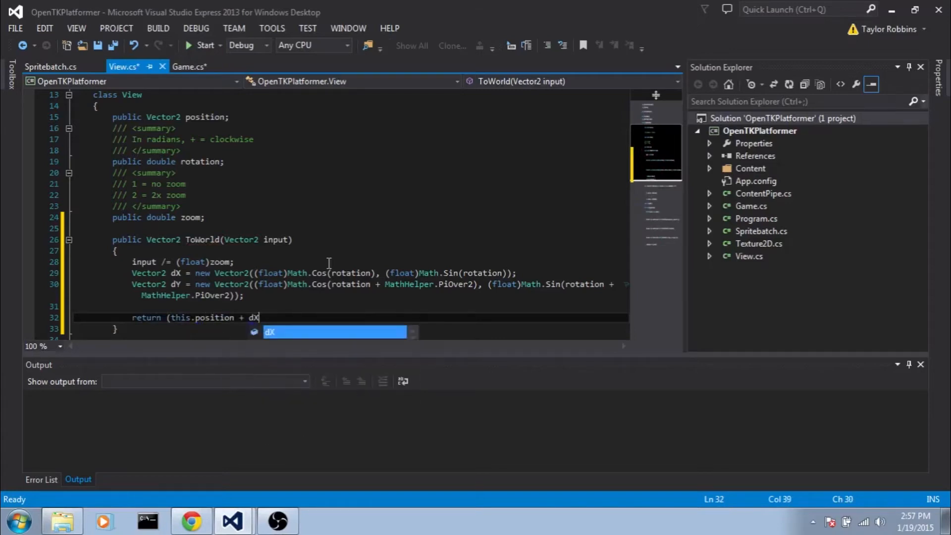
{"action": "type", "text": "* input.X"}
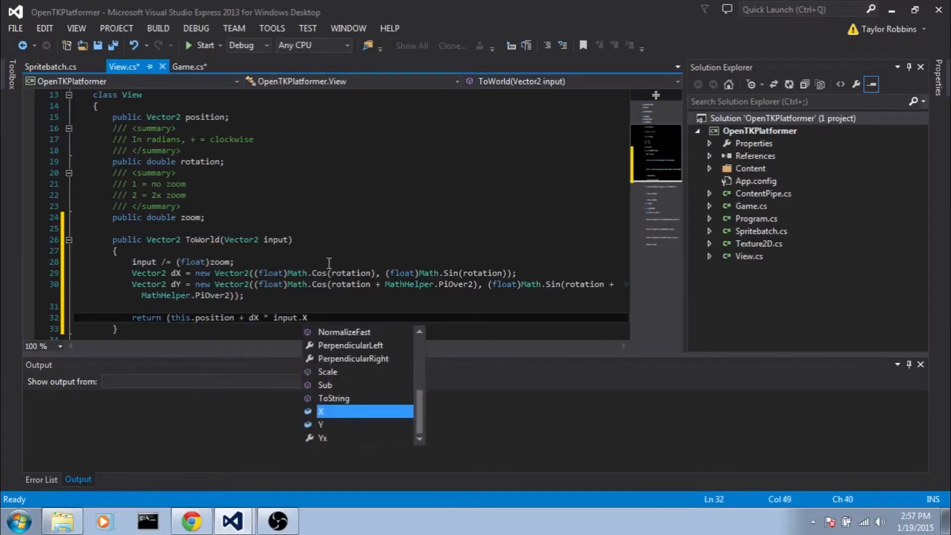
{"action": "type", "text": "+ dY * input.Y);"}
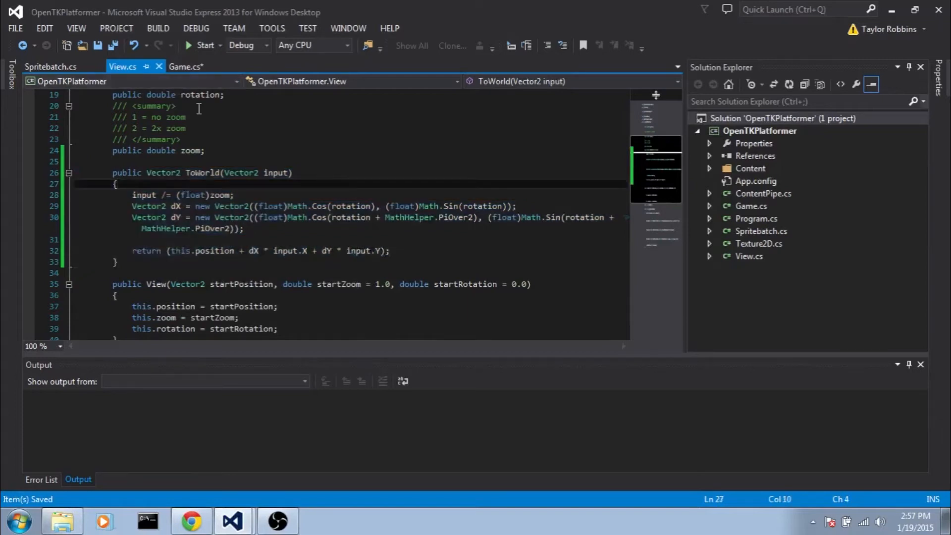
In Mouse_ButtonDown, make pos from e.Position and subtract half the window size
{"action": "left_click", "coordinate": [185, 66]}
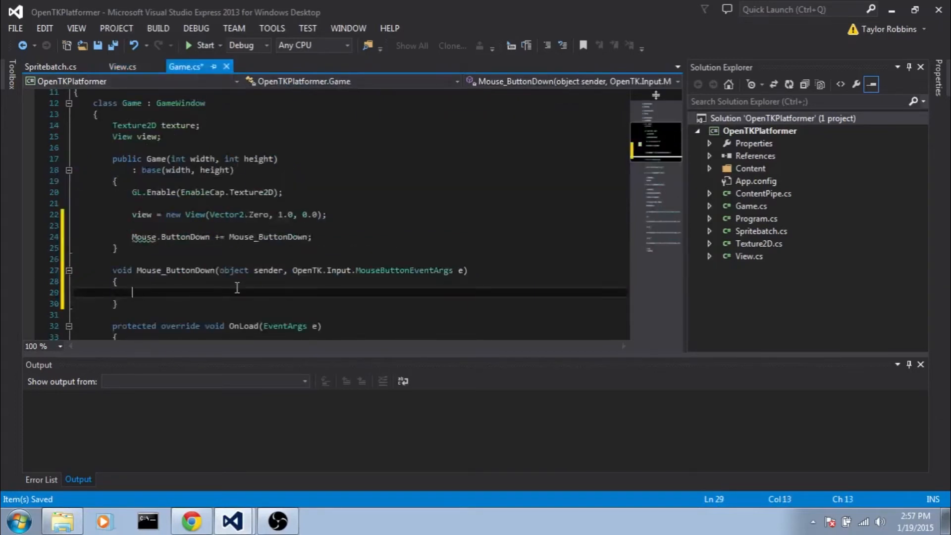
{"action": "type", "text": "Vector2 pos ="}
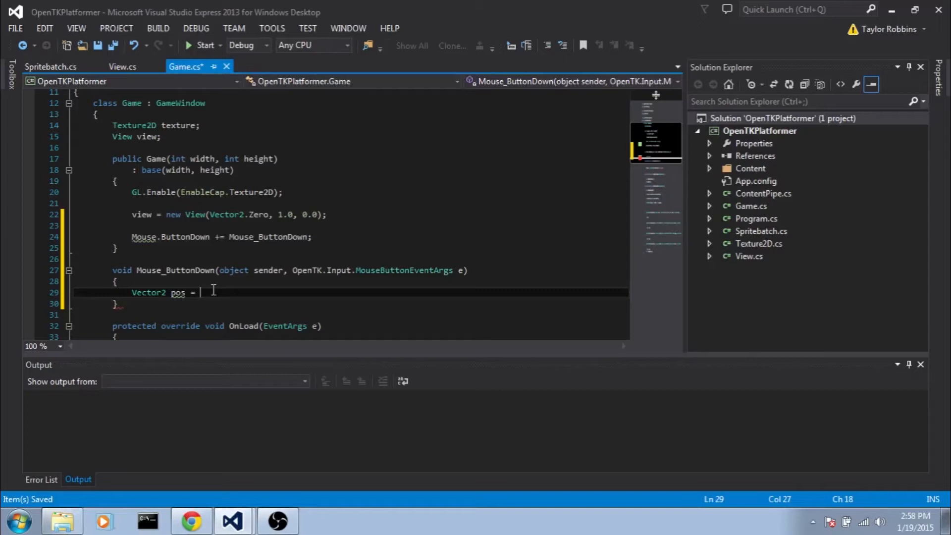
{"action": "type", "text": "new Vector2(e.p"}
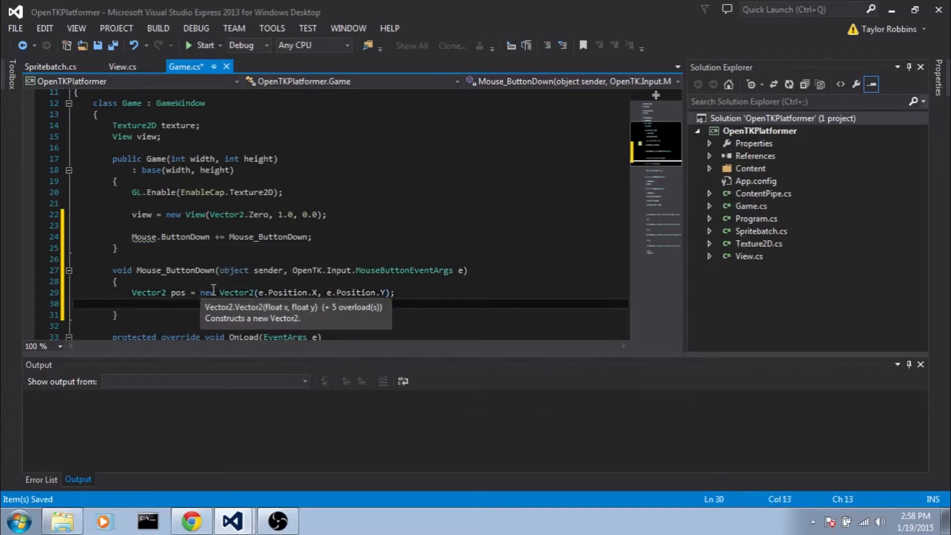
{"action": "type", "text": "p"}
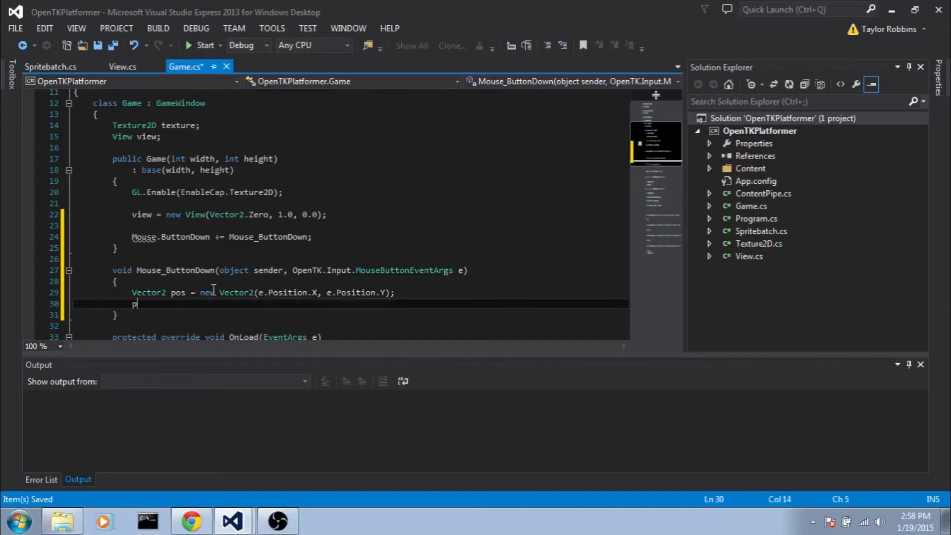
{"action": "type", "text": "os -="}
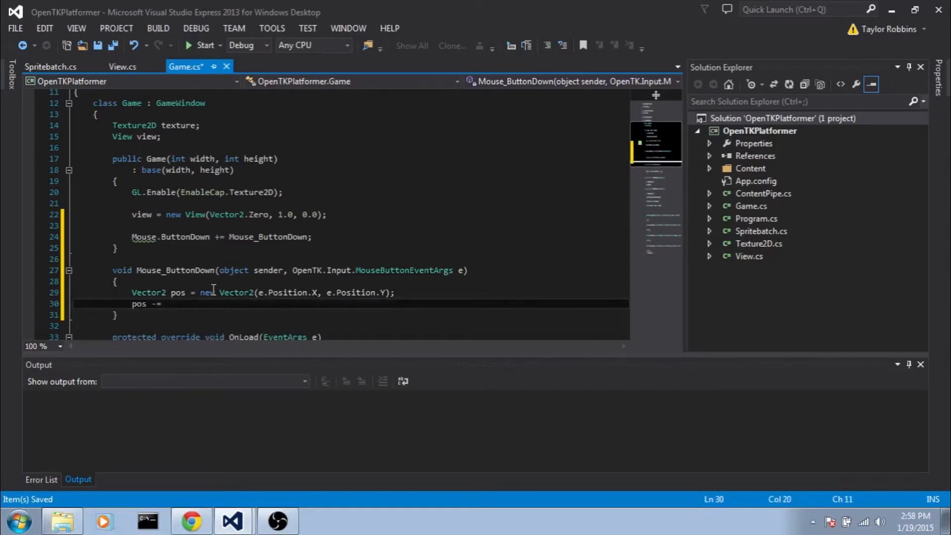
{"action": "type", "text": "new Vector2(this.w"}
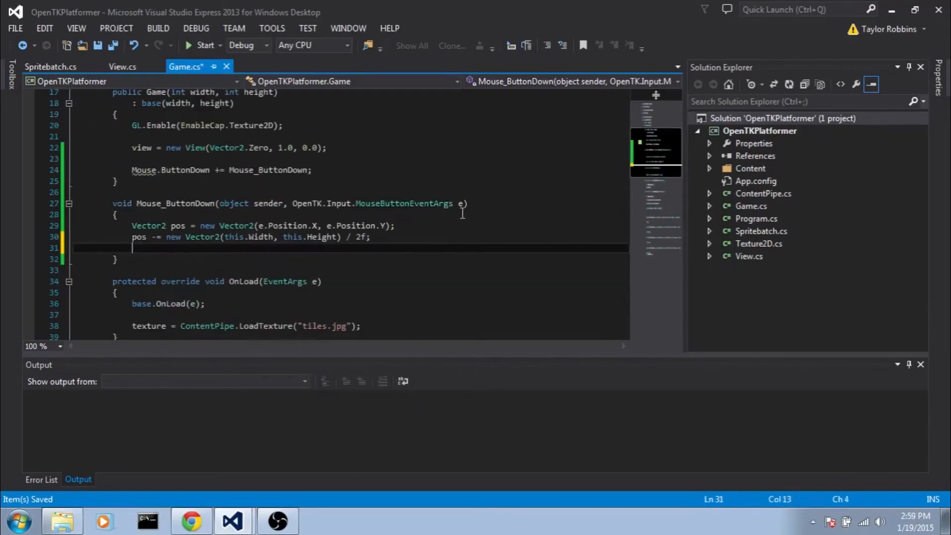
Convert pos with view.ToWorld, assign view.position = pos, and run the game
{"action": "type", "text": "pos +"}
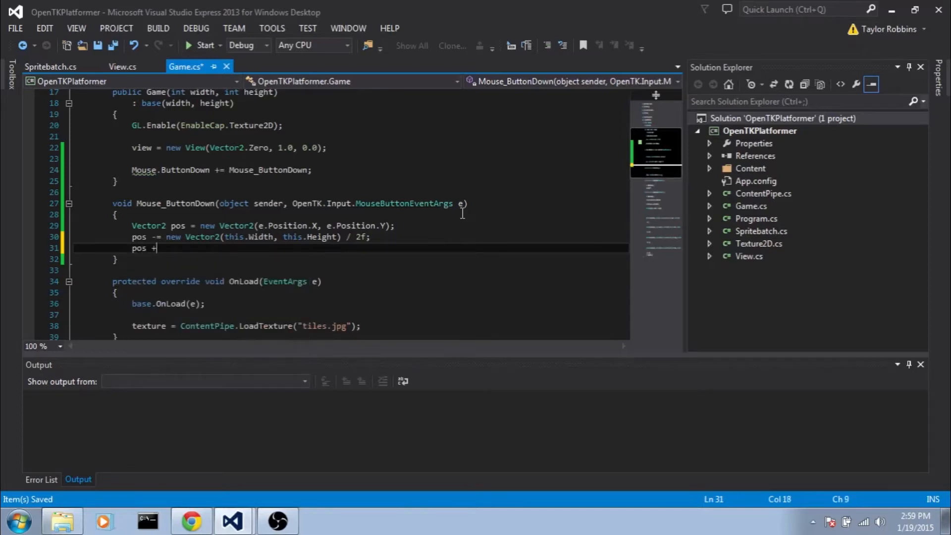
{"action": "type", "text": "= view.w"}
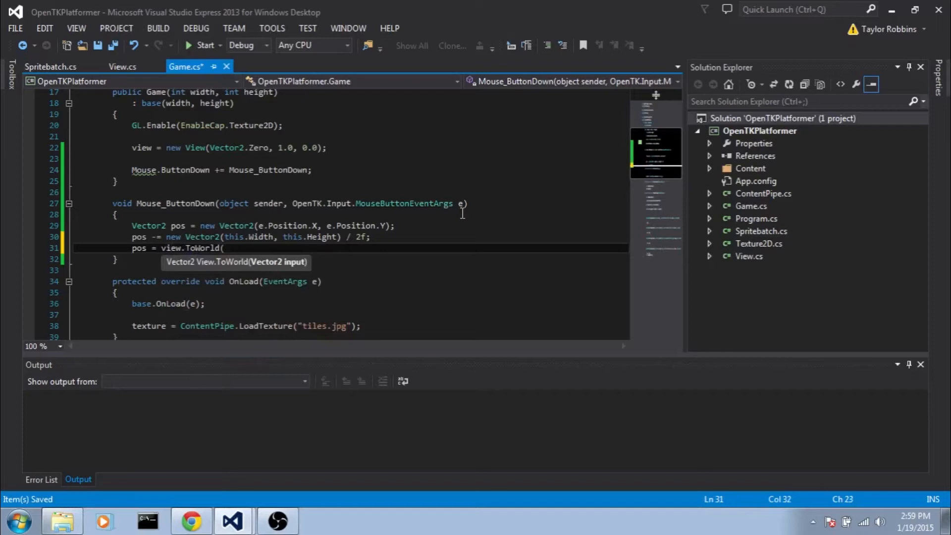
{"action": "type", "text": "pos);"}
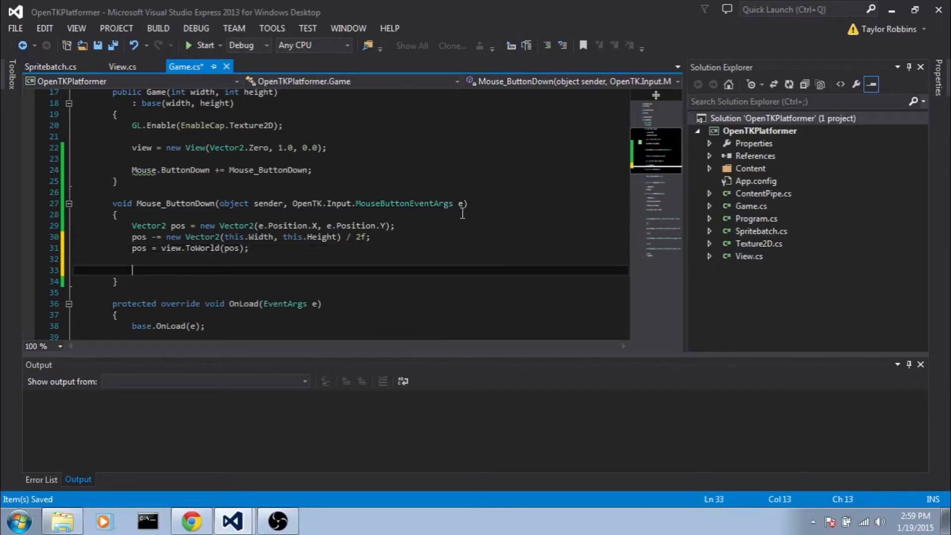
{"action": "type", "text": "view.position = po"}
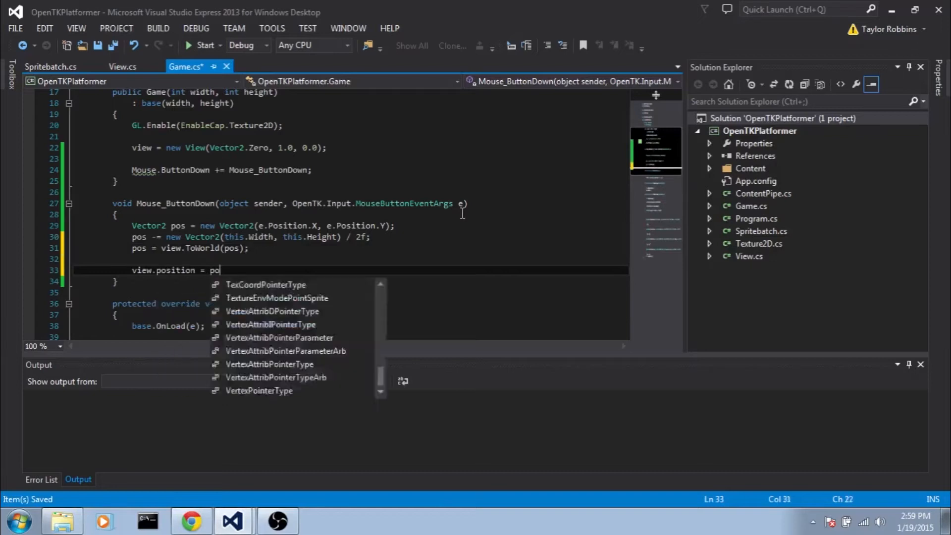
{"action": "left_click", "coordinate": [201, 45]}
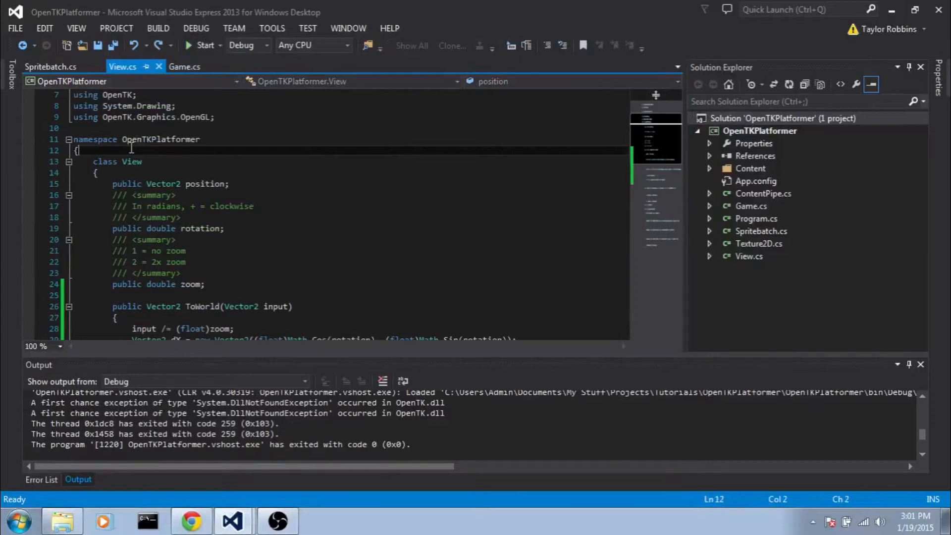
Declare public enum TweenType { Instant, Linear, QuadraticInOut, CubicInOut, QuarticOut } and save
{"action": "type", "text": "public enum T"}
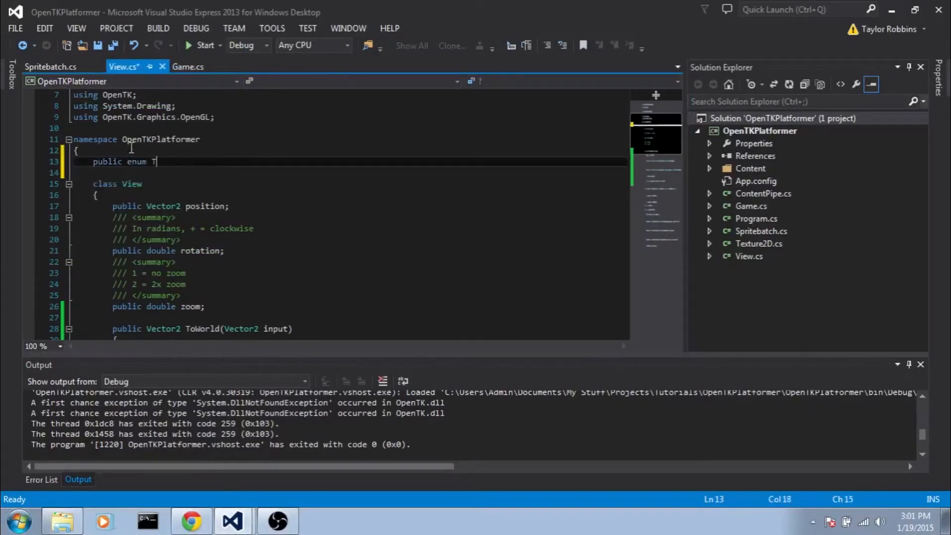
{"action": "type", "text": "weenType"}
{"action": "left_click", "coordinate": [349, 173]}
{"action": "type", "text": "{"}
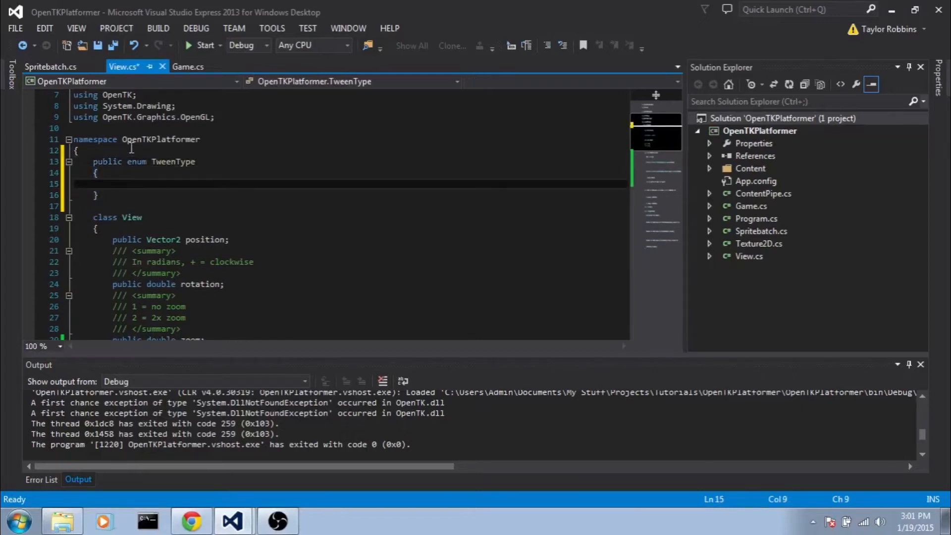
{"action": "left_click", "coordinate": [113, 184]}
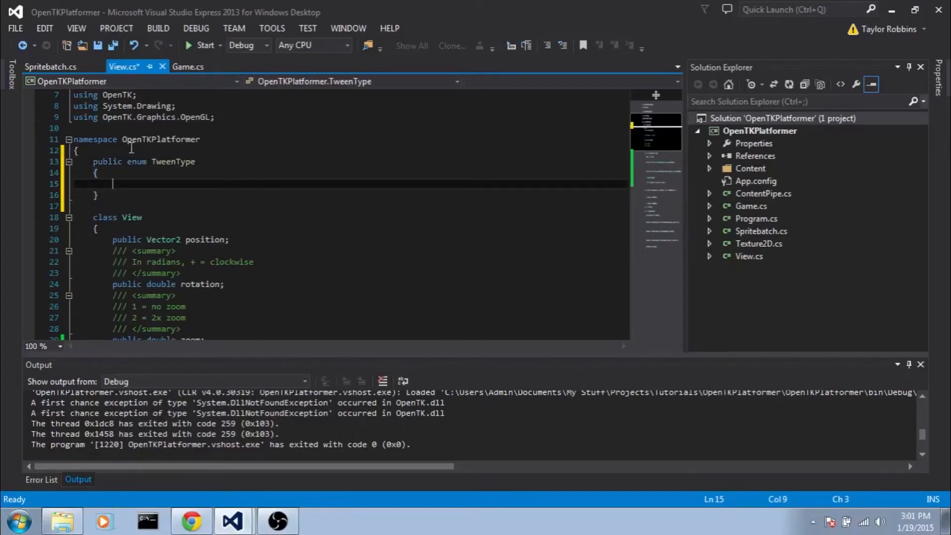
{"action": "type", "text": "Instant,"}
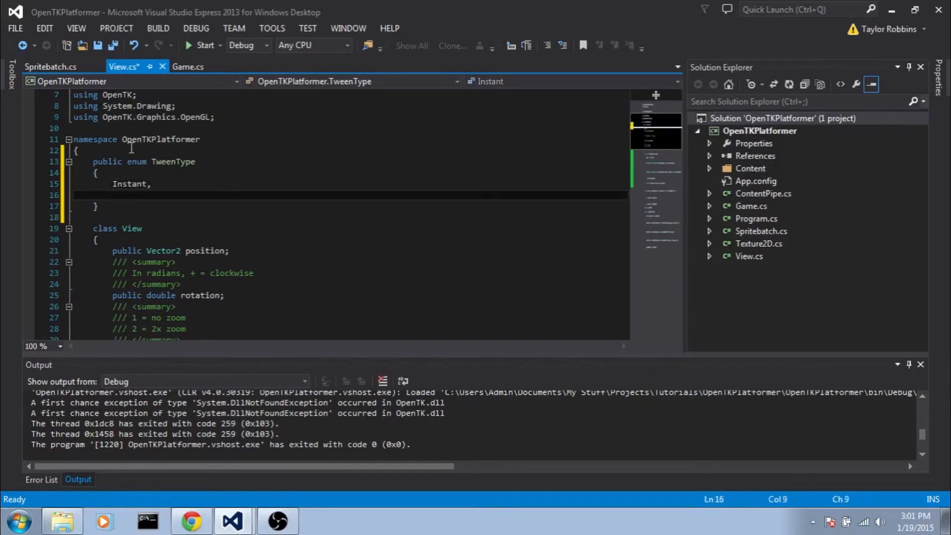
{"action": "type", "text": "Linear,"}
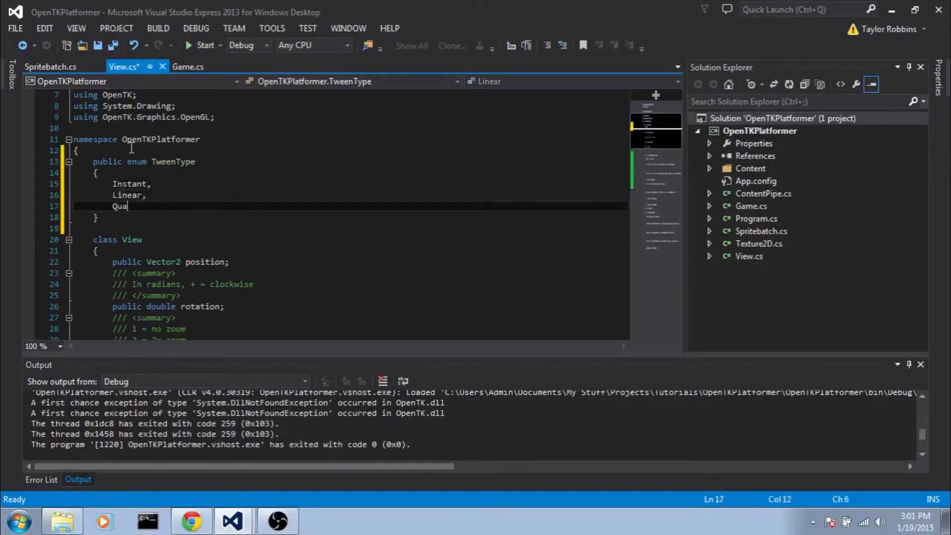
{"action": "type", "text": "draticInOut"}
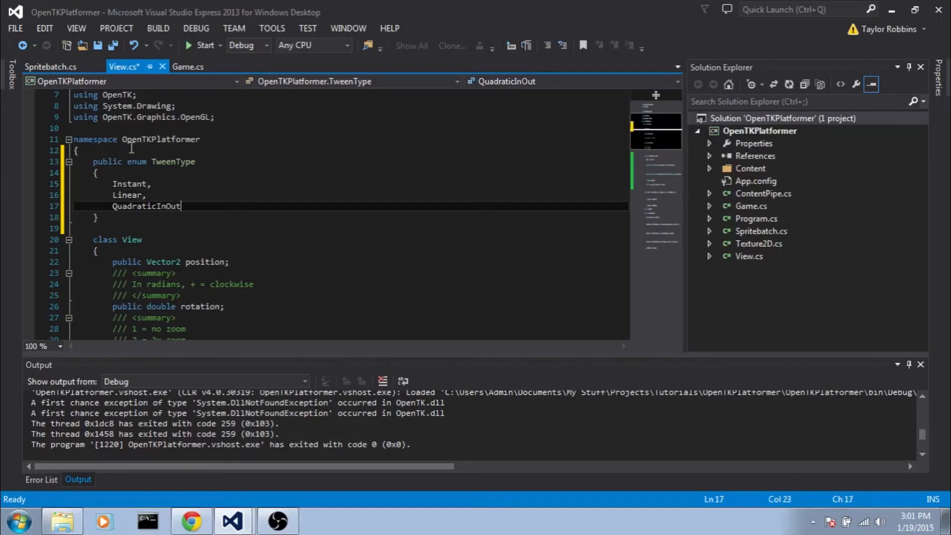
{"action": "type", "text": ","}
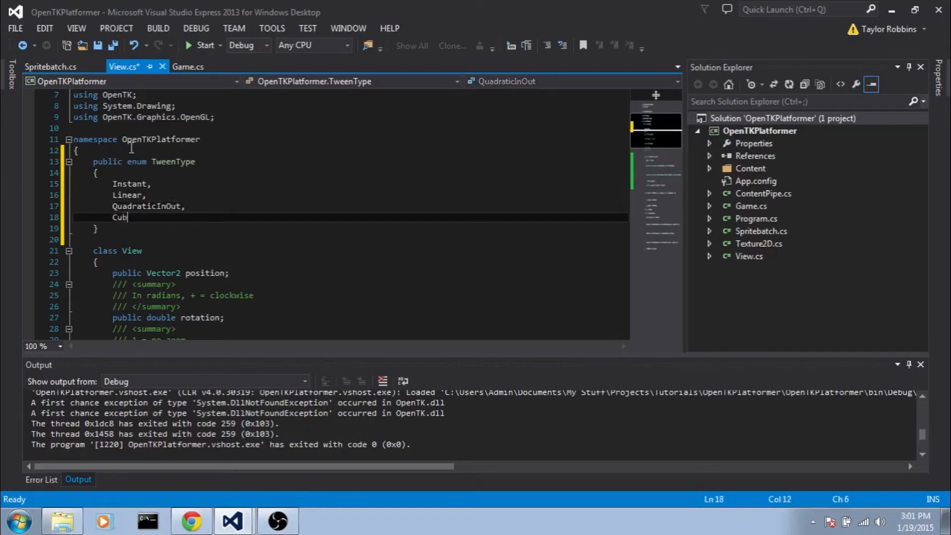
{"action": "type", "text": "icInOut,"}
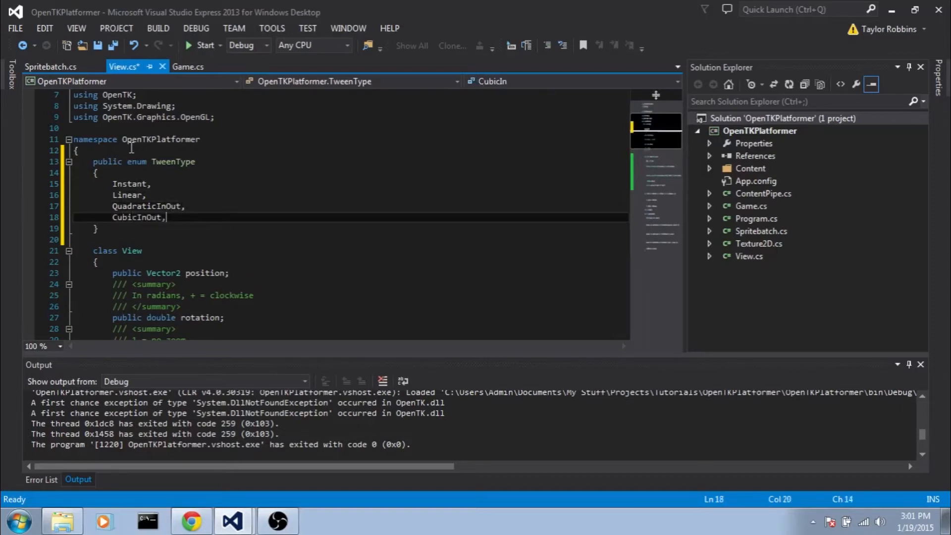
{"action": "type", "text": "Quar"}
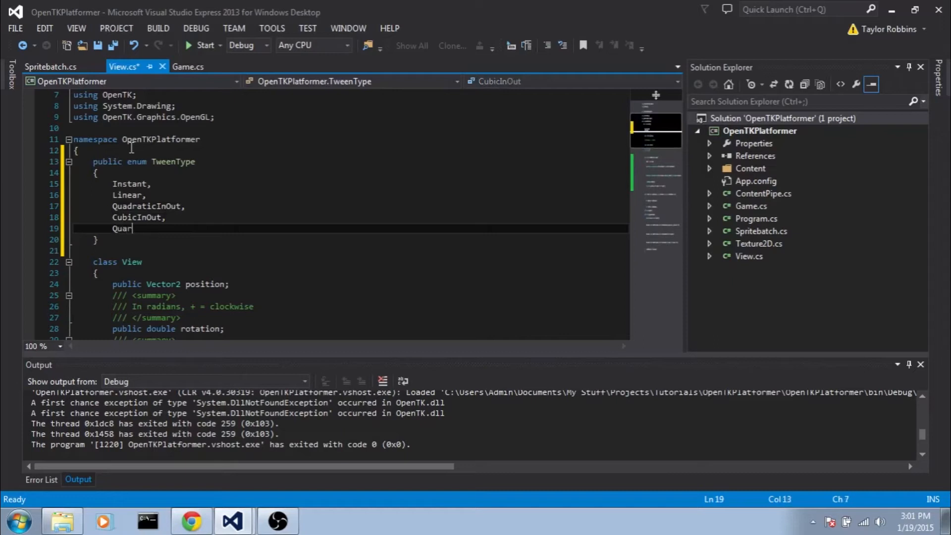
{"action": "type", "text": "ticOut"}
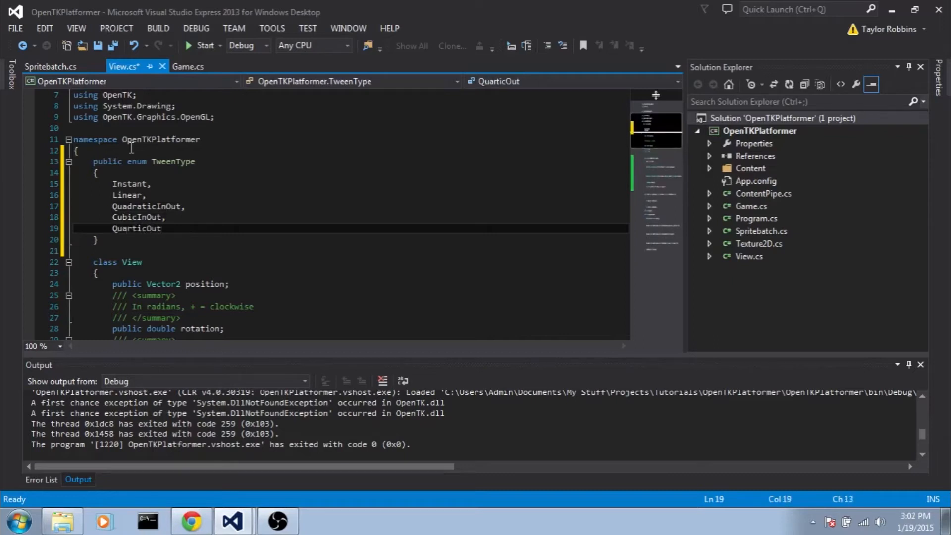
{"action": "key", "text": "ctrl+s"}
{"action": "type", "text": "rivate"}
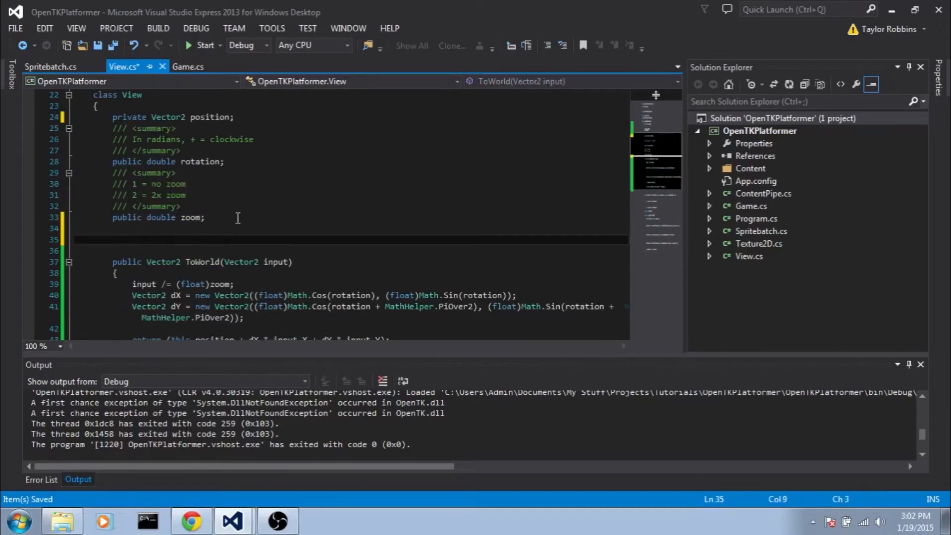
Add a public Vector2 Position property whose getter returns position
{"action": "type", "text": "publc"}
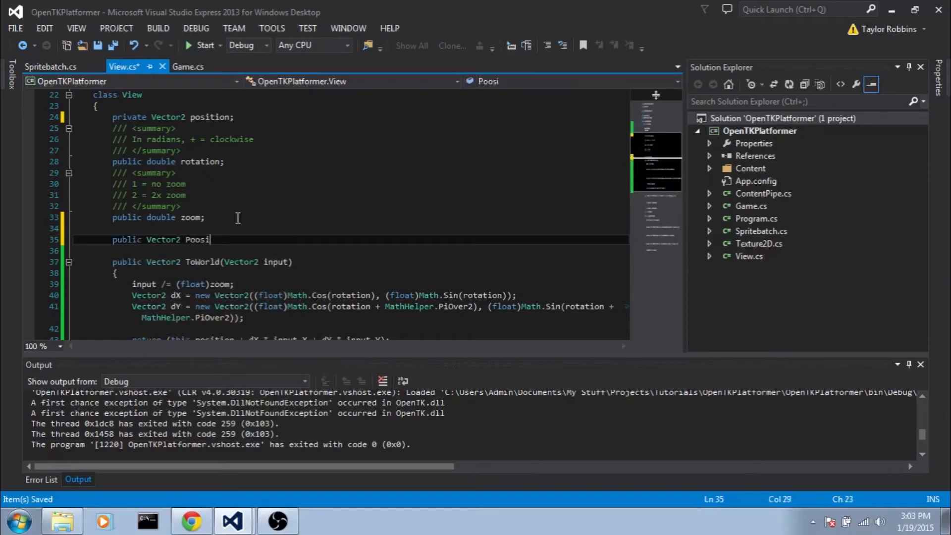
{"action": "type", "text": "tion"}
{"action": "type", "text": "get"}
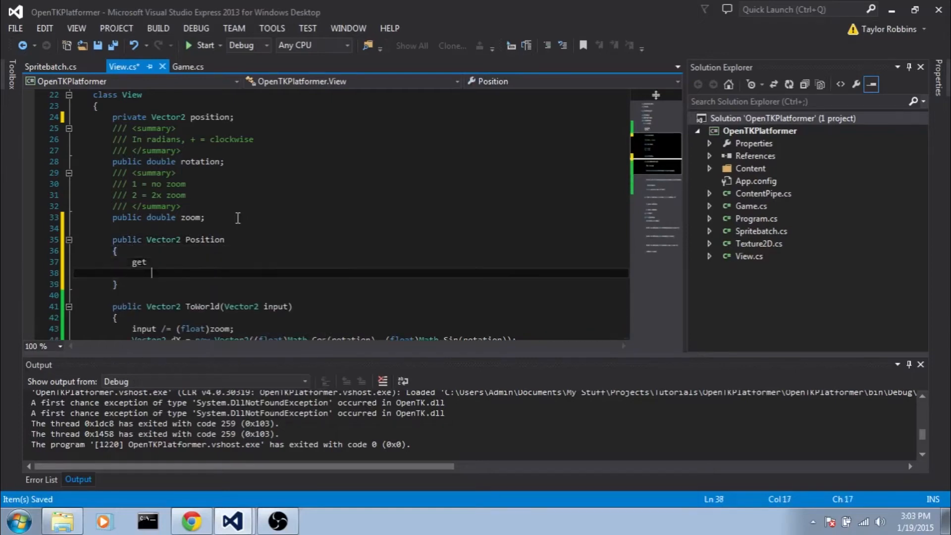
{"action": "type", "text": "return pos"}
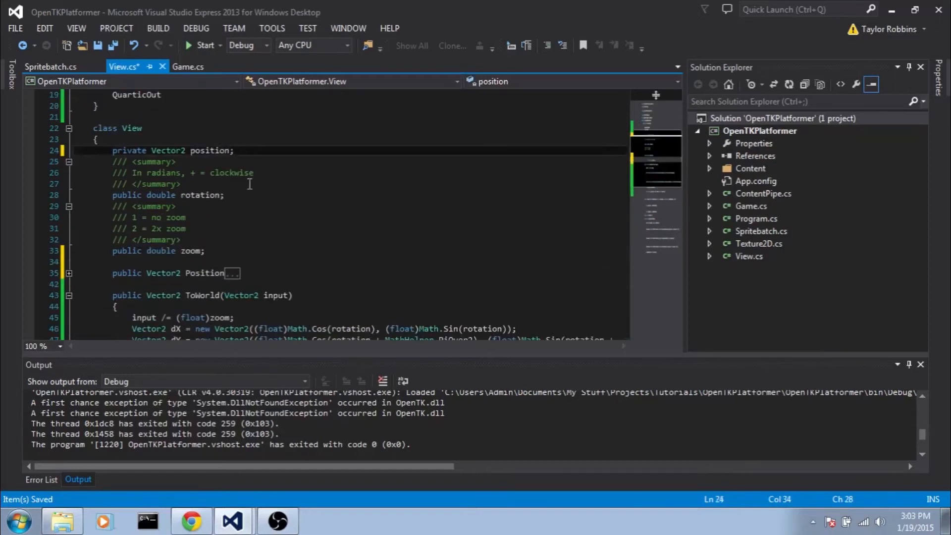
Review the Position property and position field names and collapse the property
{"action": "double_click", "coordinate": [204, 273]}
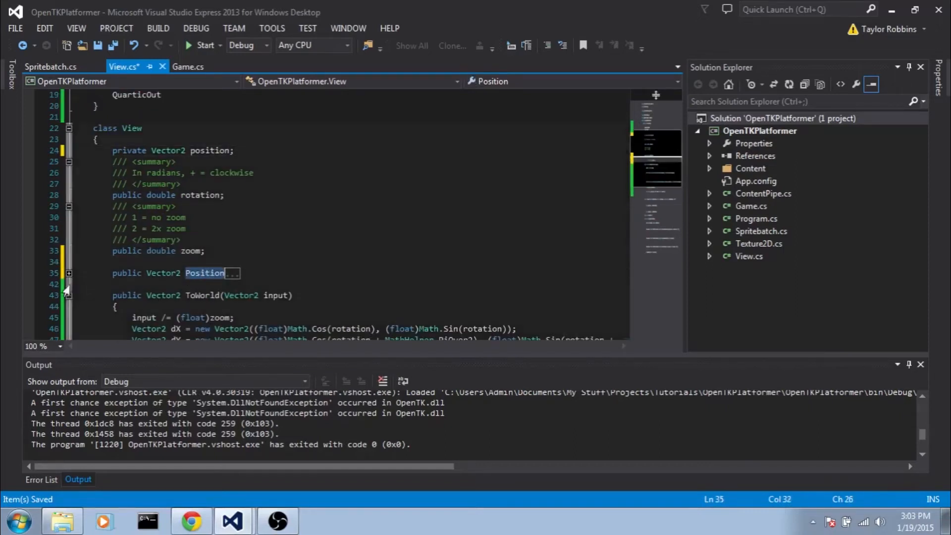
{"action": "left_click", "coordinate": [260, 273]}
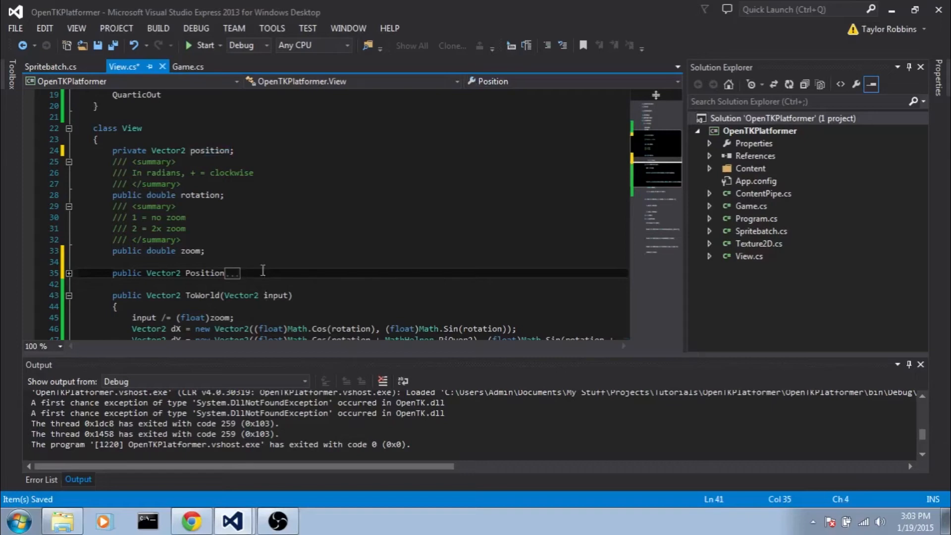
{"action": "double_click", "coordinate": [212, 150]}
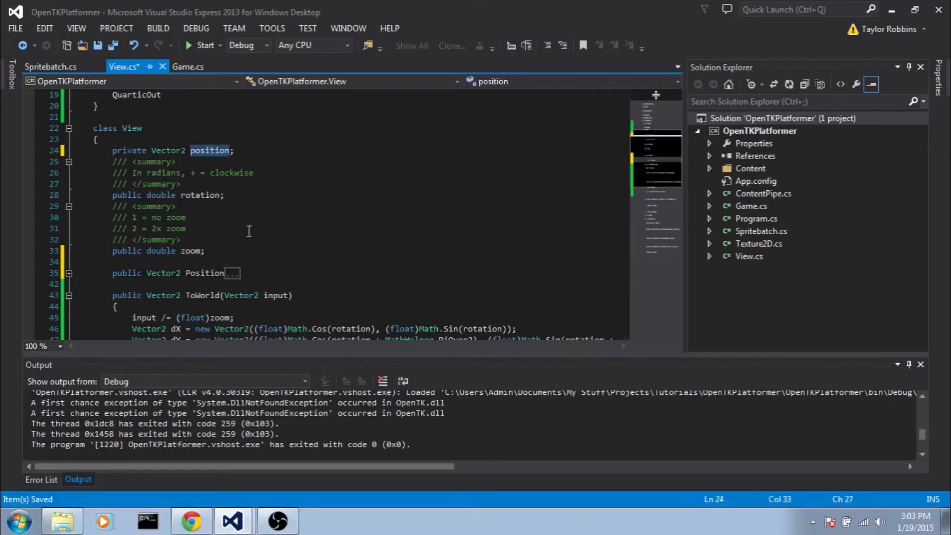
{"action": "mouse_move", "coordinate": [260, 271]}
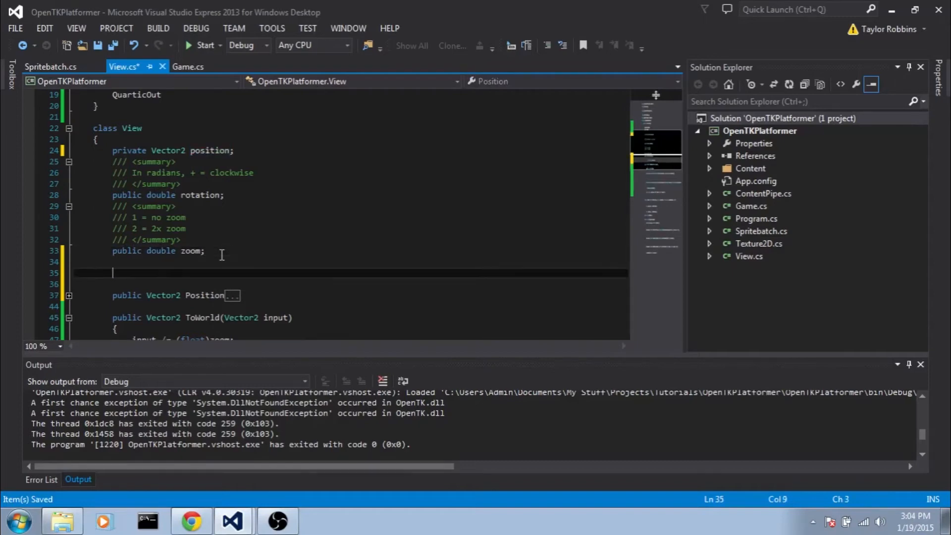
Declare private positionGoto, positionFrom, tweenType, currentStep and tweenSteps fields and save
{"action": "type", "text": "private Vector2 positino"}
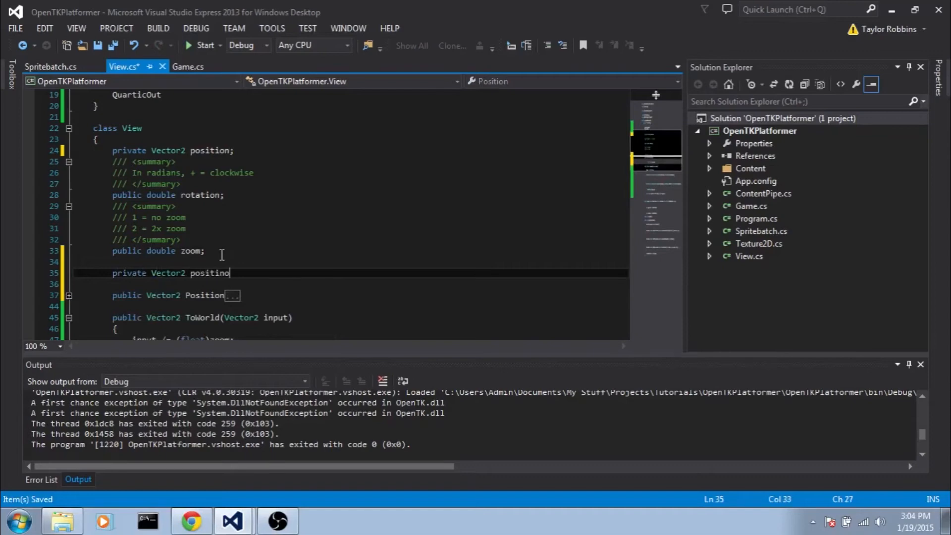
{"action": "type", "text": "GO"}
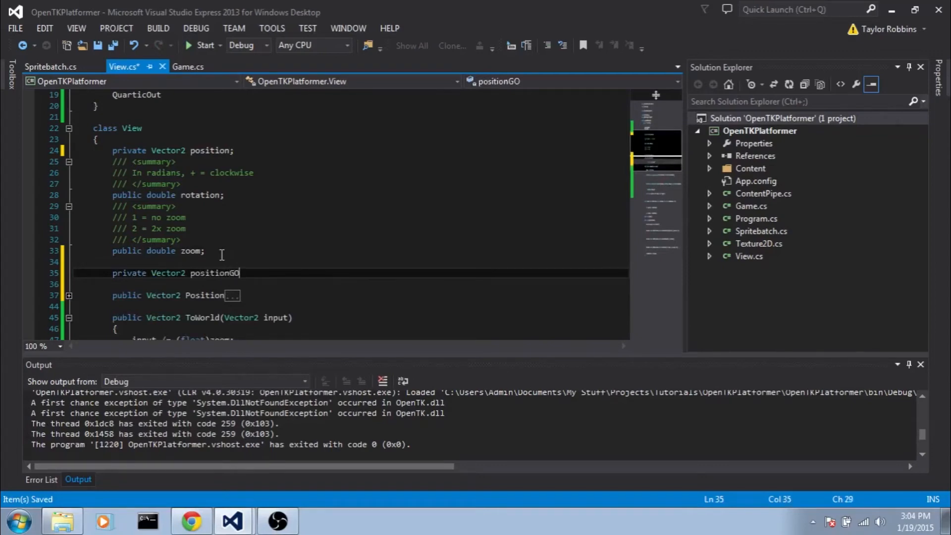
{"action": "type", "text": "to, psi"}
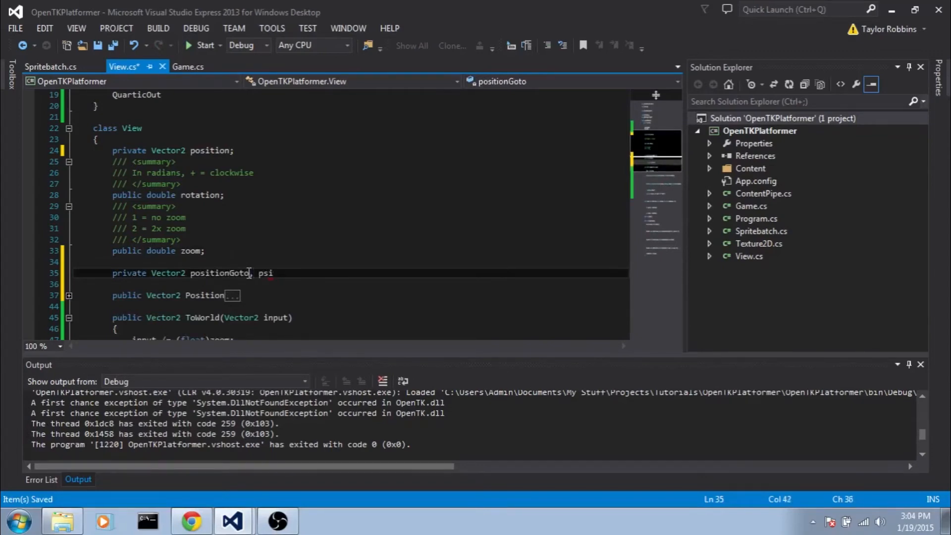
{"action": "type", "text": "positionFrom;"}
{"action": "type", "text": "private"}
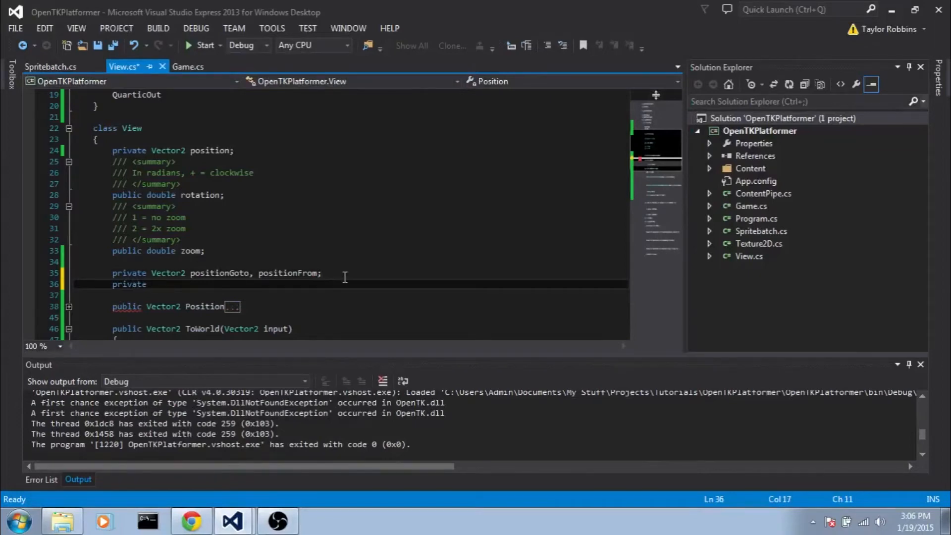
{"action": "type", "text": "TweenType tw"}
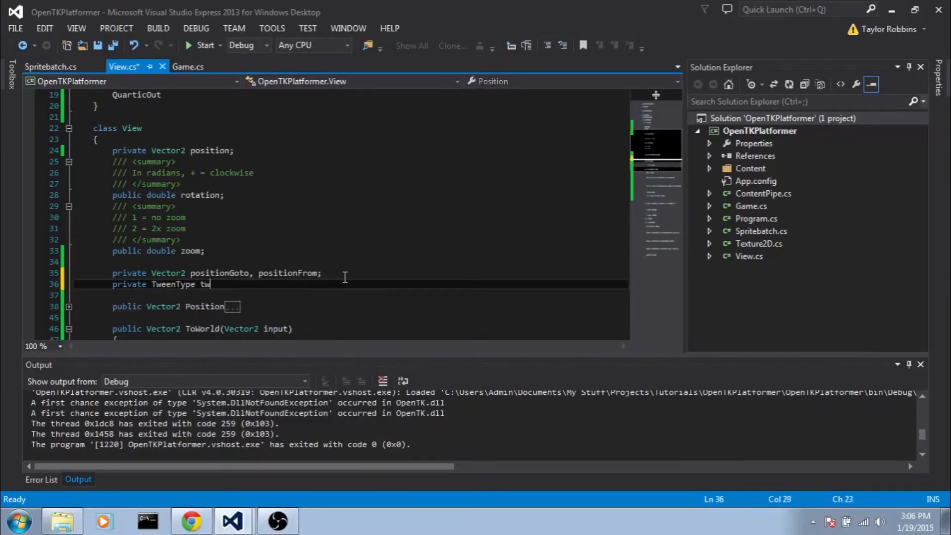
{"action": "type", "text": "eenType;"}
{"action": "left_click", "coordinate": [351, 295]}
{"action": "type", "text": "private int cu"}
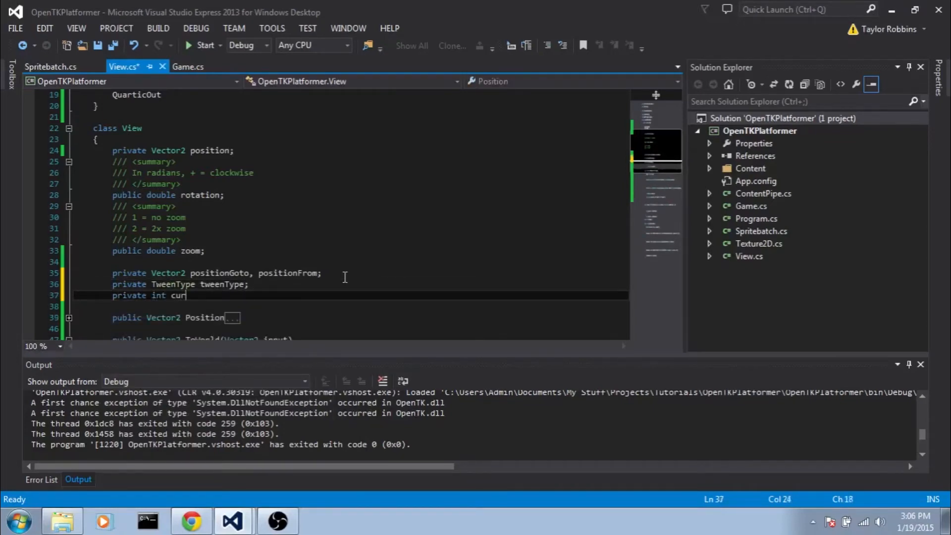
{"action": "type", "text": "rentStep,"}
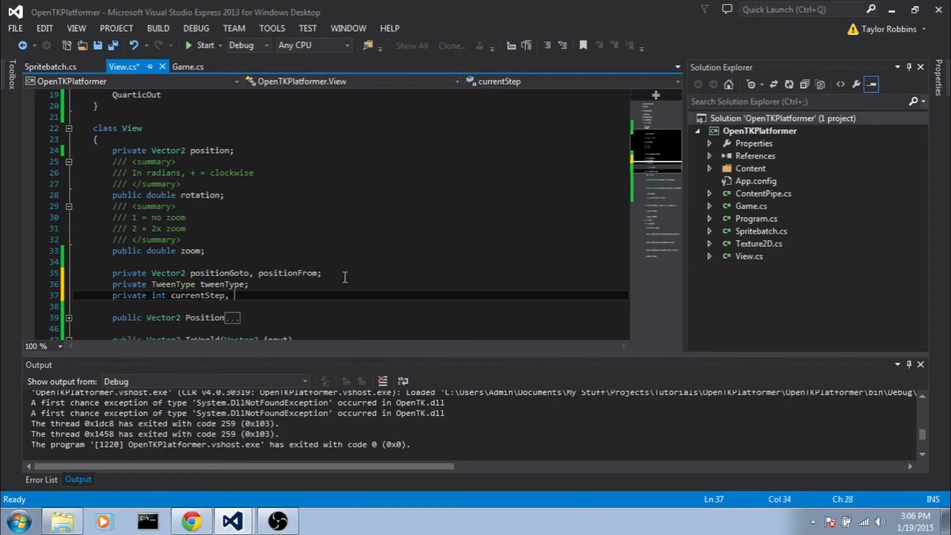
{"action": "type", "text": "tweenSteps;"}
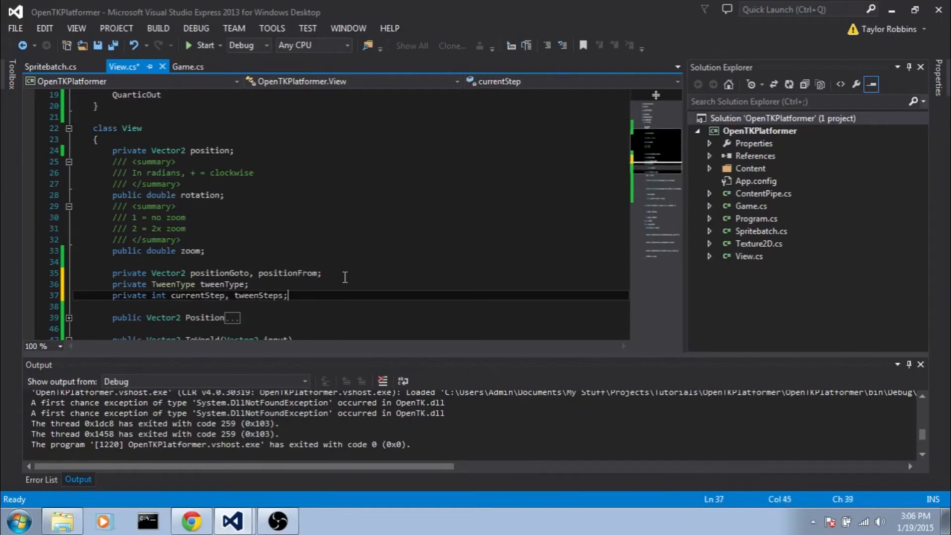
{"action": "key", "text": "ctrl+s"}
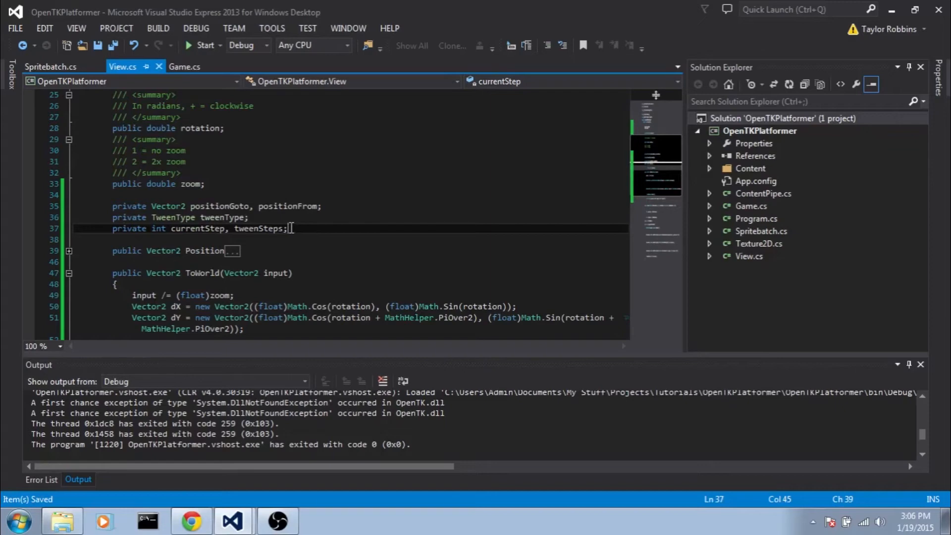
Add the public void SetPosition(Vector2 newPosition) signature below Update()
{"action": "scroll", "scroll_direction": "down", "scroll_amount": 3}
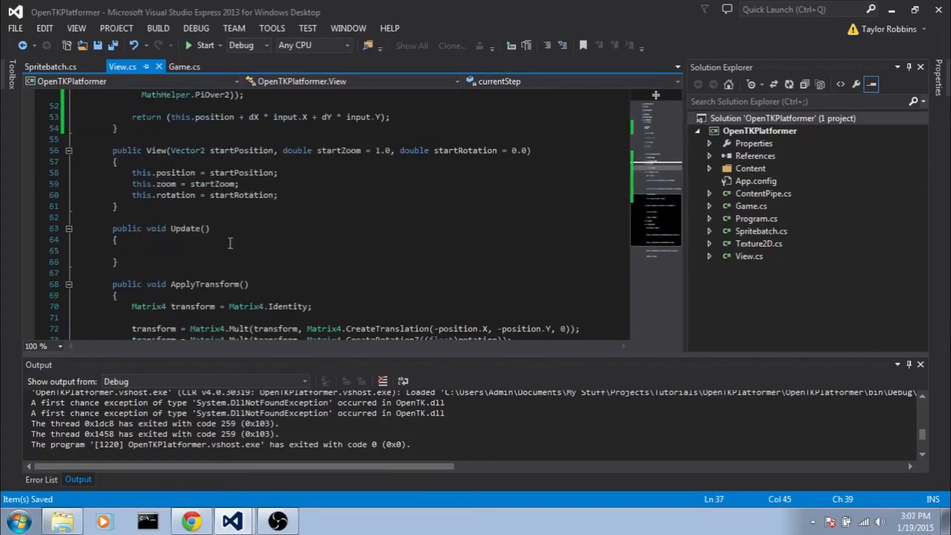
{"action": "left_click", "coordinate": [115, 261]}
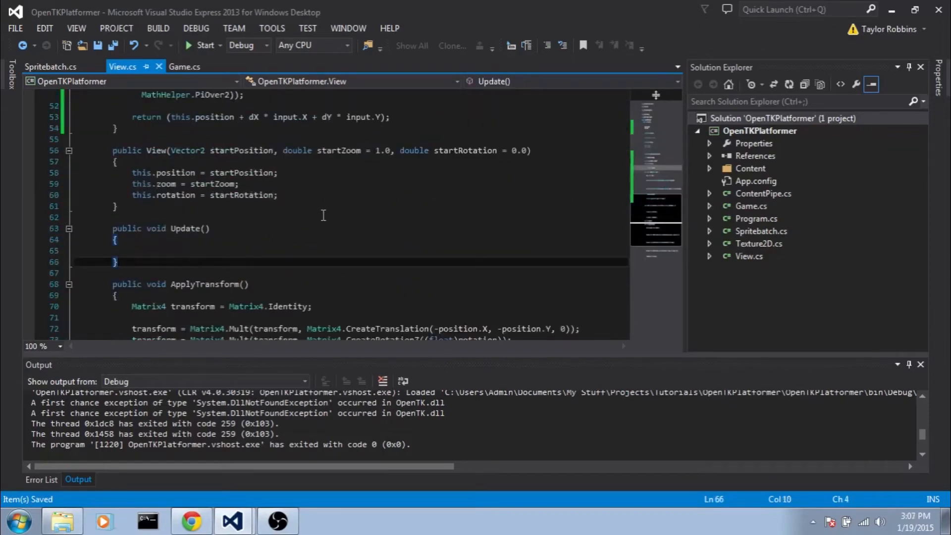
{"action": "type", "text": "public void SetPos"}
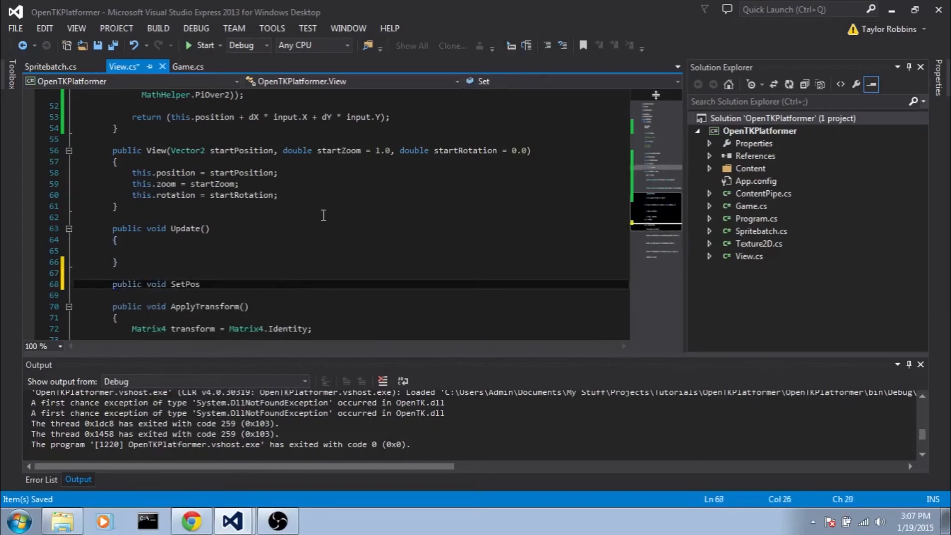
{"action": "type", "text": "ition(Vector2"}
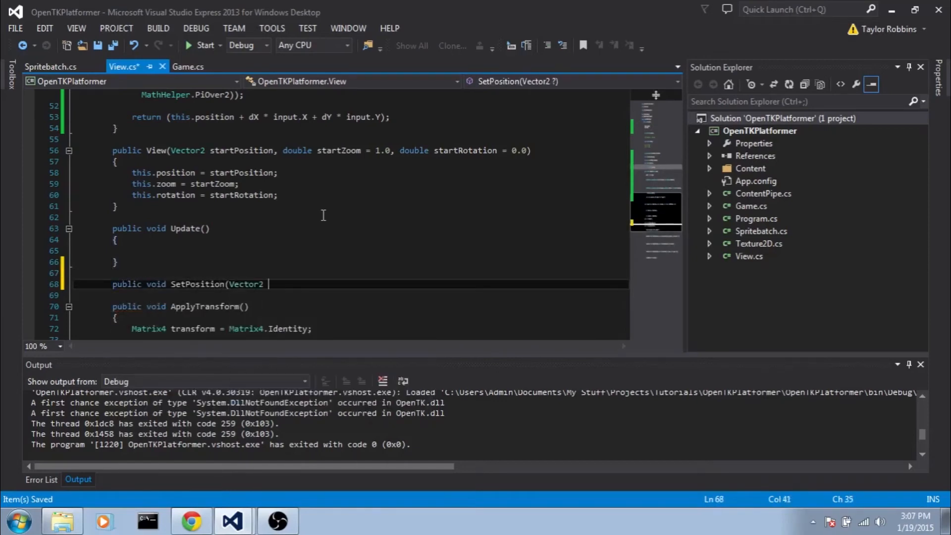
{"action": "type", "text": "newPosition"}
{"action": "type", "text": "{"}
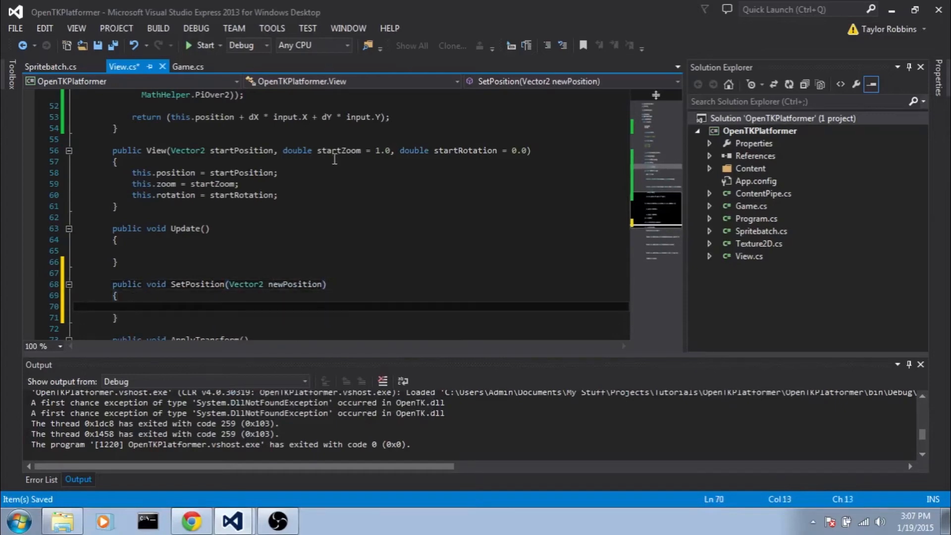
Assign position, positionFrom, positionGoto, TweenType.Instant and zero steps in SetPosition, then duplicate it
{"action": "scroll", "scroll_direction": "down", "scroll_amount": 3}
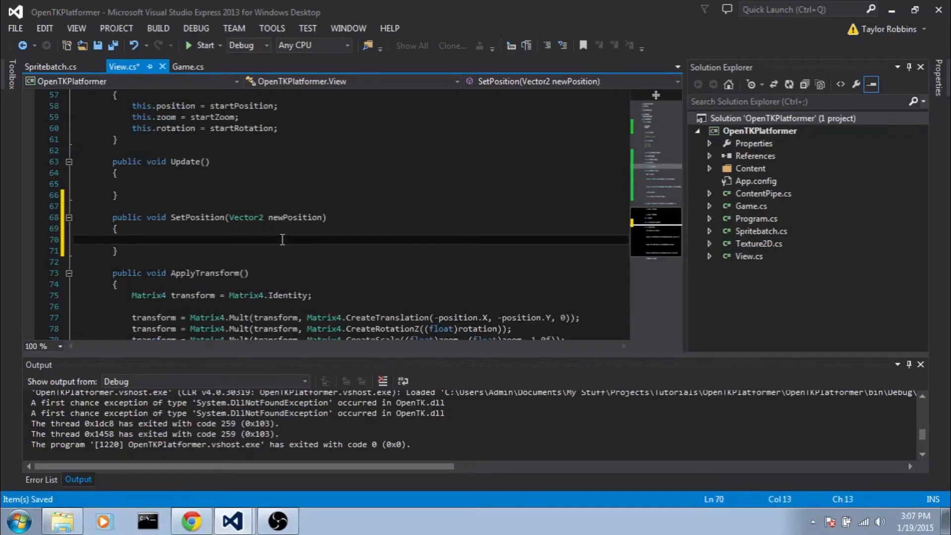
{"action": "type", "text": "this.position = newPosition;"}
{"action": "type", "text": "this.positionF"}
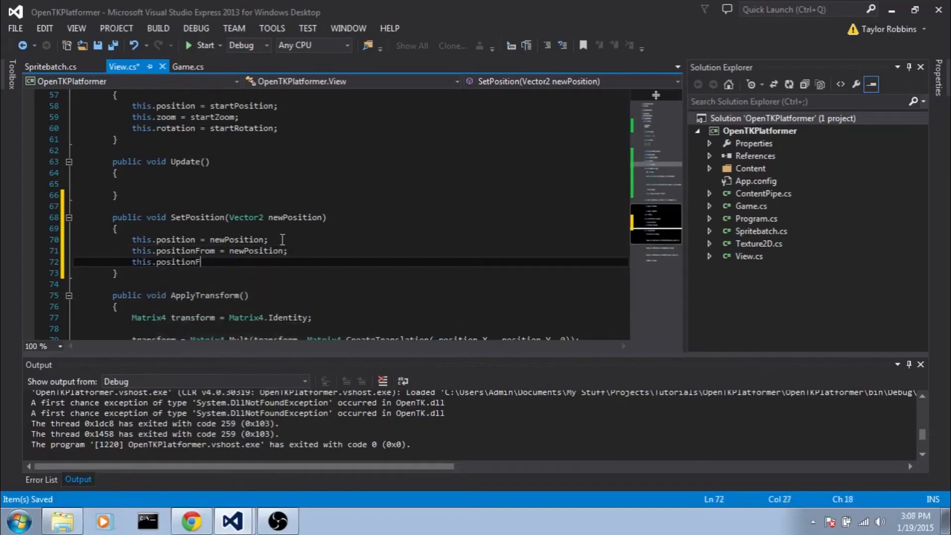
{"action": "type", "text": "oto = newPosition;"}
{"action": "type", "text": "tweenSteps ="}
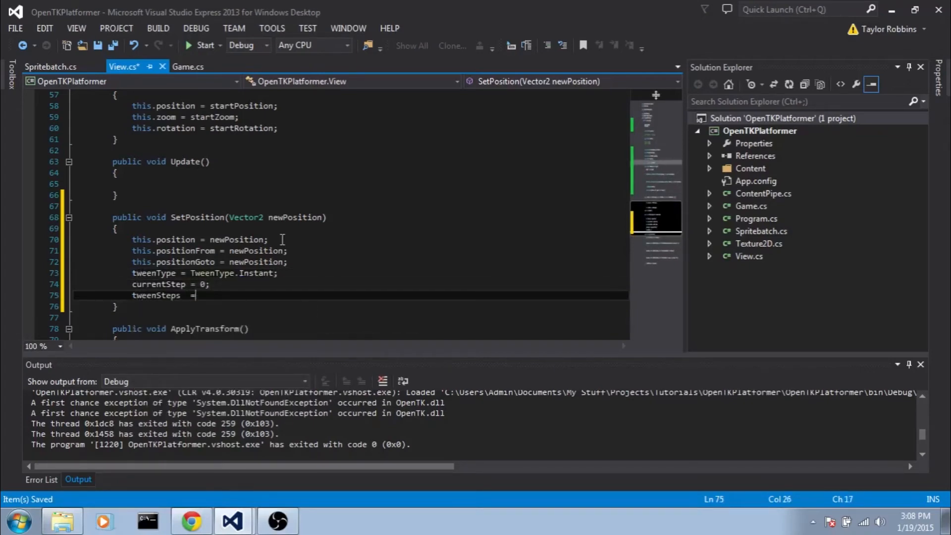
{"action": "type", "text": "0;"}
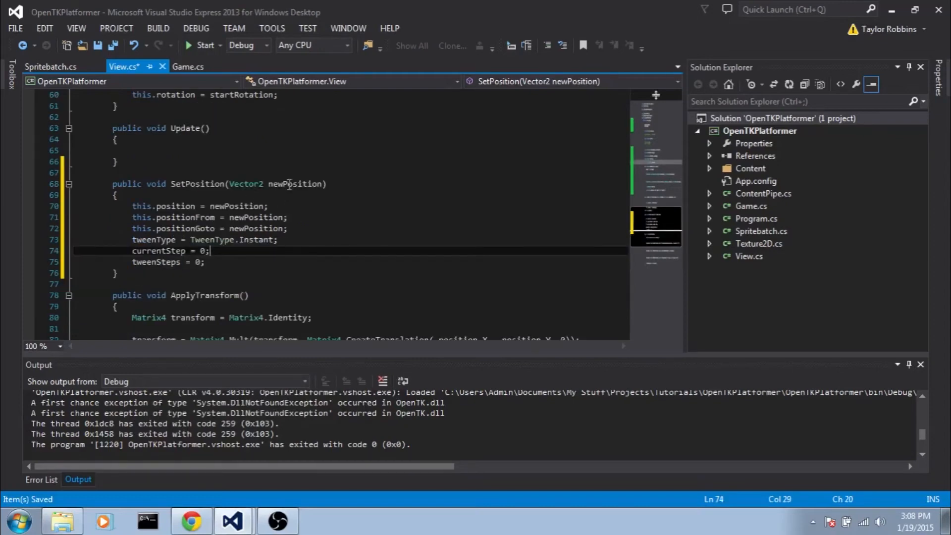
{"action": "scroll", "scroll_direction": "up", "scroll_amount": 3}
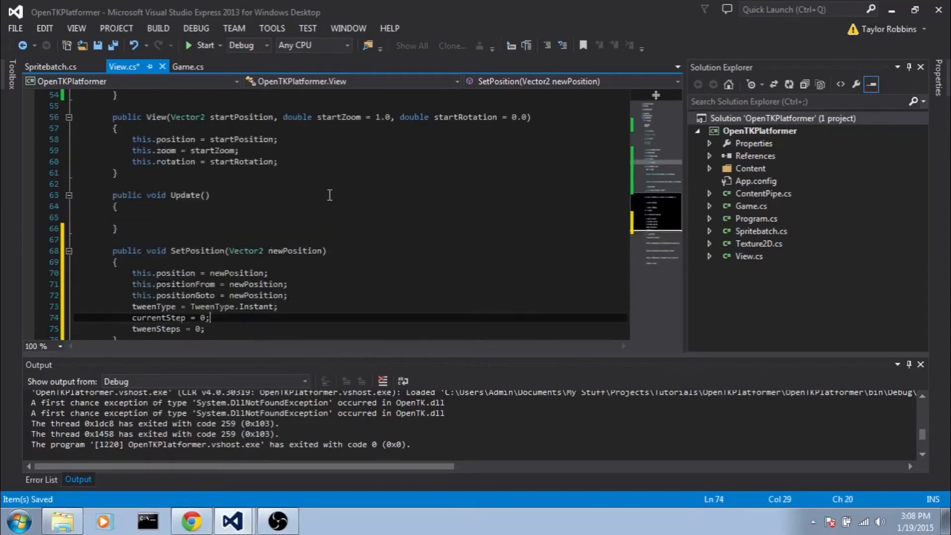
{"action": "mouse_move", "coordinate": [304, 258]}
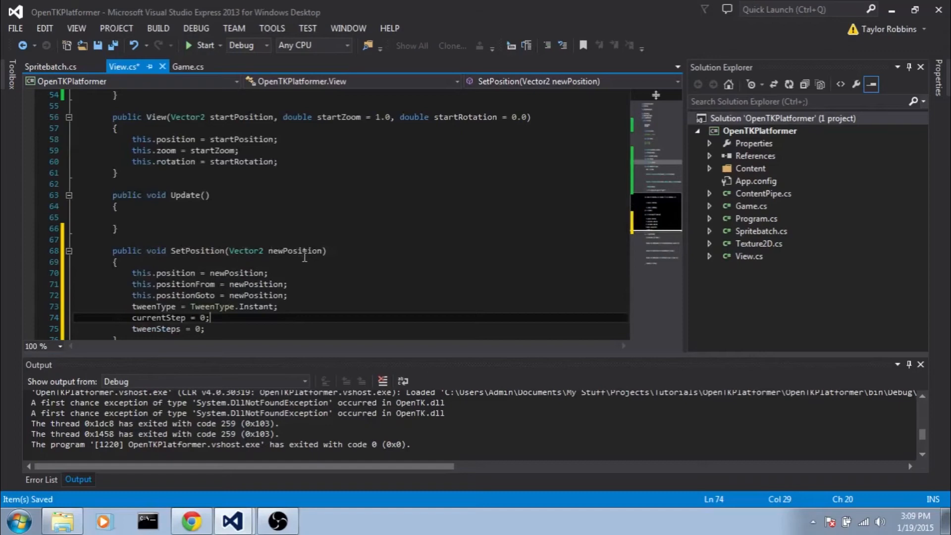
{"action": "scroll", "scroll_direction": "down", "scroll_amount": 3}
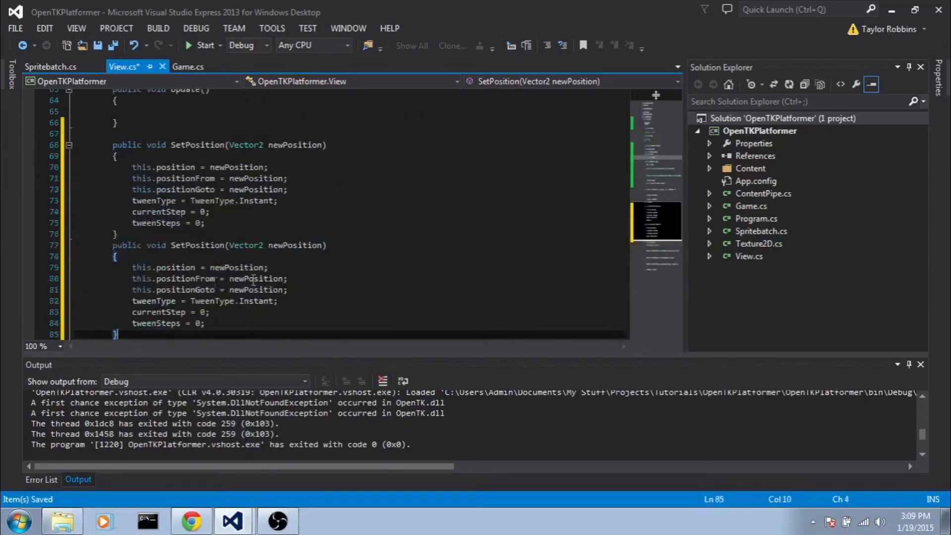
Extend the copied signature with TweenType type and int numSteps parameters
{"action": "type", "text": ", TweenType type,"}
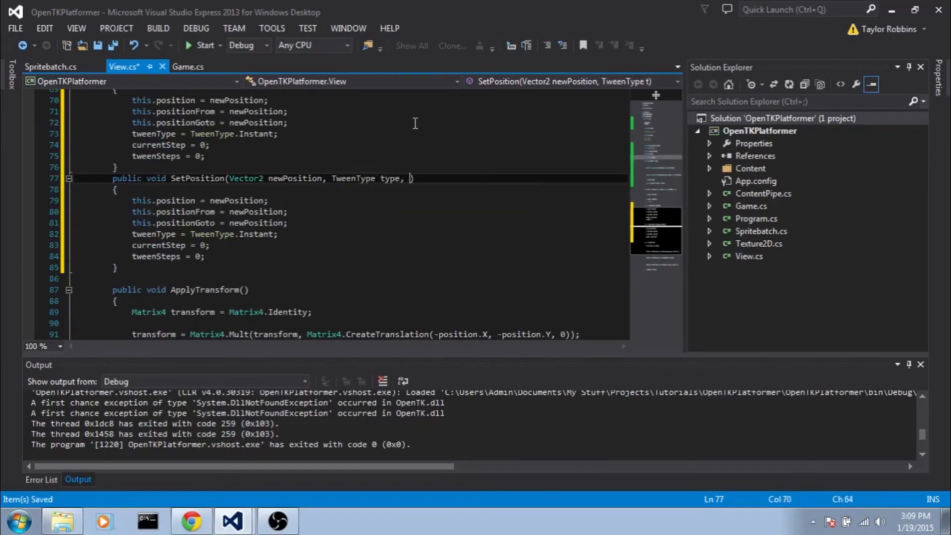
{"action": "type", "text": "int numSteps"}
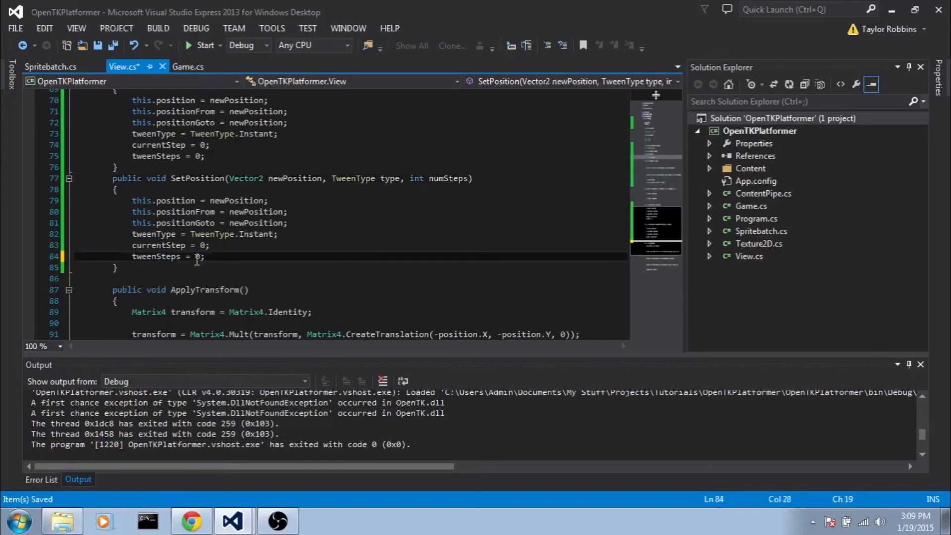
{"action": "type", "text": "numSteps"}
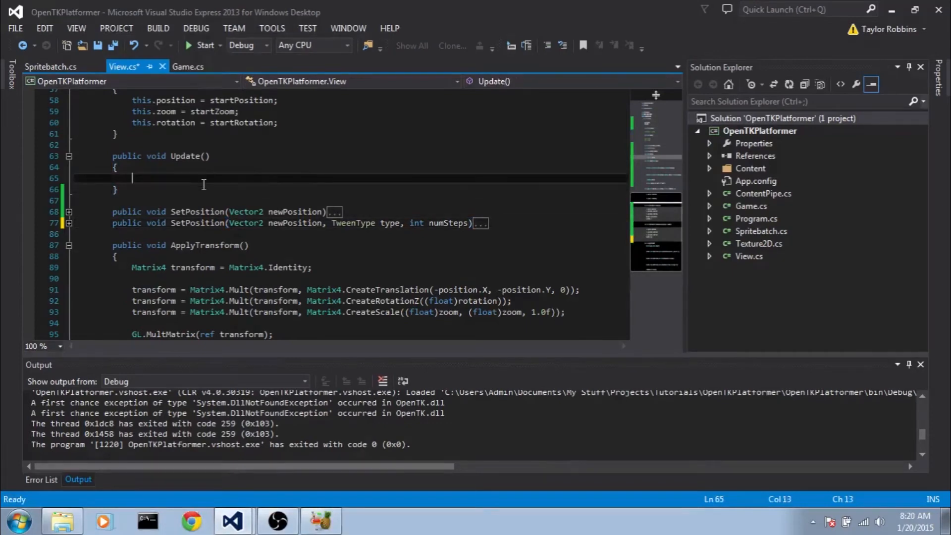
In Update, add if (currentStep < tweenSteps) with an else setting position = positionGoto
{"action": "type", "text": "if (currentStep < tweenSteps"}
{"action": "type", "text": "{"}
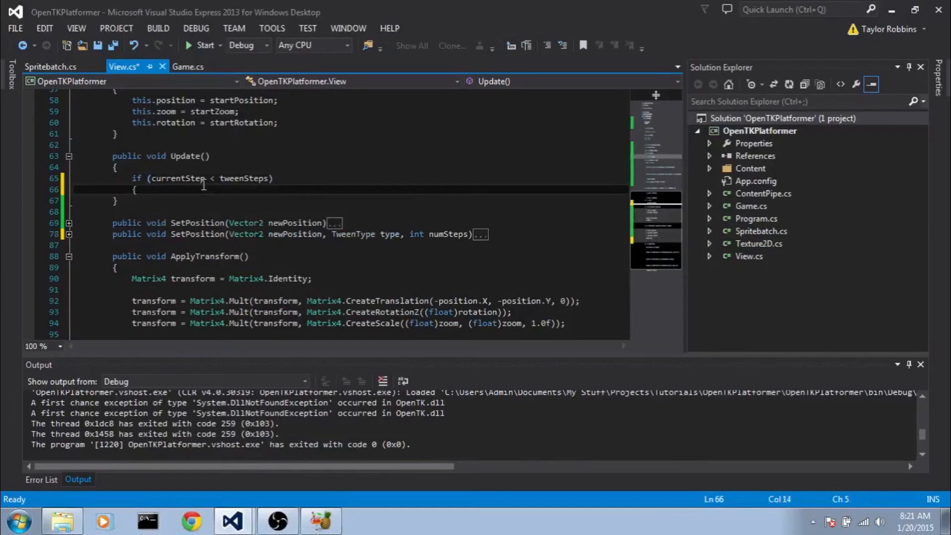
{"action": "type", "text": "else"}
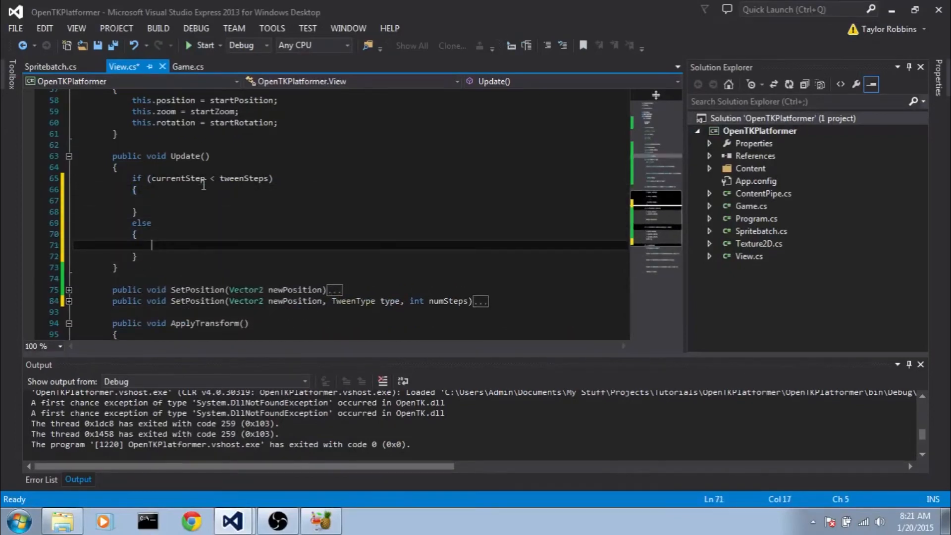
{"action": "type", "text": "position"}
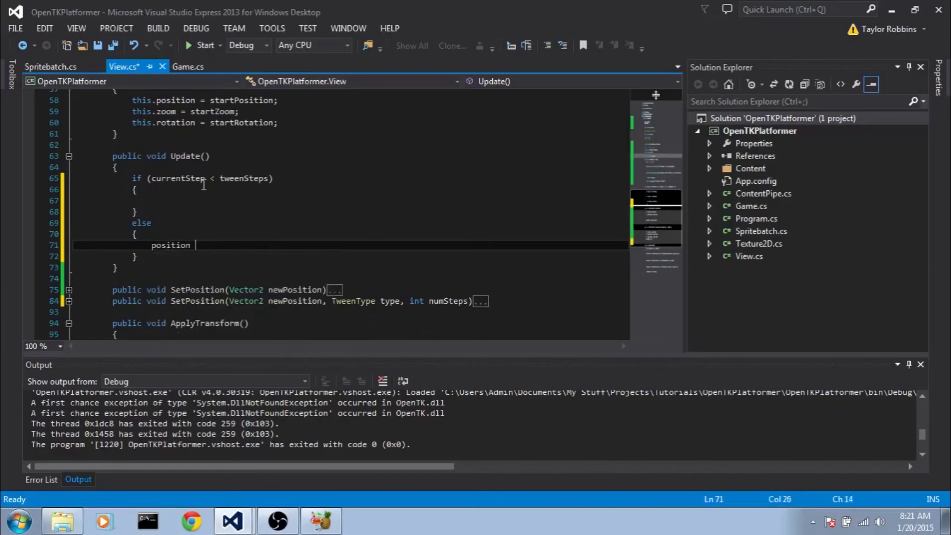
{"action": "type", "text": "= positionGoto;"}
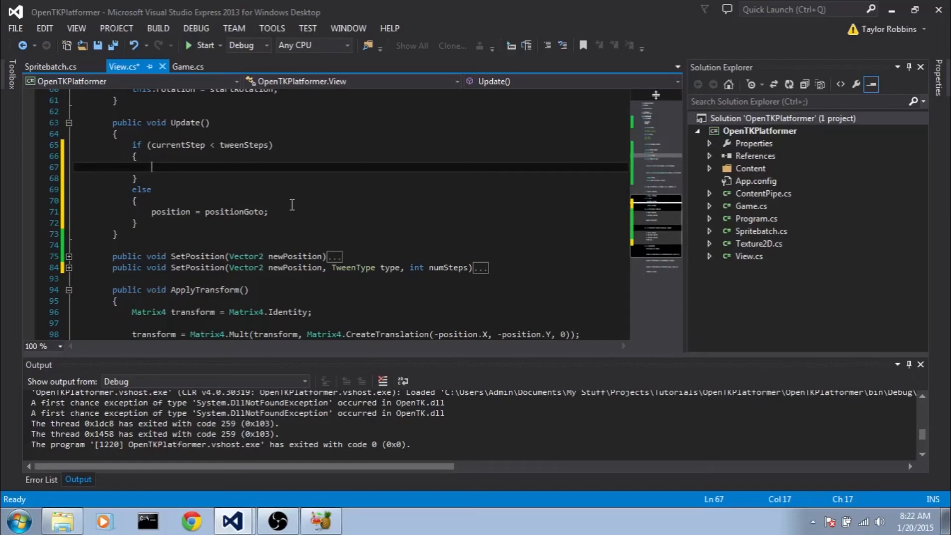
Switch on tweenType with Linear, QuadraticInOut, CubicInOut, QuarticOut cases, then currentStep++
{"action": "type", "text": "switch)"}
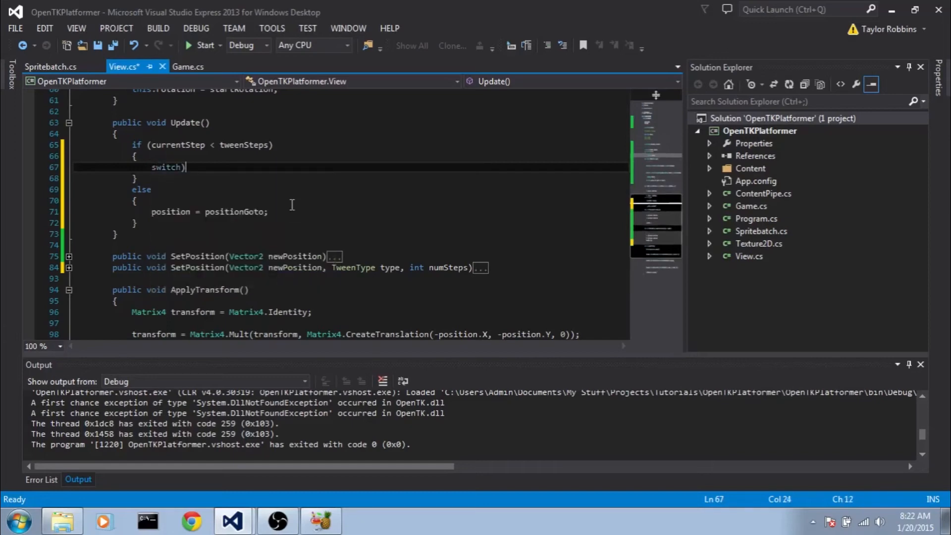
{"action": "type", "text": "tweenType"}
{"action": "type", "text": "{"}
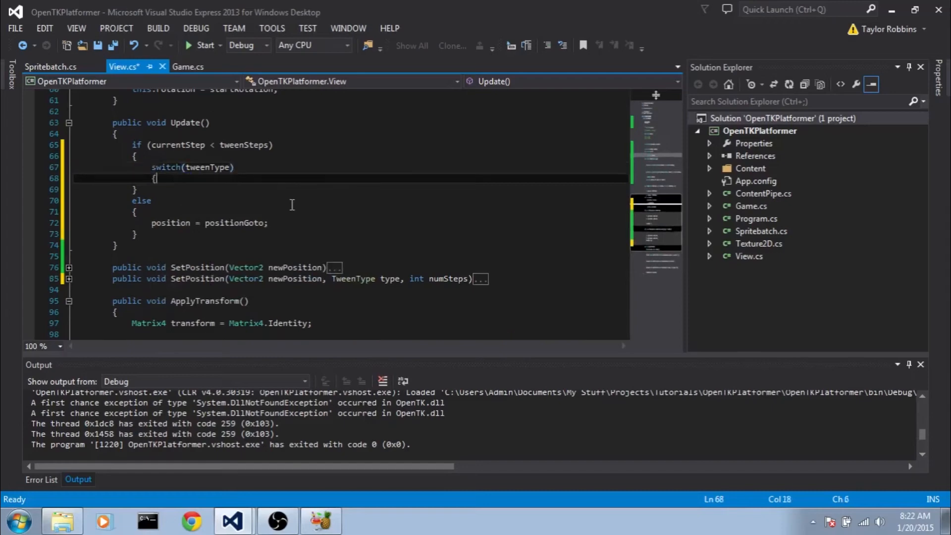
{"action": "type", "text": "case TweenType.Linear:"}
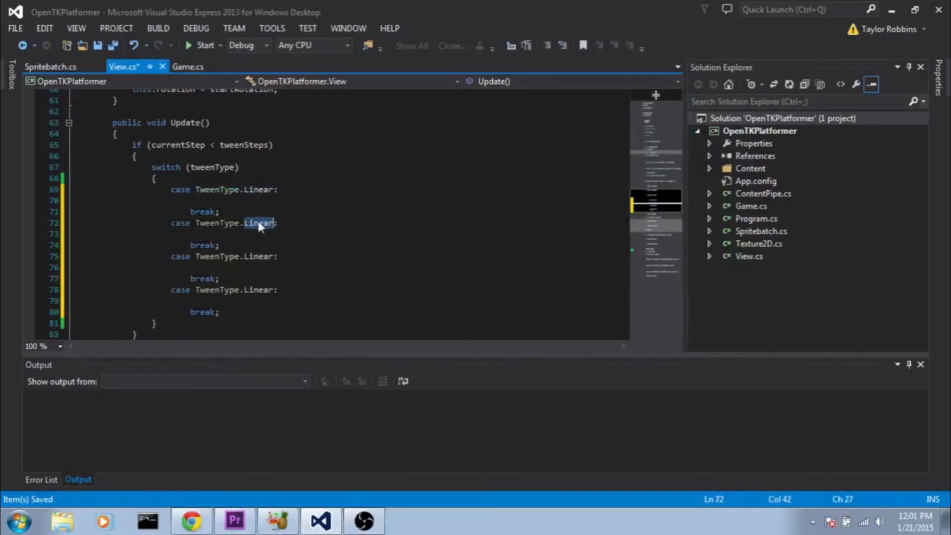
{"action": "type", "text": "QuadraticInOut"}
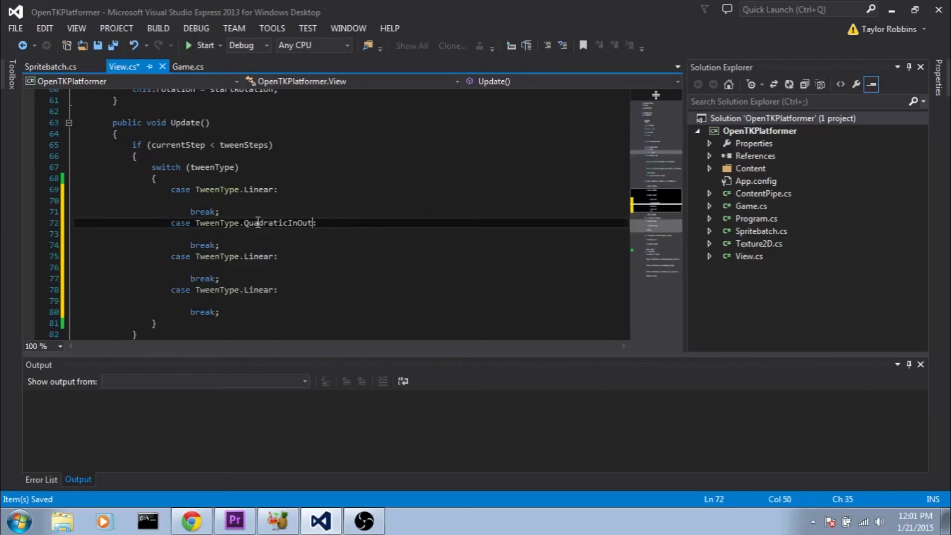
{"action": "double_click", "coordinate": [258, 256]}
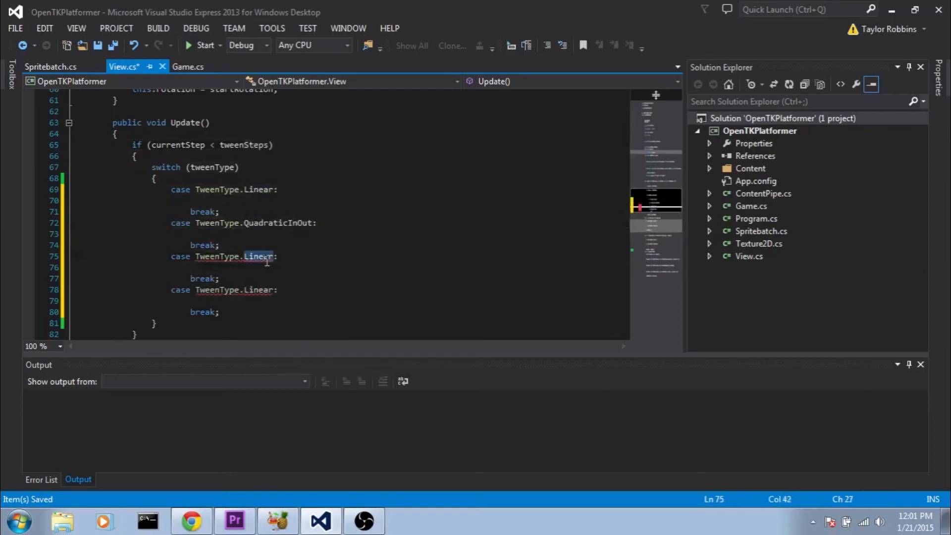
{"action": "key", "text": "Backspace"}
{"action": "type", "text": "CubicInOut"}
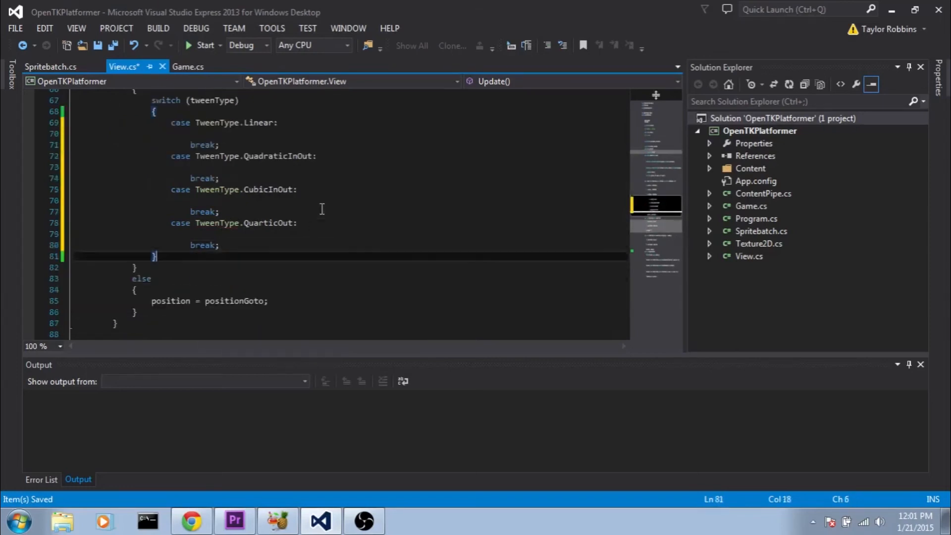
{"action": "key", "text": "enter"}
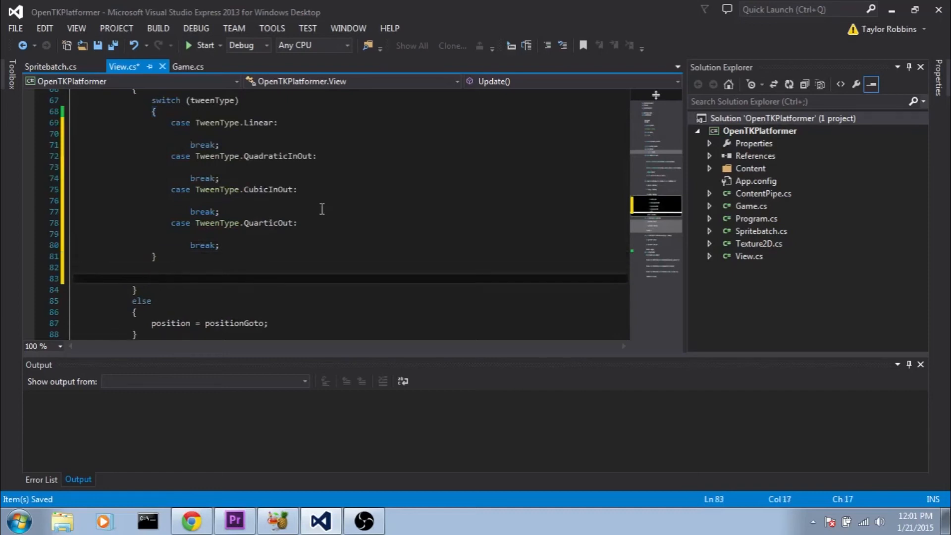
{"action": "type", "text": "currentStep++;"}
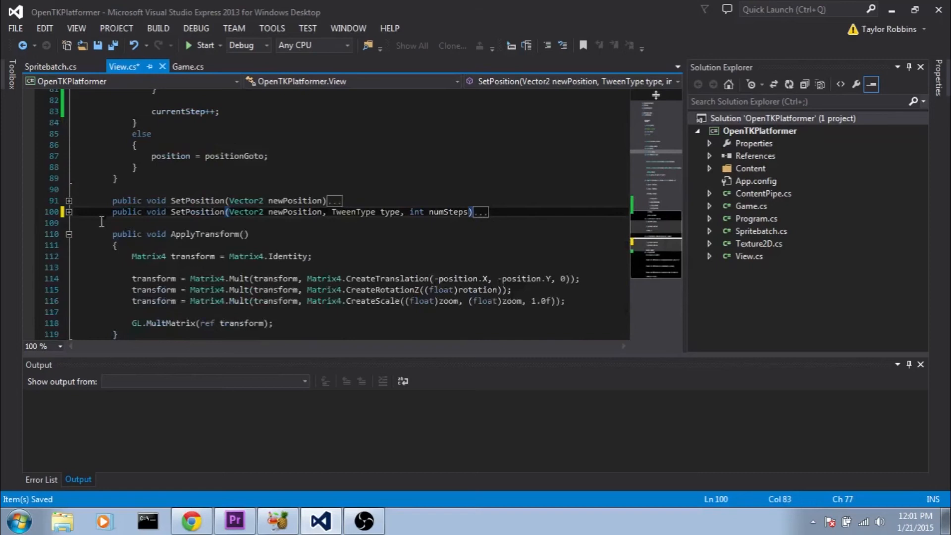
Expand and review the tweened SetPosition overload, save View.cs, and return to Update
{"action": "left_click", "coordinate": [70, 212]}
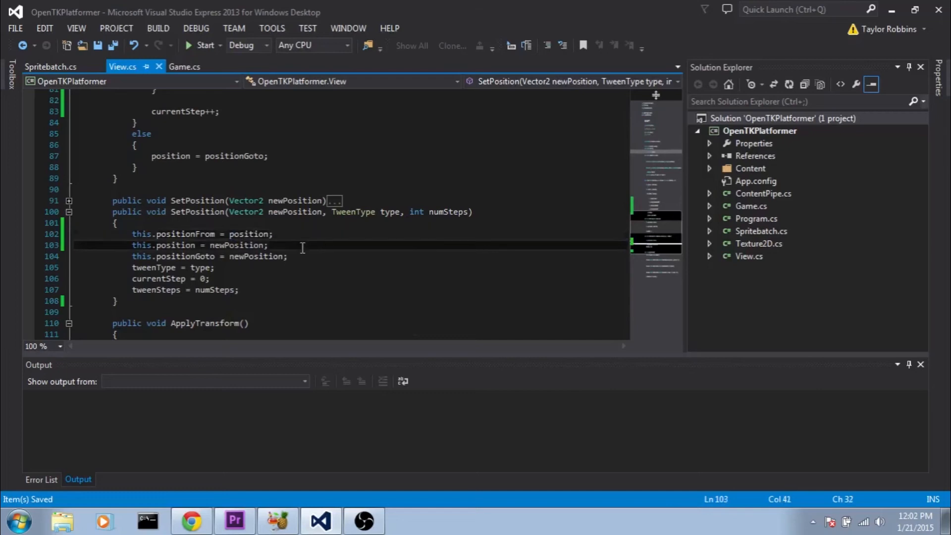
{"action": "scroll", "scroll_direction": "up", "scroll_amount": 3}
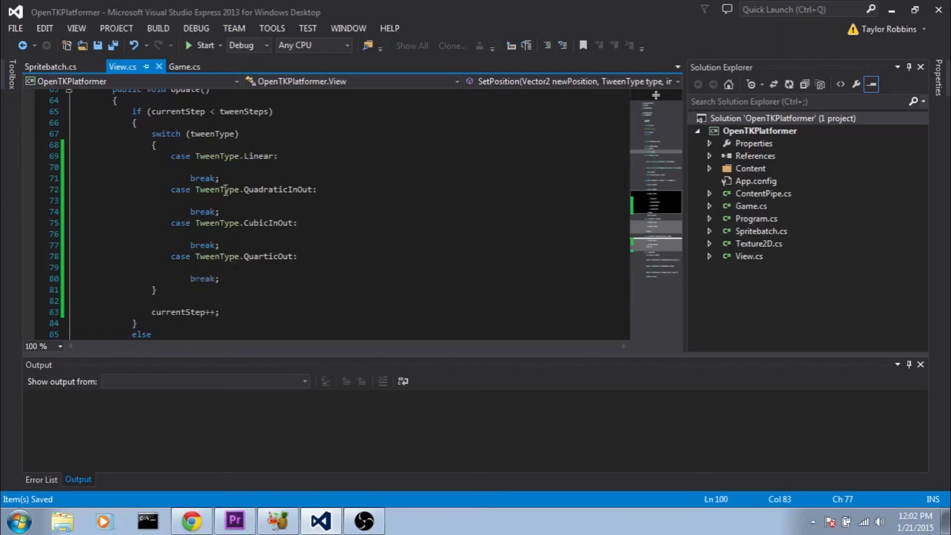
Write position = positionFrom + (positionGoto - positionFrom) * GetLinear((float)currentStep / tweenSteps) and repeat for the other easings
{"action": "type", "text": "position ="}
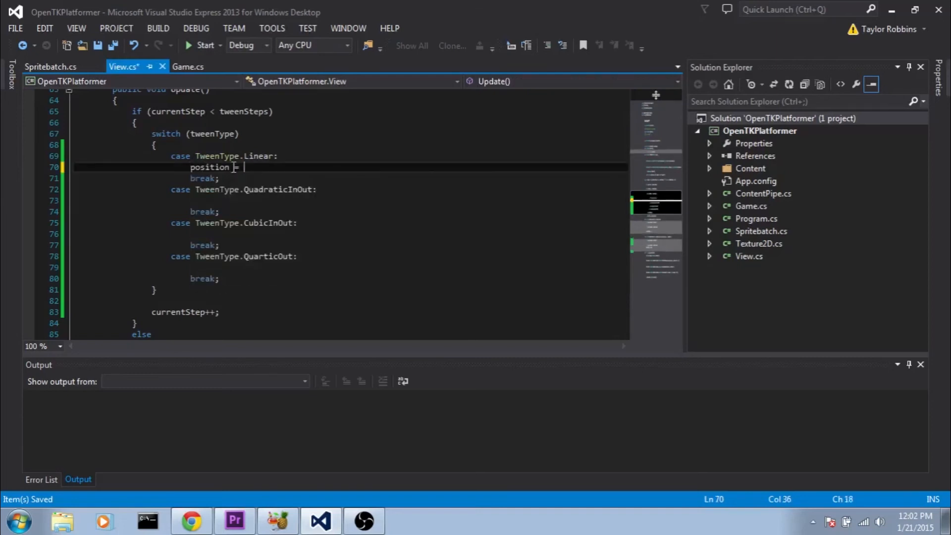
{"action": "type", "text": "positionFrom"}
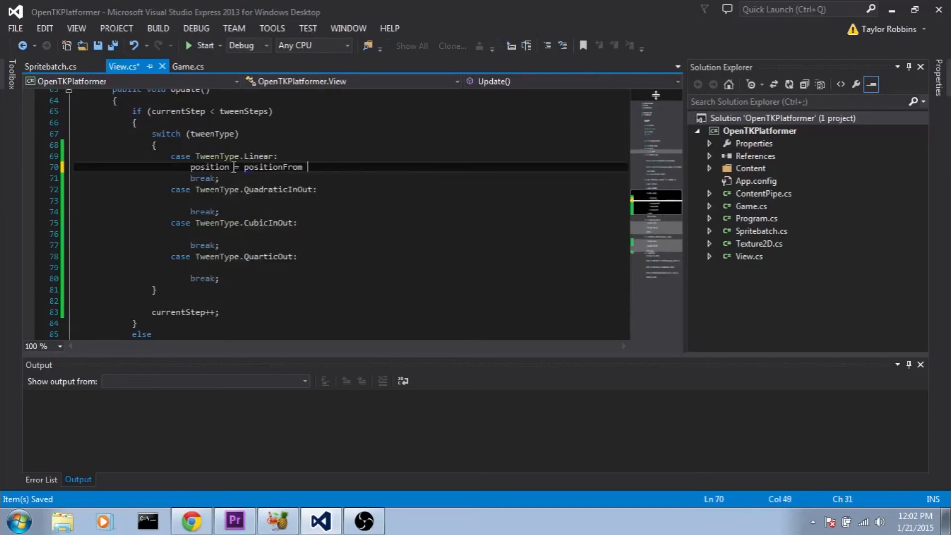
{"action": "type", "text": "+ (positionGoto -"}
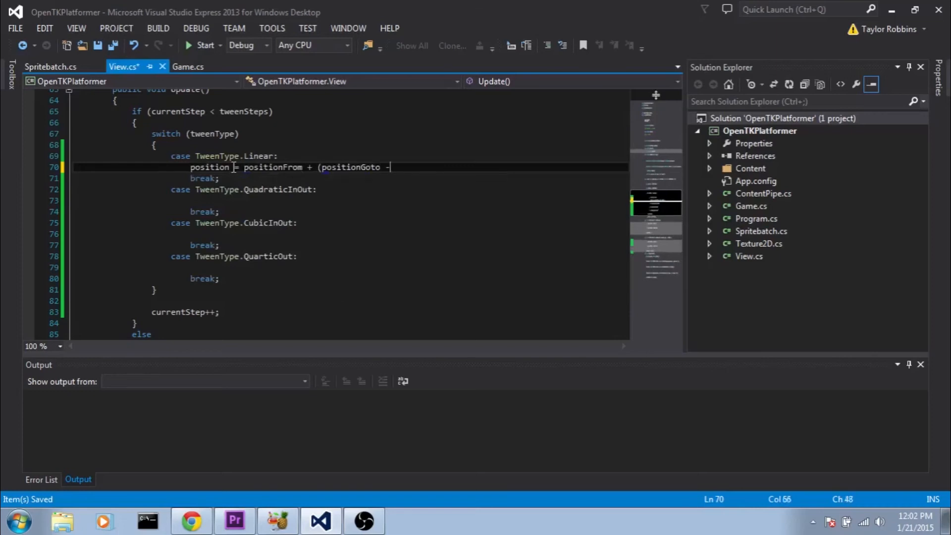
{"action": "type", "text": "positionFrom)"}
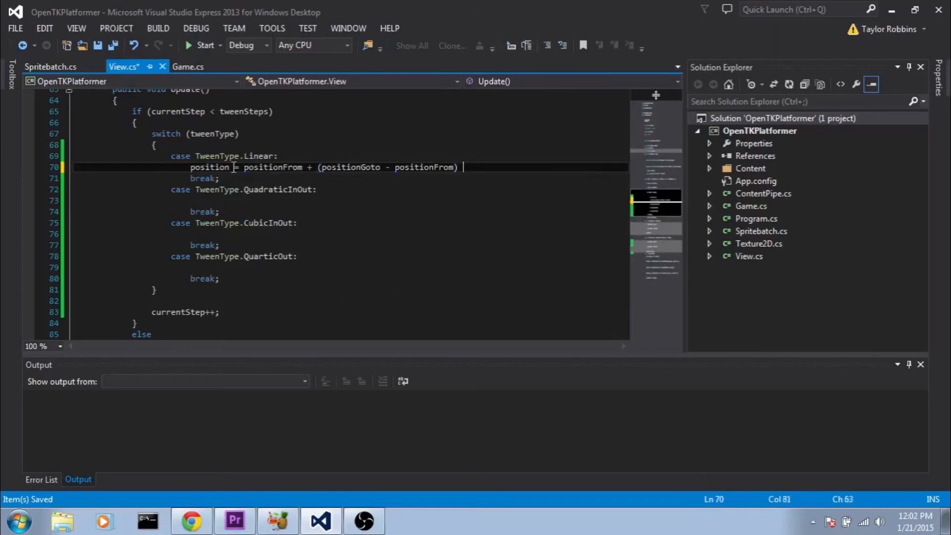
{"action": "type", "text": "* Get"}
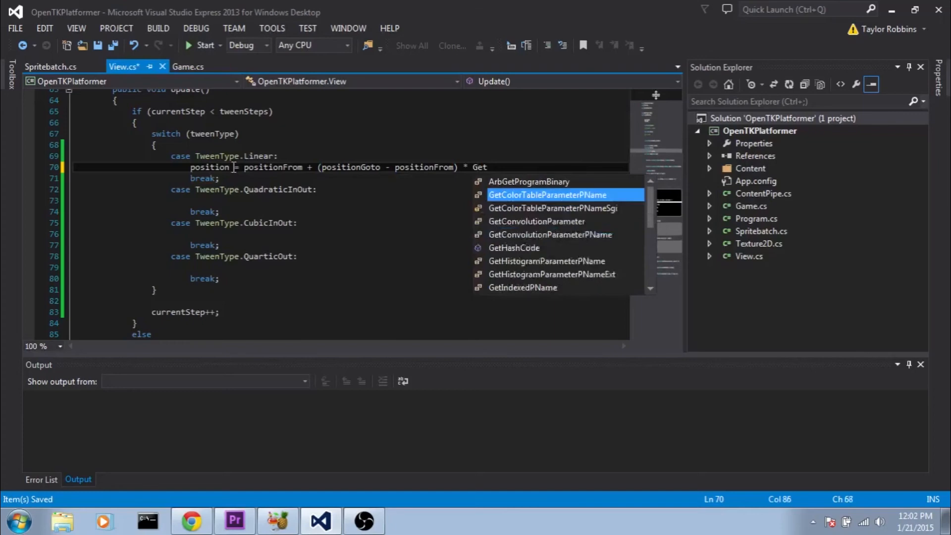
{"action": "type", "text": "Linear"}
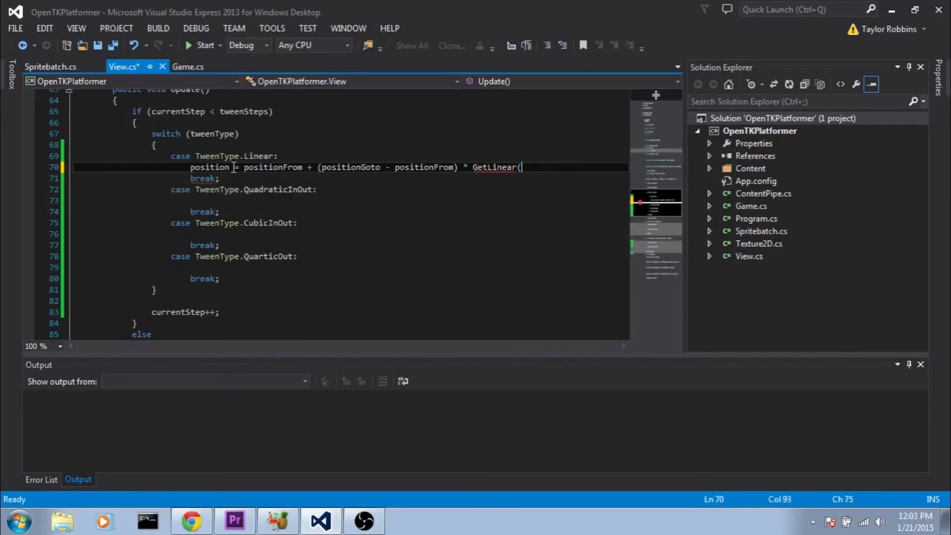
{"action": "type", "text": "(float)"}
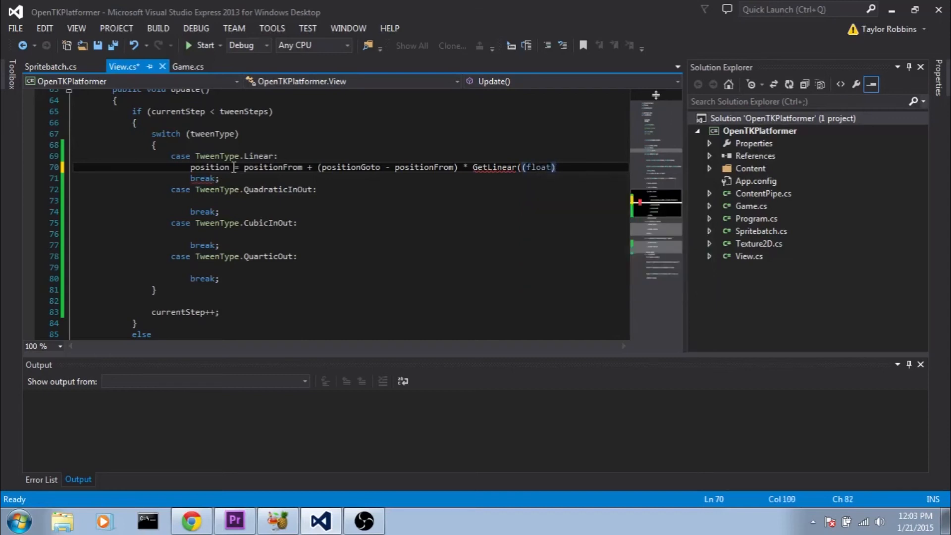
{"action": "type", "text": "currentStep /"}
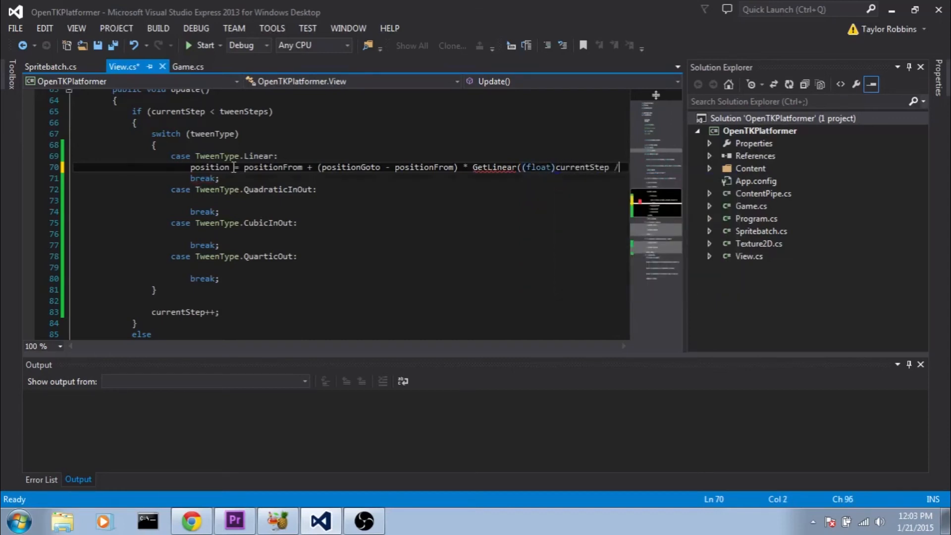
{"action": "type", "text": "tweenSteps);"}
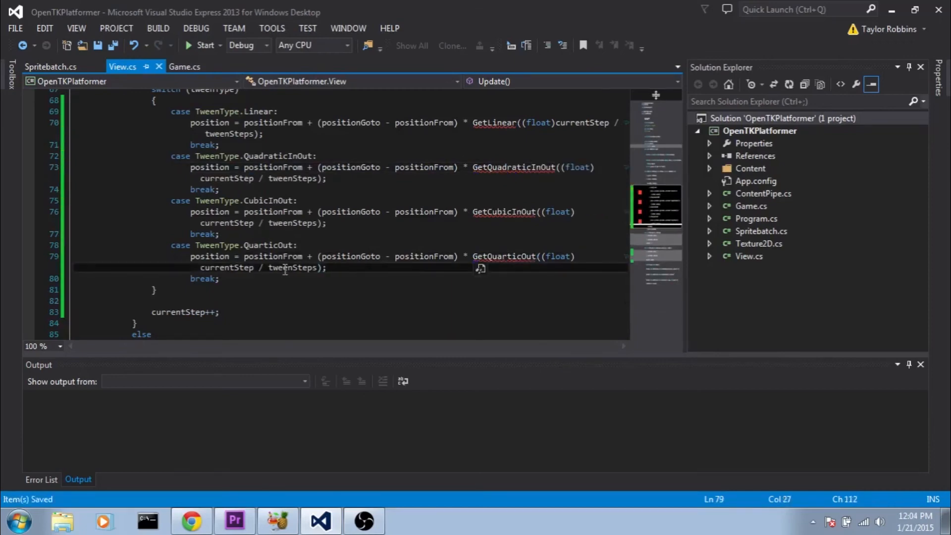
{"action": "scroll", "scroll_direction": "down", "scroll_amount": 3}
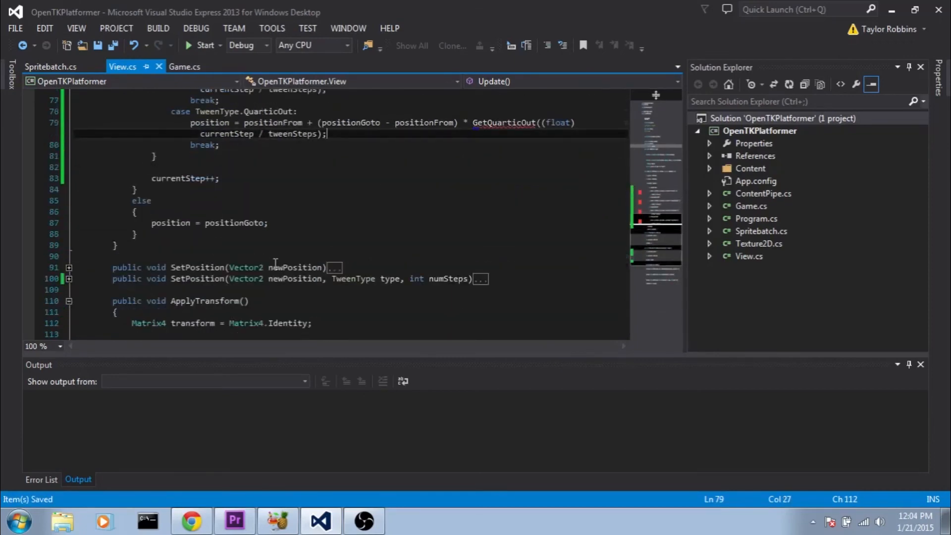
{"action": "scroll", "scroll_direction": "down", "scroll_amount": 3}
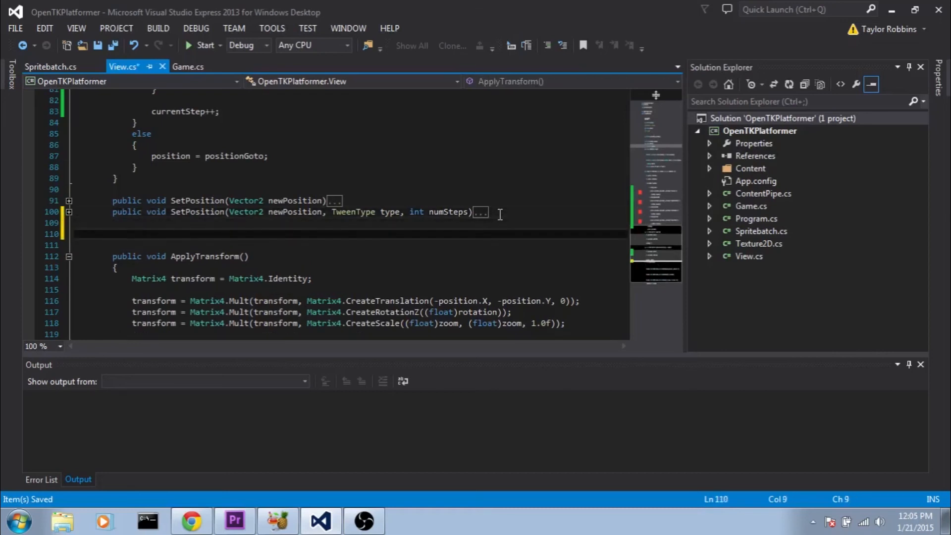
Define public float GetLinear(float t) returning t
{"action": "type", "text": "public float"}
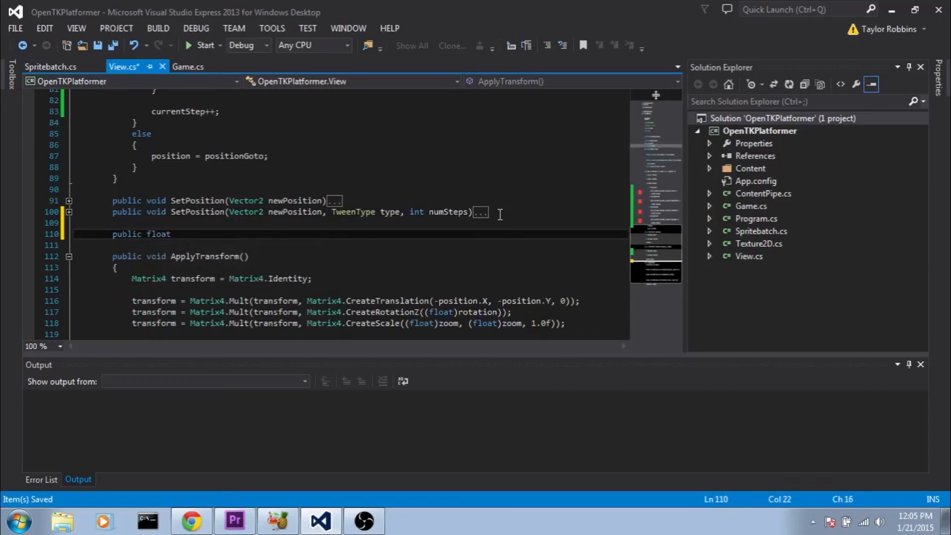
{"action": "type", "text": "GetL"}
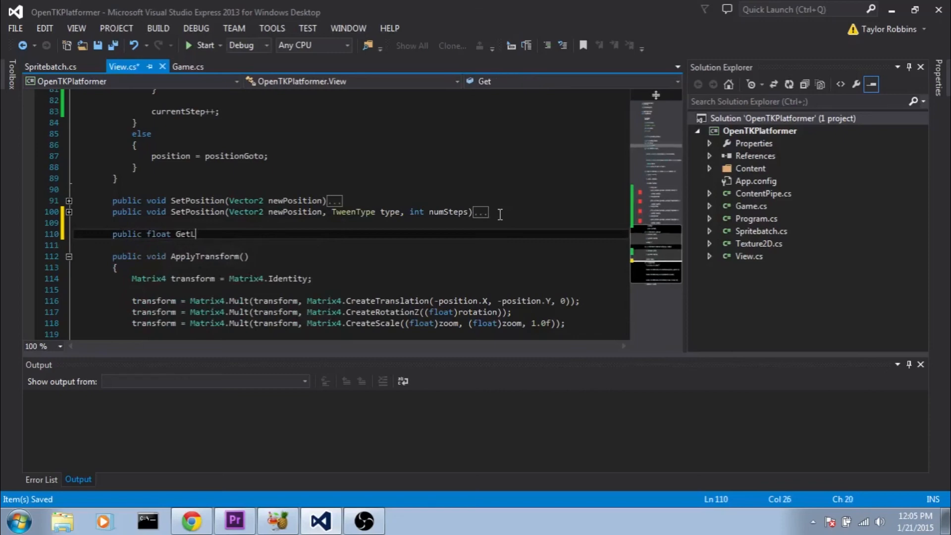
{"action": "type", "text": "inear("}
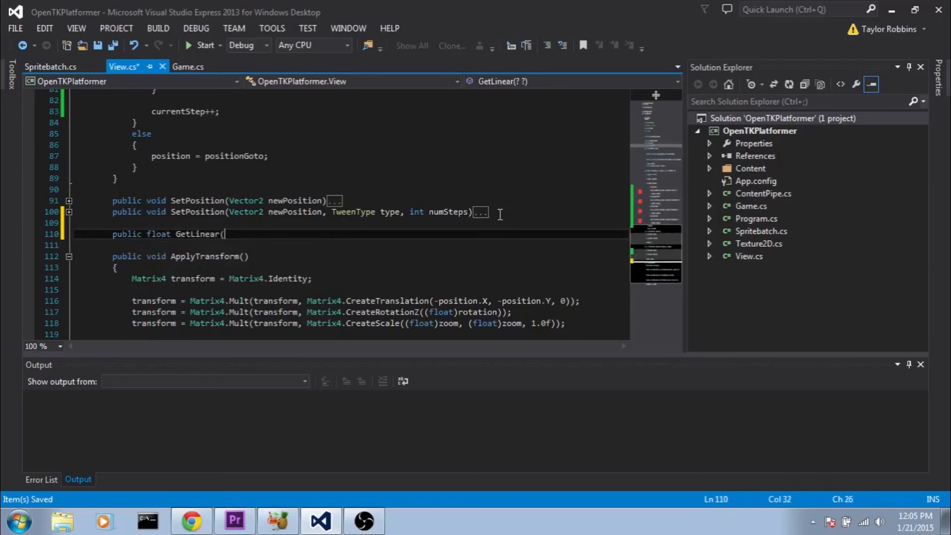
{"action": "type", "text": "float t"}
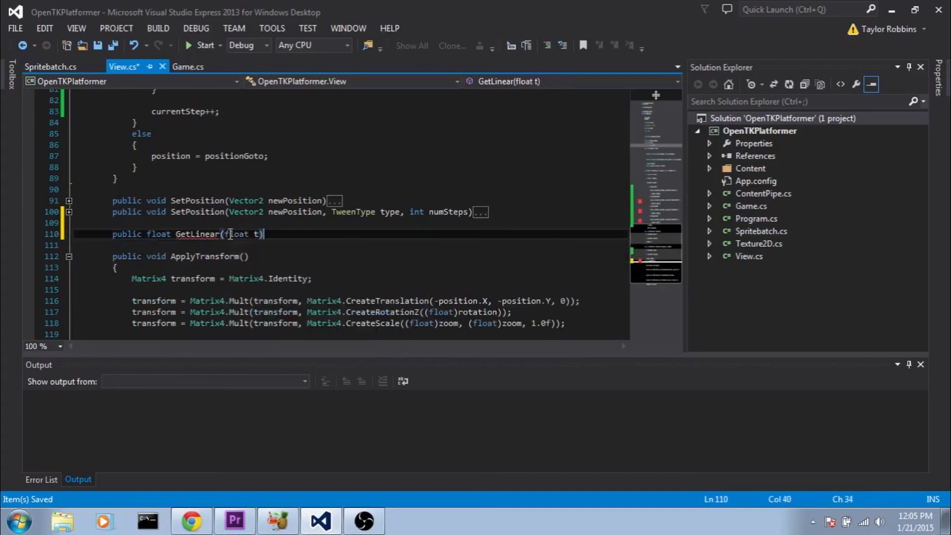
{"action": "key", "text": "enter"}
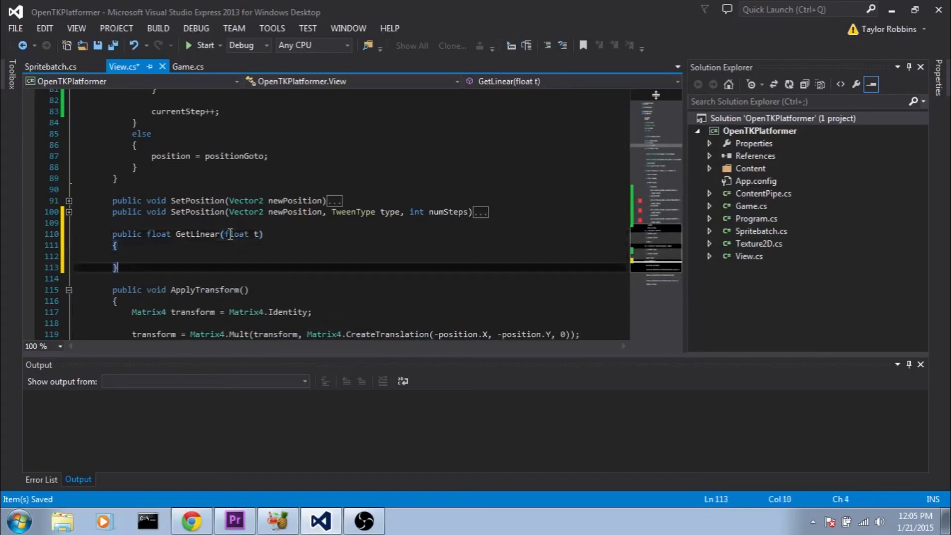
{"action": "type", "text": "return t"}
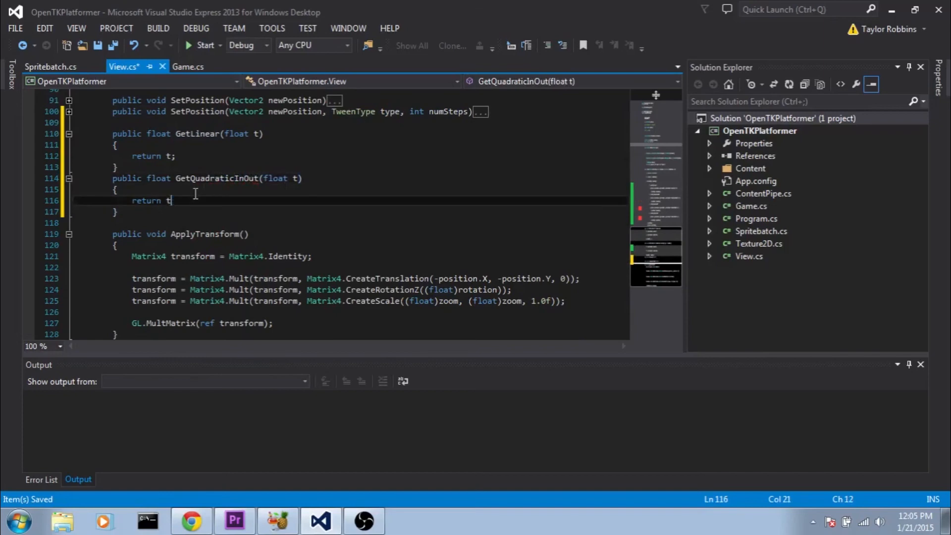
Define GetQuadraticInOut returning (t * t) / ((2 * t * t) - (2 * t) + 1)
{"action": "type", "text": "("}
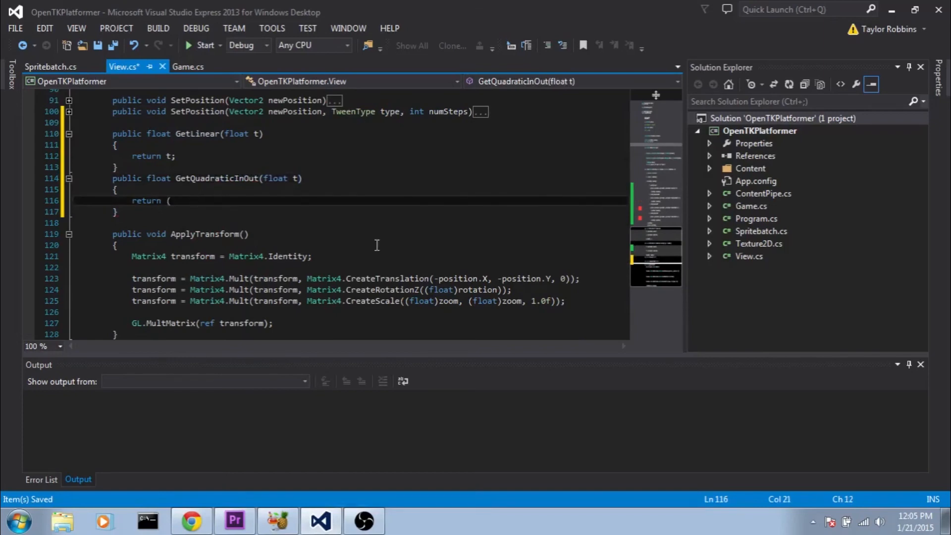
{"action": "type", "text": "t * t)"}
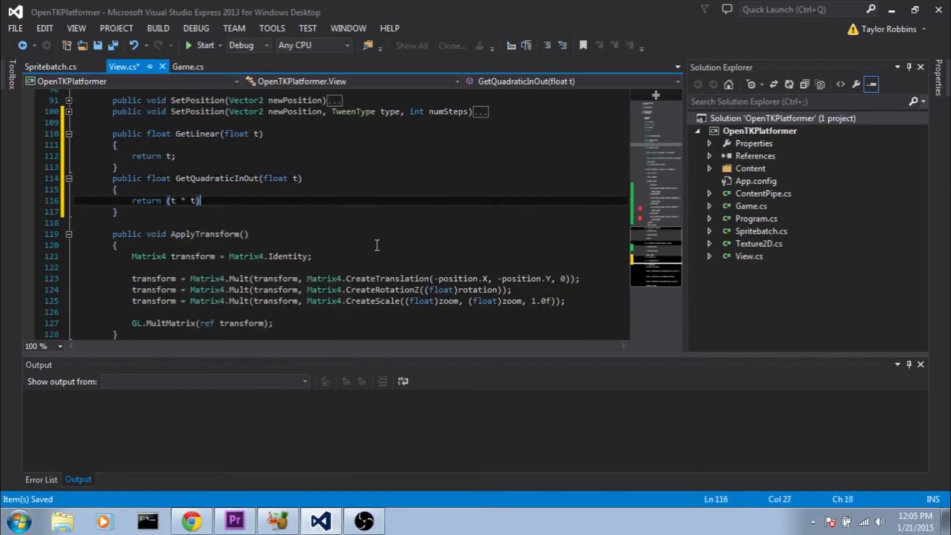
{"action": "type", "text": "/ (("}
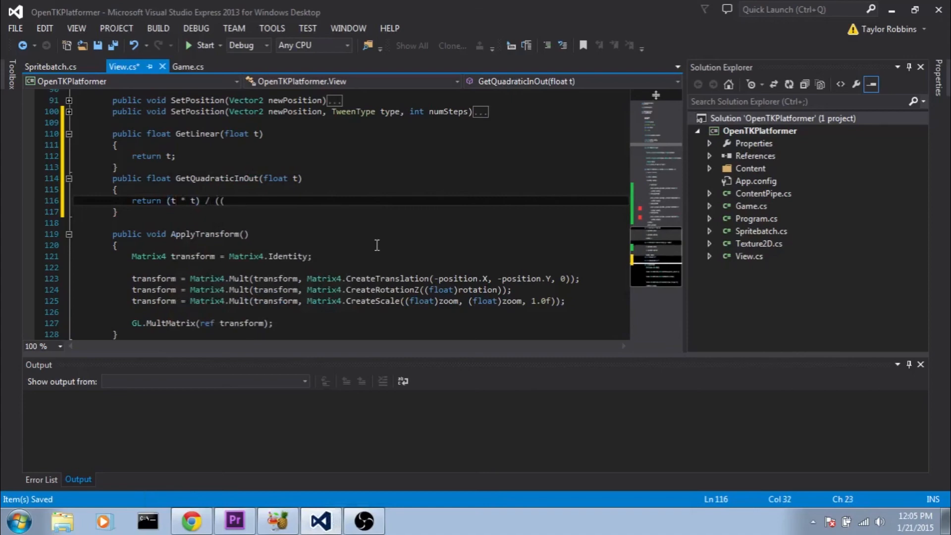
{"action": "type", "text": "2 * t * t"}
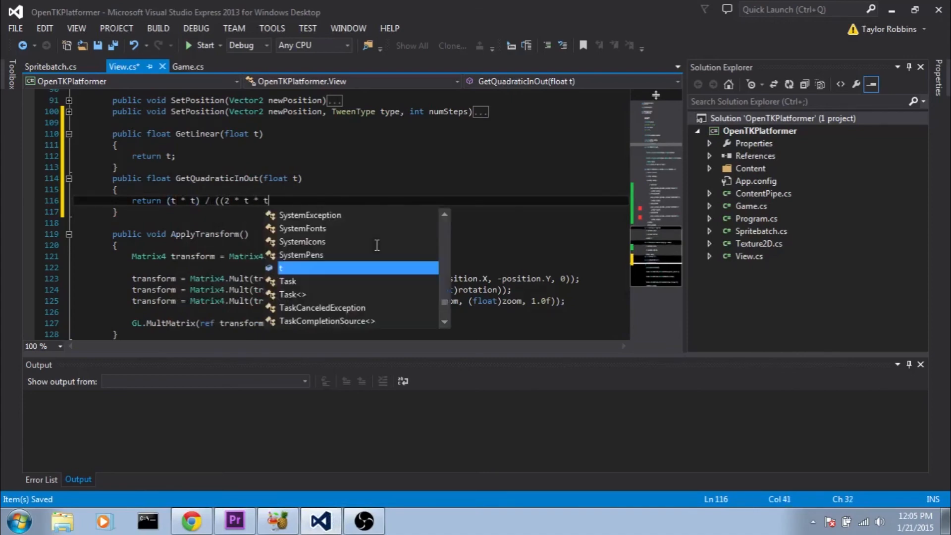
{"action": "type", "text": ") - (2 * t) + 1);"}
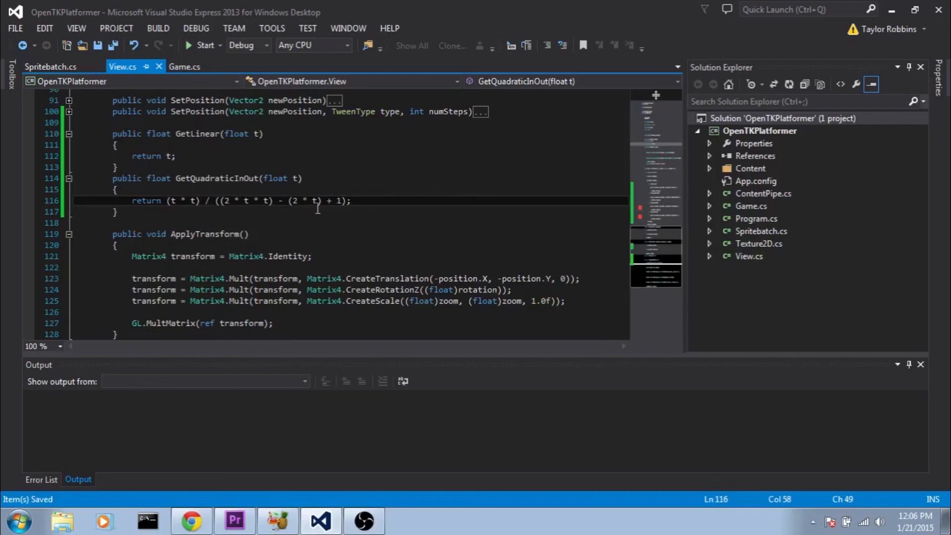
{"action": "left_click", "coordinate": [121, 212]}
{"action": "type", "text": "return -"}
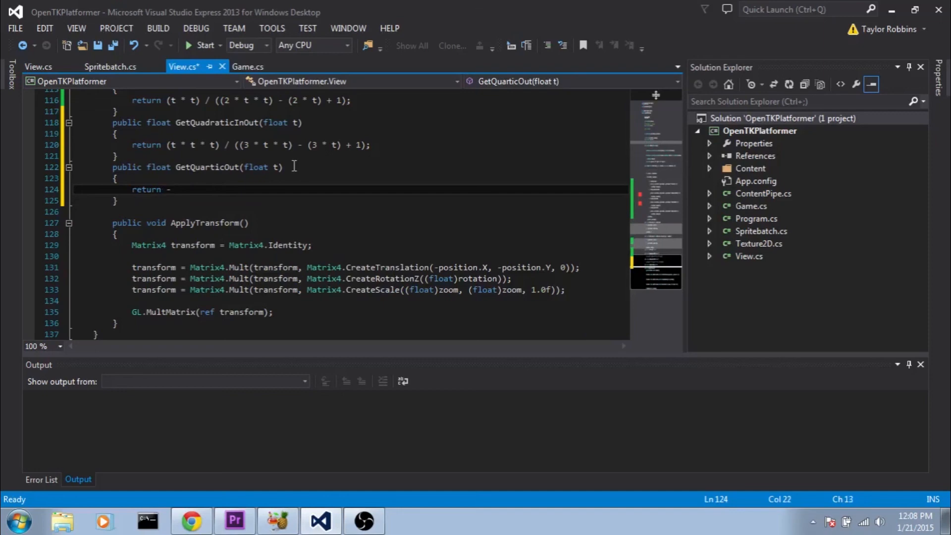
Write the cubic and quartic easing bodies using (t - 1) powers plus 1
{"action": "type", "text": "((t-1)"}
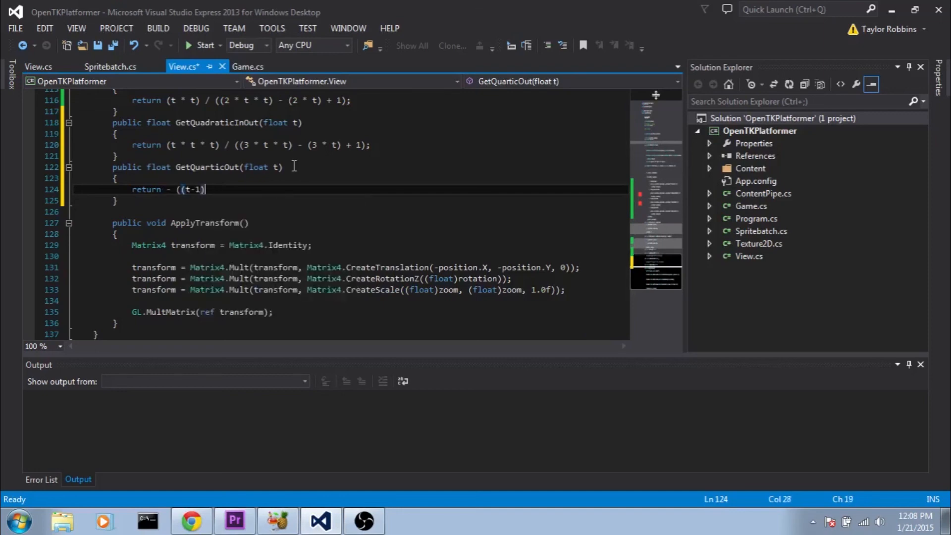
{"action": "type", "text": "* )"}
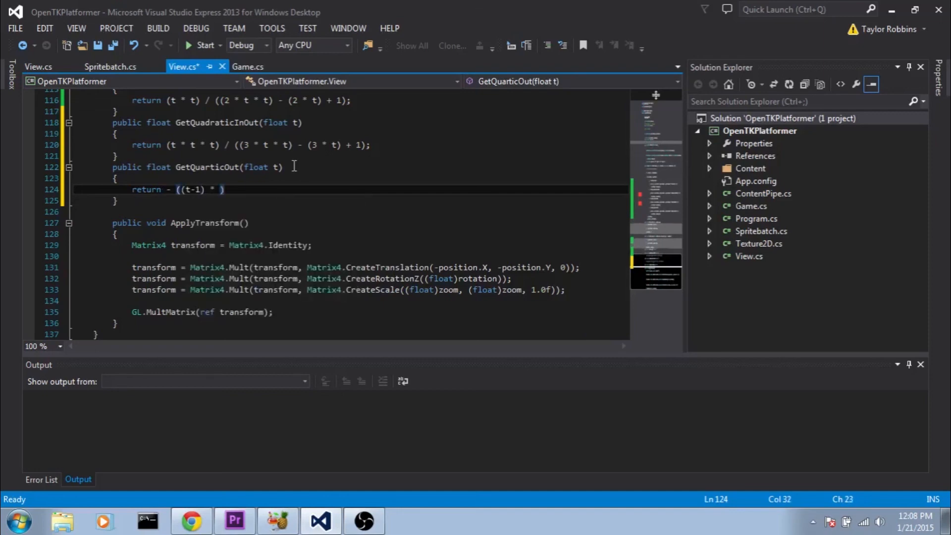
{"action": "type", "text": "("}
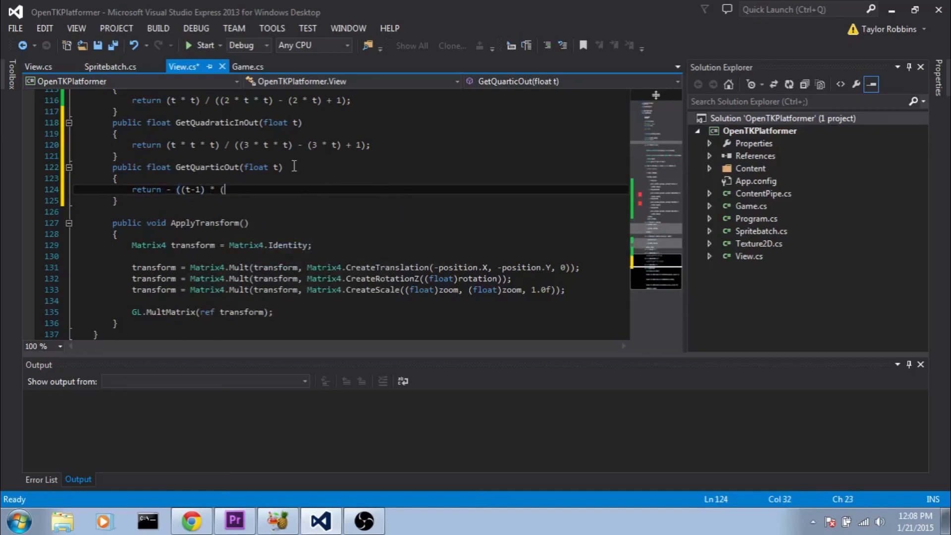
{"action": "type", "text": "(t - 1) * (t - 1) * (t - 1)) + 1;"}
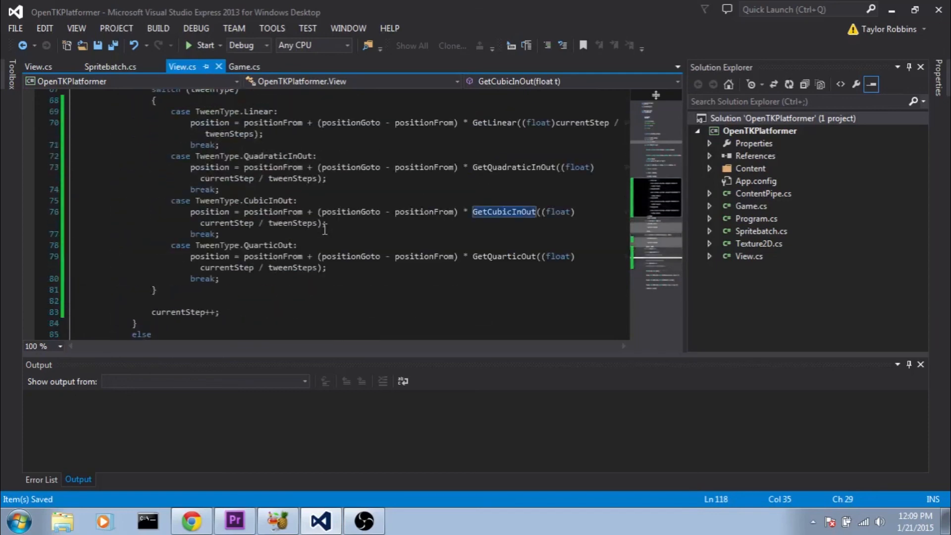
In Game.cs replace view.position = pos with view.SetPosition(pos, TweenType.QuadraticInOut, 60) and save
{"action": "left_click", "coordinate": [244, 67]}
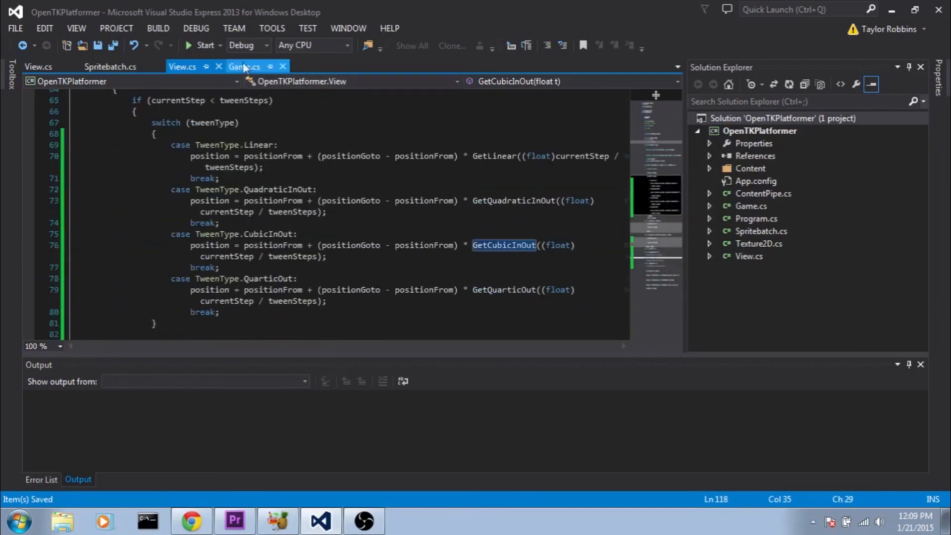
{"action": "left_click", "coordinate": [245, 66]}
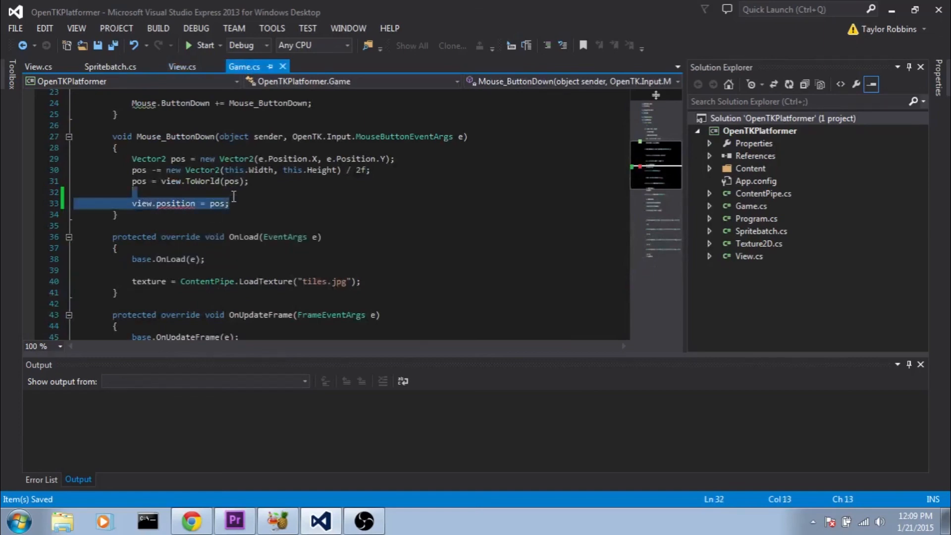
{"action": "type", "text": "view.s"}
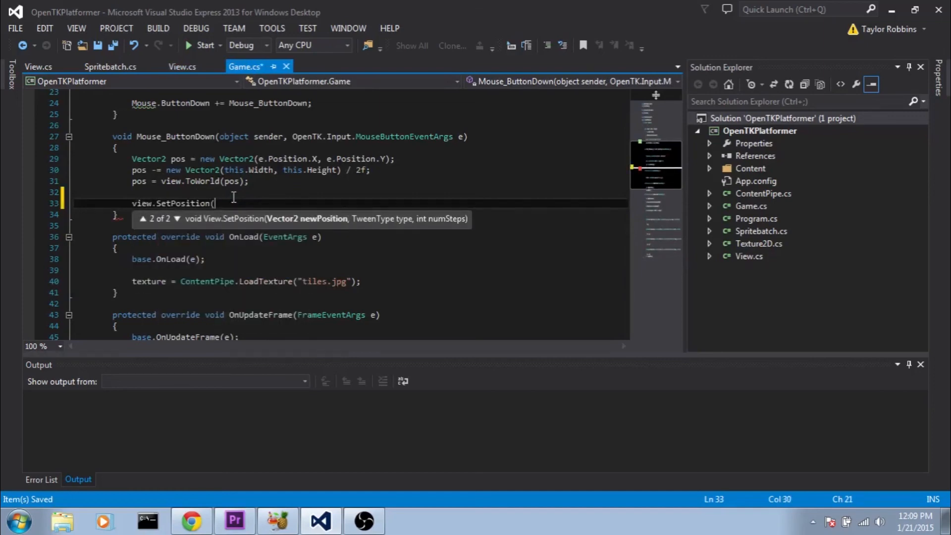
{"action": "type", "text": "pos, TweenType.QuadraticInOut"}
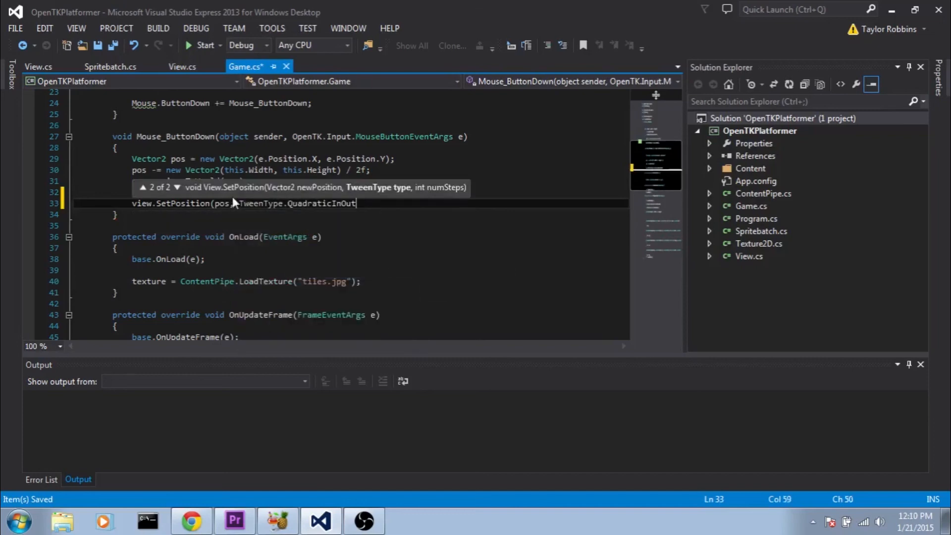
{"action": "type", "text": ", 60);"}
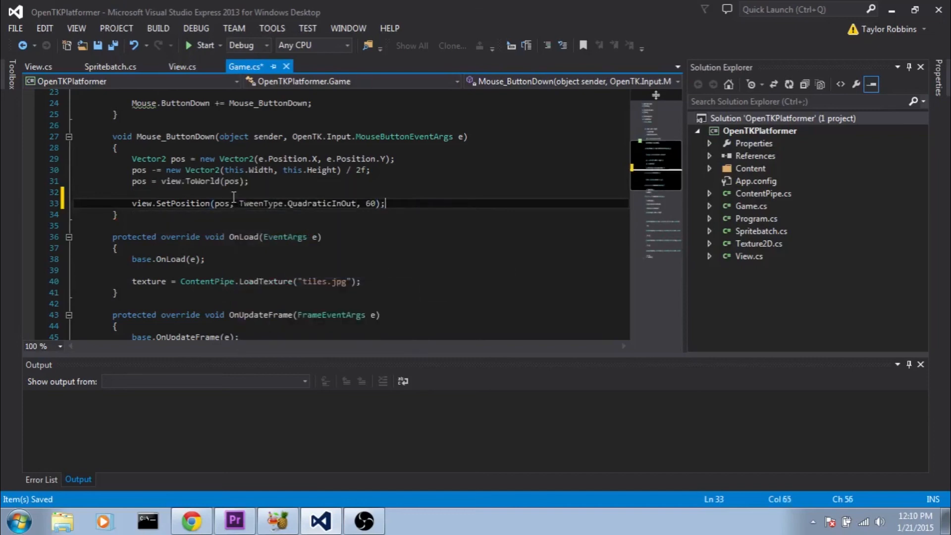
{"action": "key", "text": "ctrl+s"}
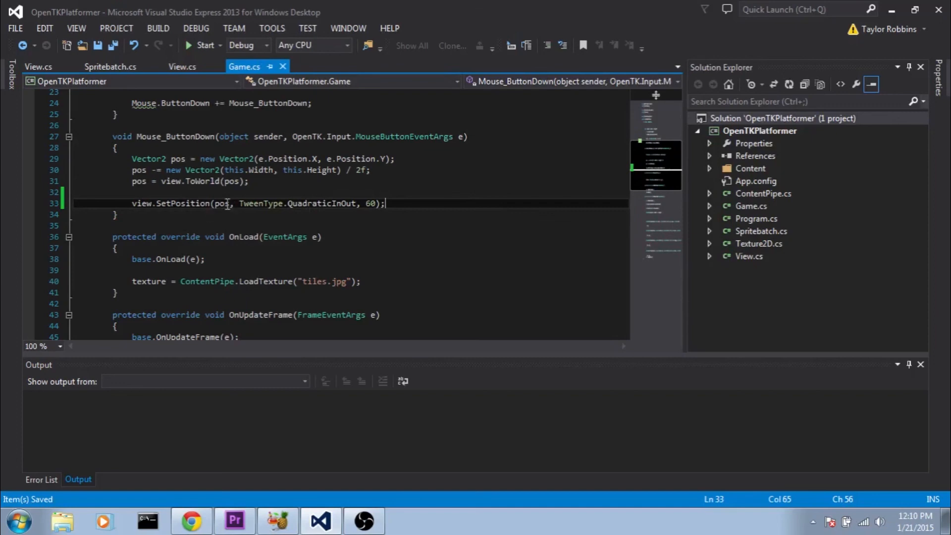
{"action": "double_click", "coordinate": [370, 203]}
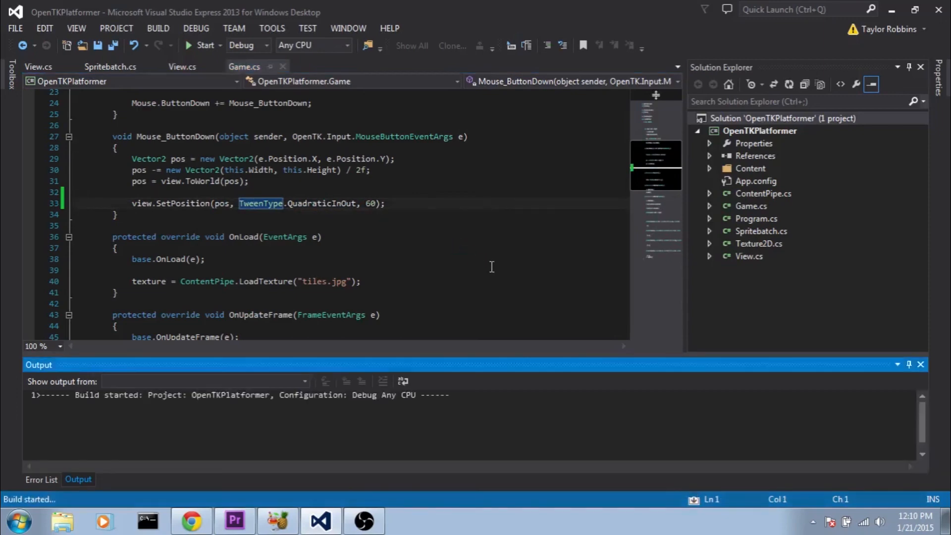
Build and run the project to show the OpenTK game window with coloured tiles
{"action": "left_click", "coordinate": [202, 44]}
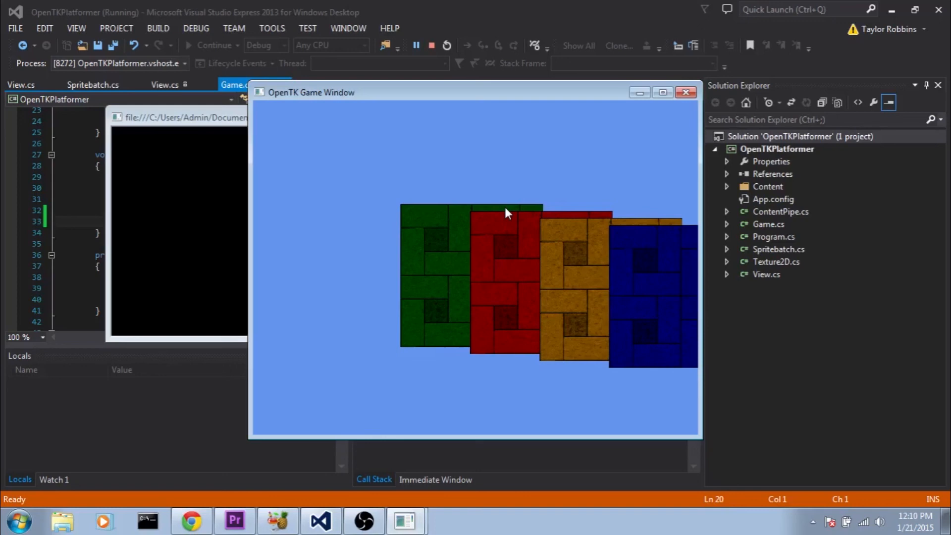
{"action": "mouse_move", "coordinate": [686, 92]}
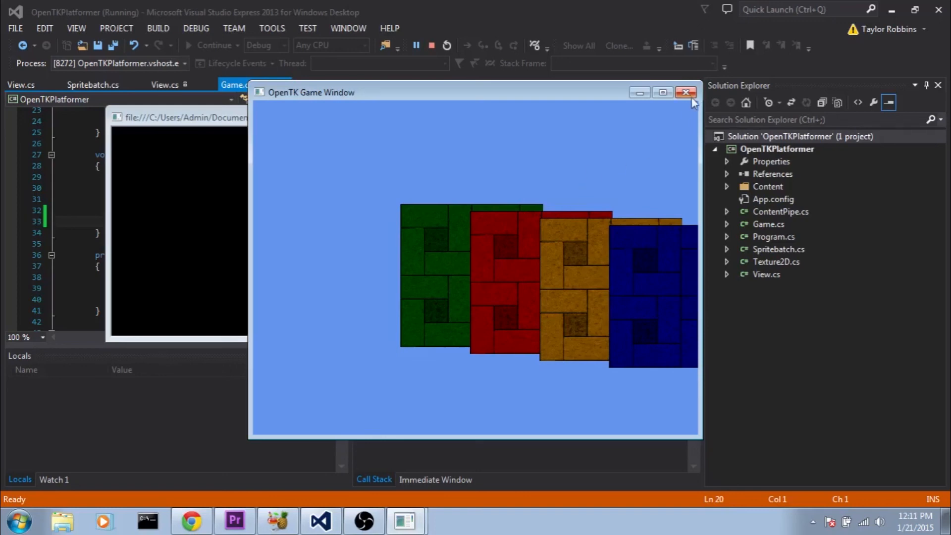